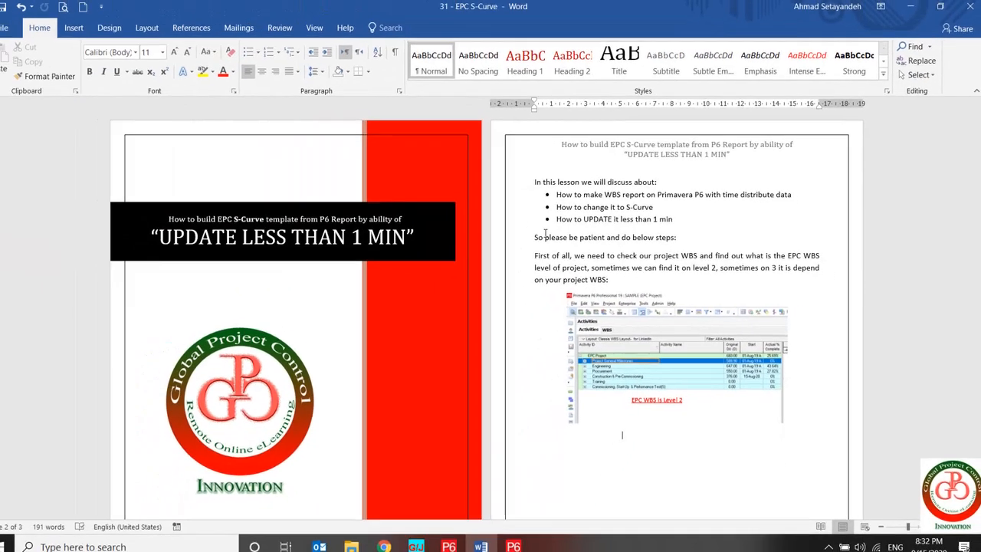
Switch from the Word lesson to the EPC project schedule in Primavera P6.
left_click(519, 540)
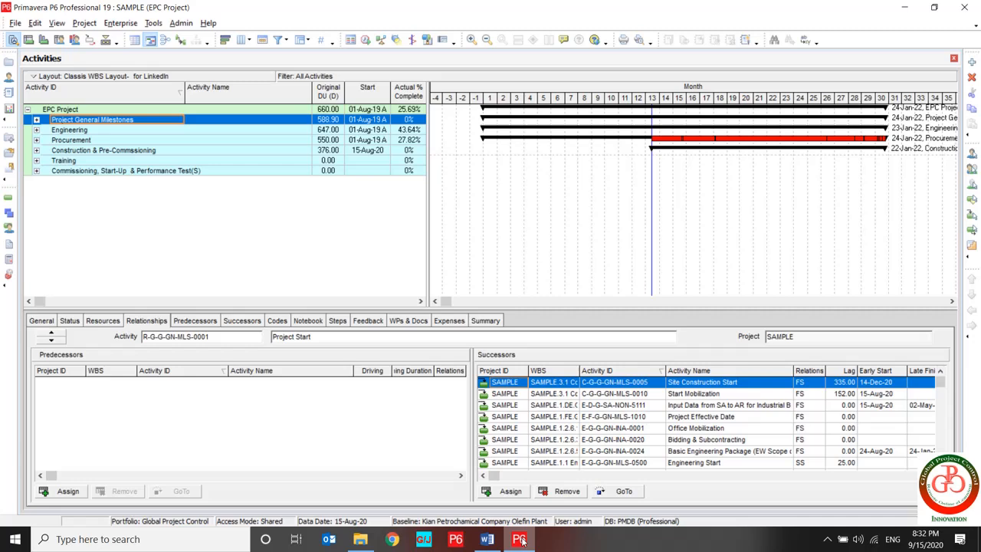
left_click(69, 129)
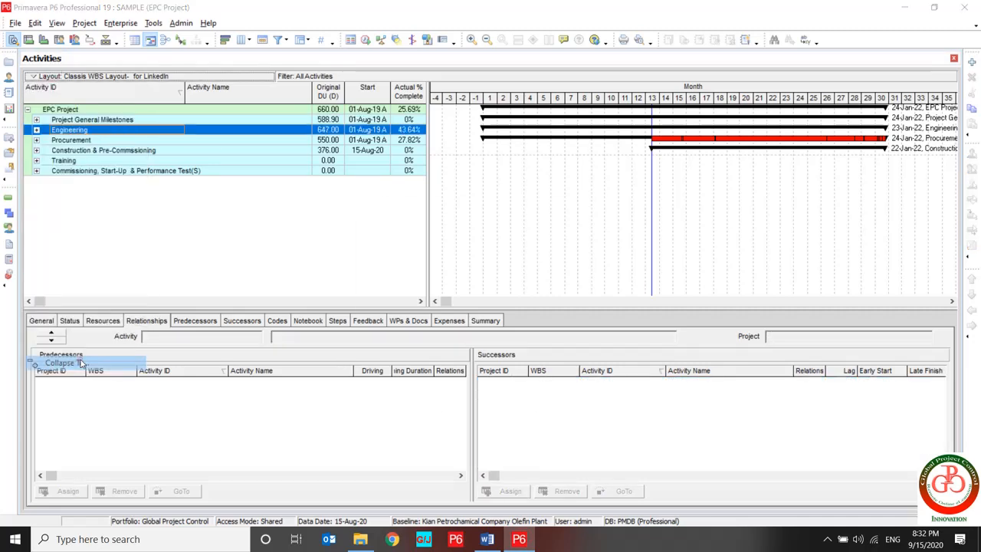
left_click(61, 362)
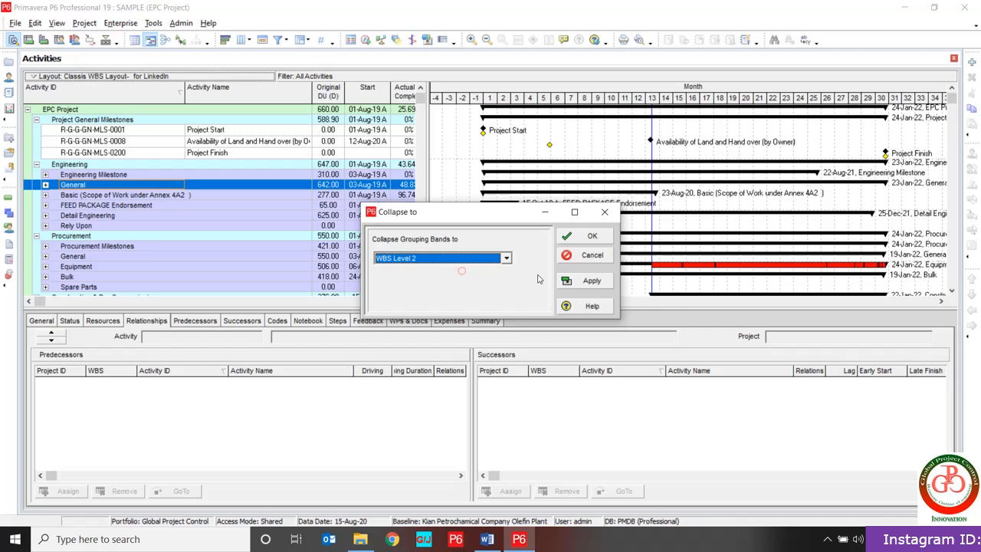
left_click(592, 236)
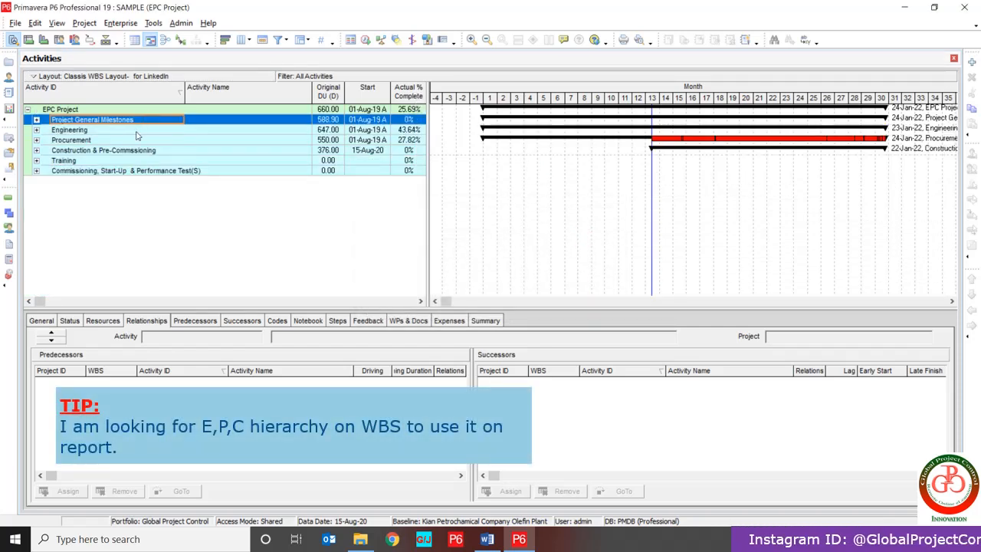
left_click(104, 150)
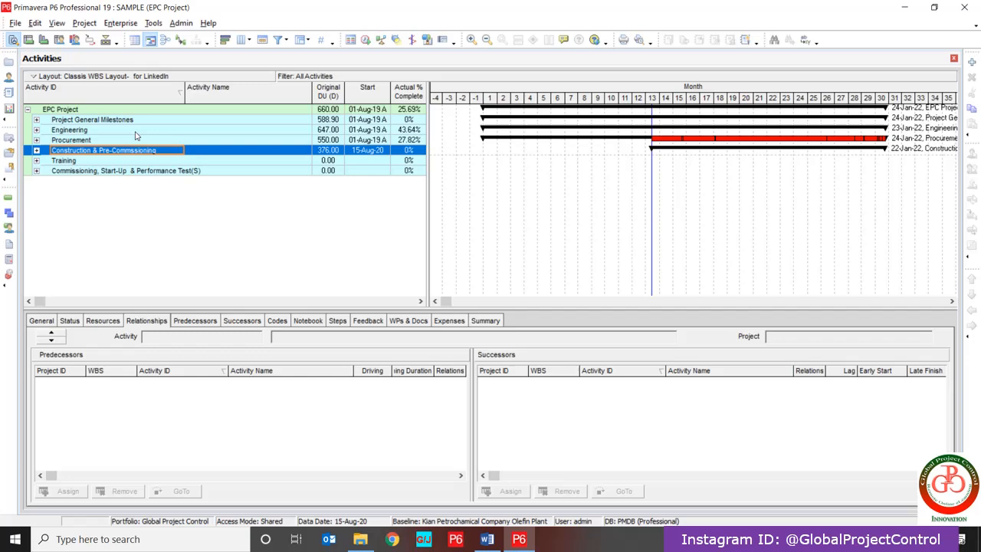
mouse_move(111, 166)
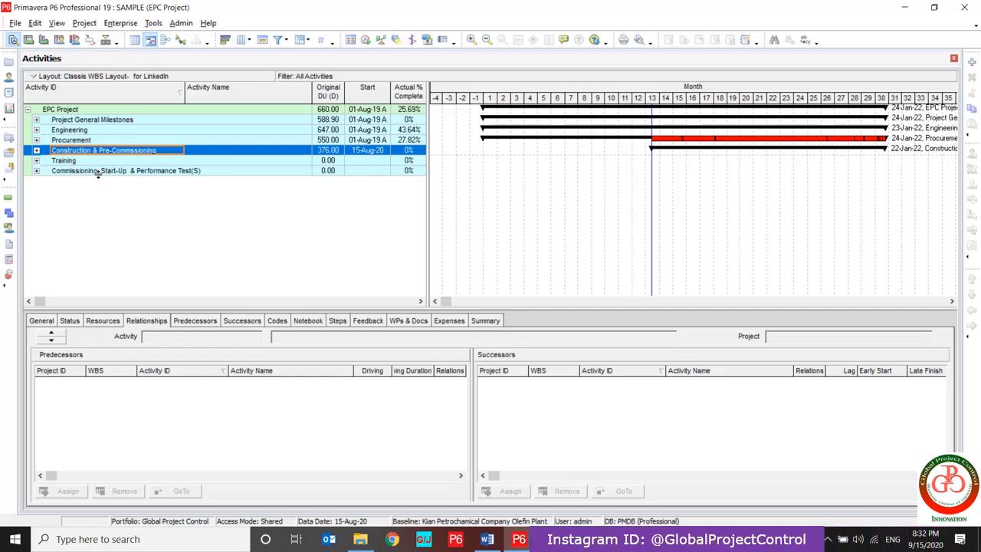
mouse_move(256, 164)
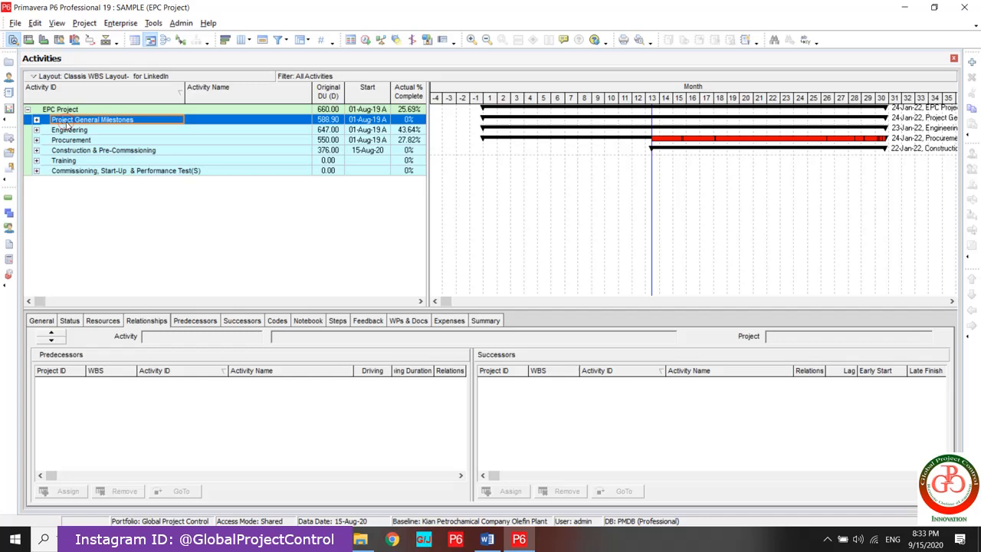
left_click(59, 109)
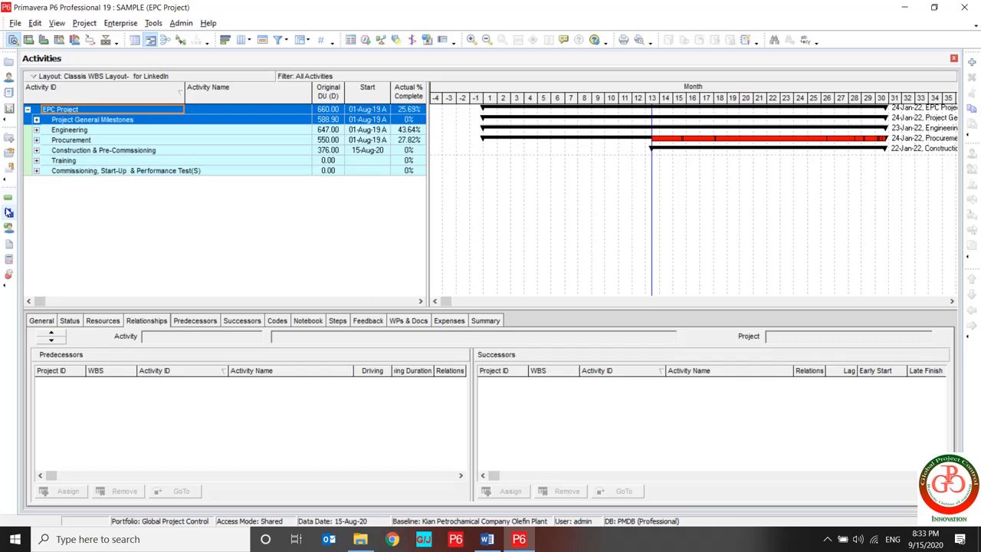
mouse_move(9, 95)
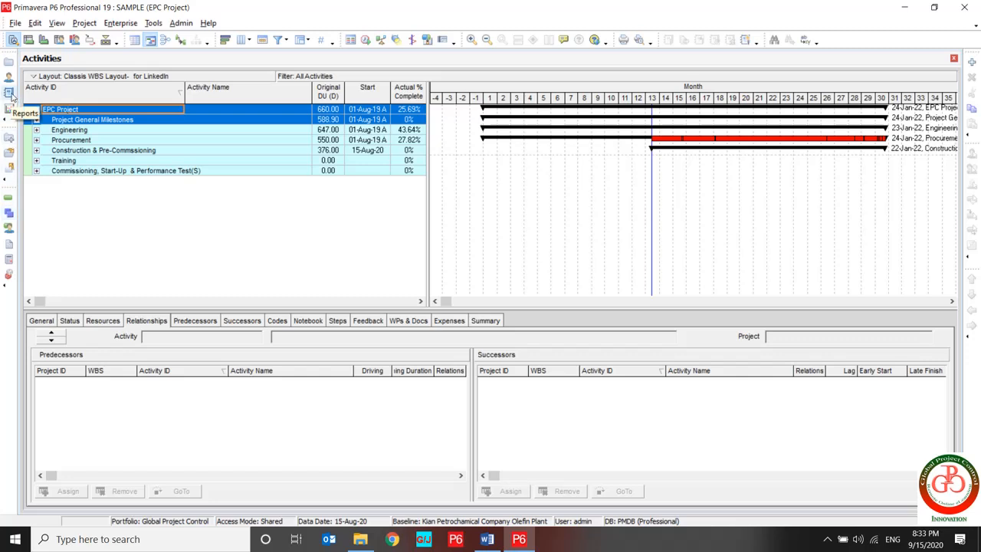
Start a new Report Wizard report using Time Distributed Data with WBS as the subject area.
left_click(9, 95)
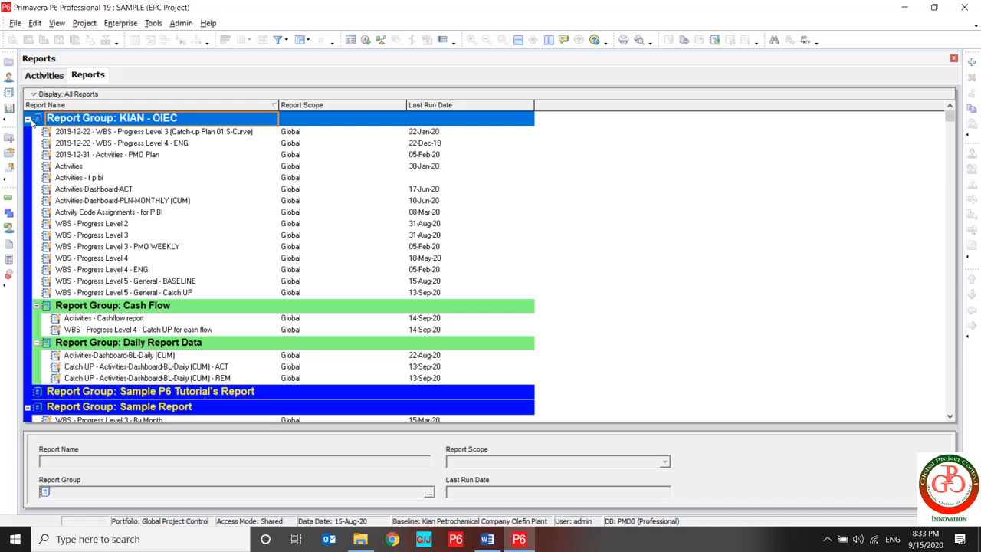
left_click(28, 116)
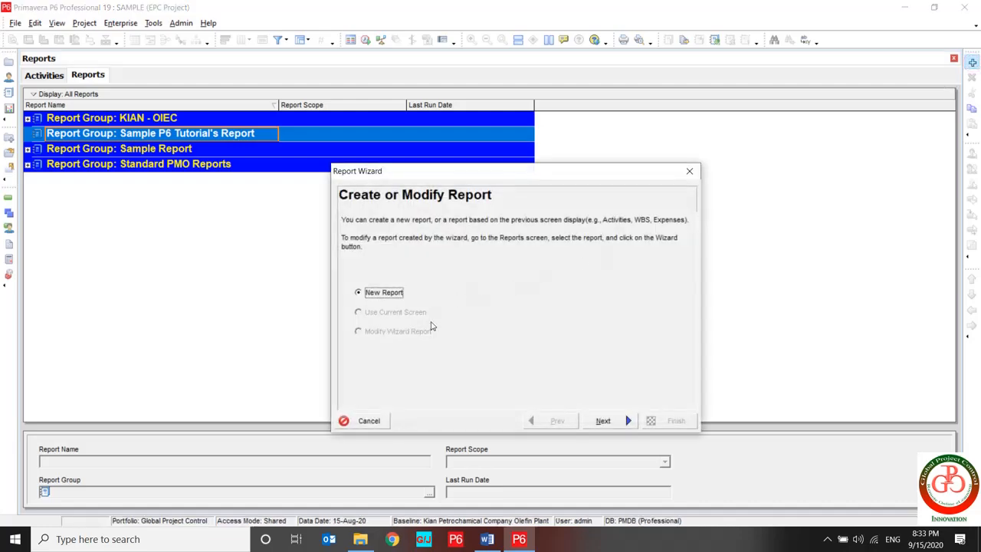
left_click(604, 420)
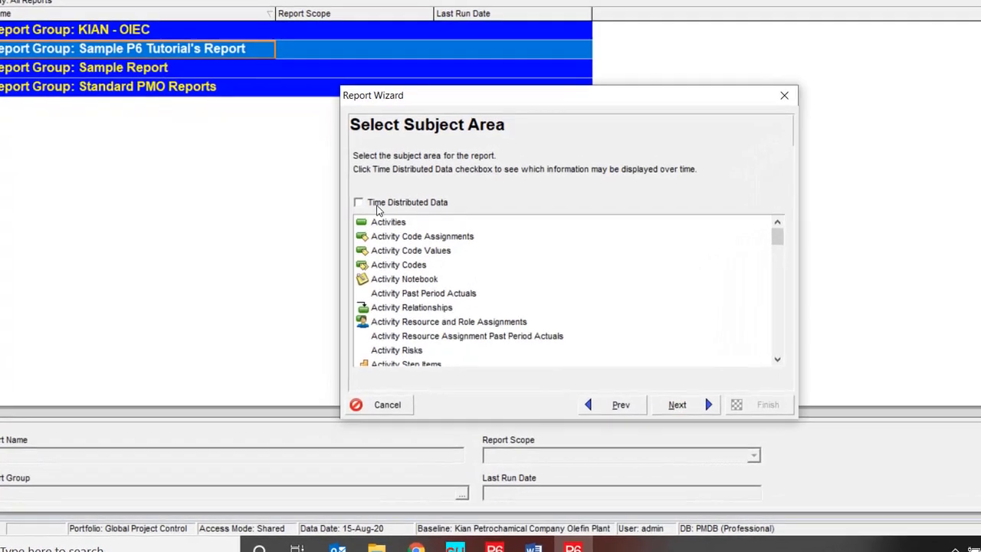
left_click(358, 202)
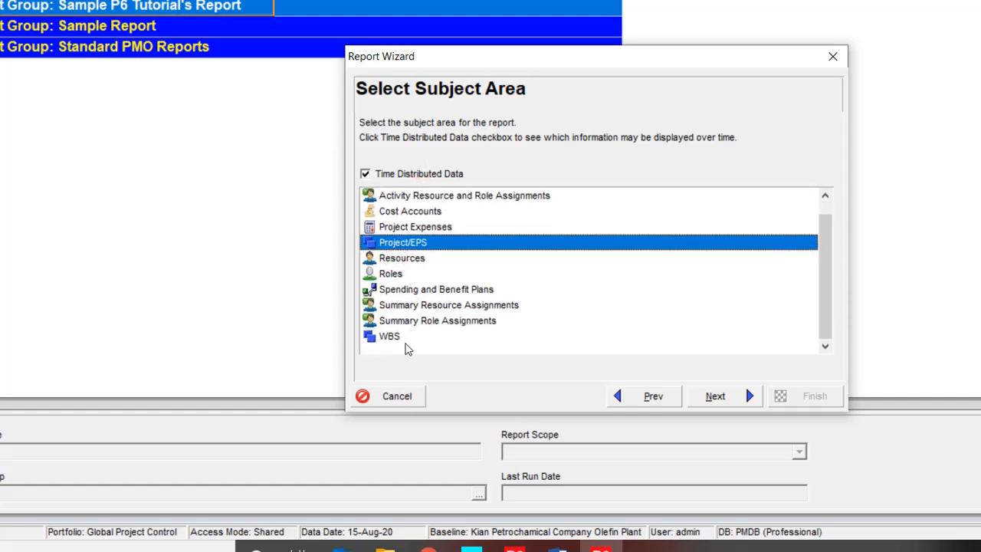
left_click(389, 335)
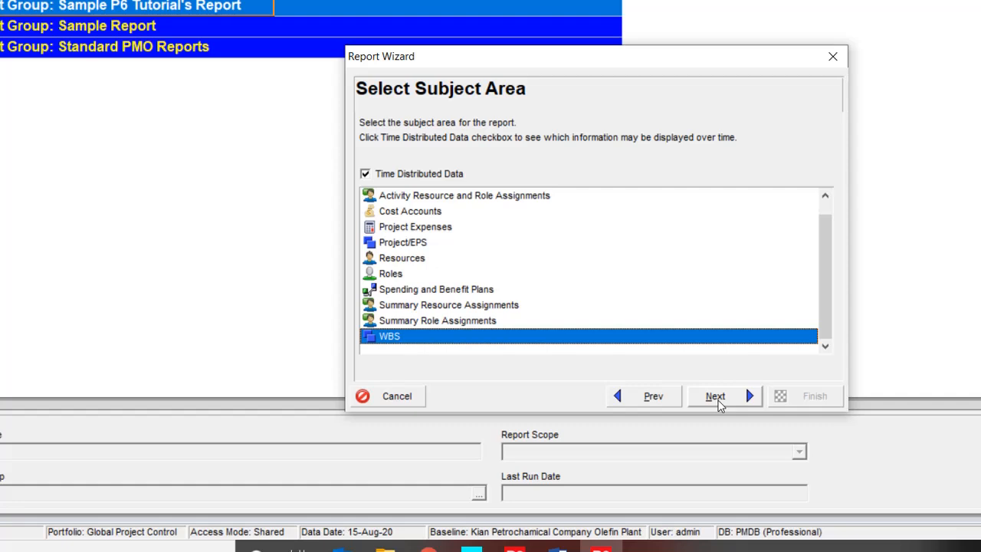
left_click(714, 396)
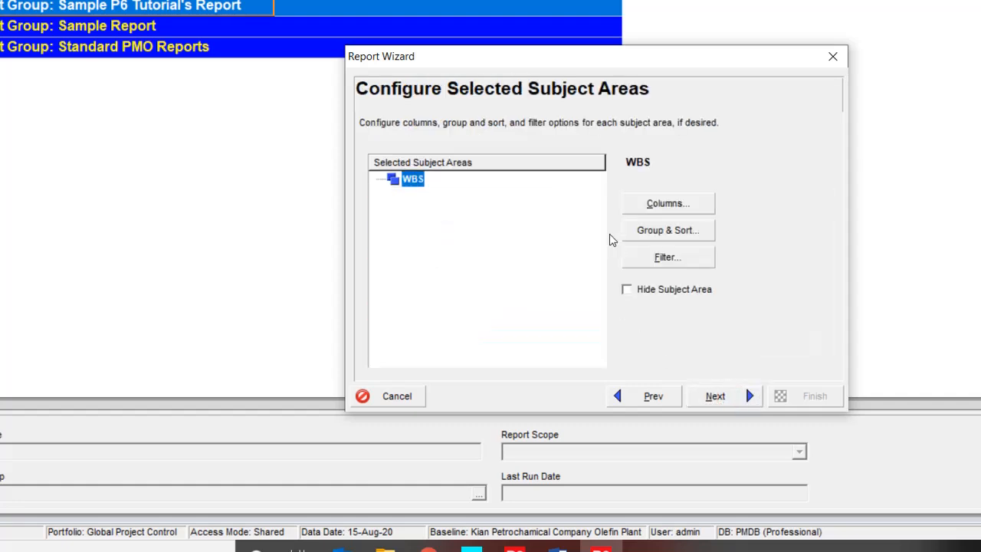
In the report's Columns dialog select Total Activities and browse the Project Codes category.
left_click(666, 202)
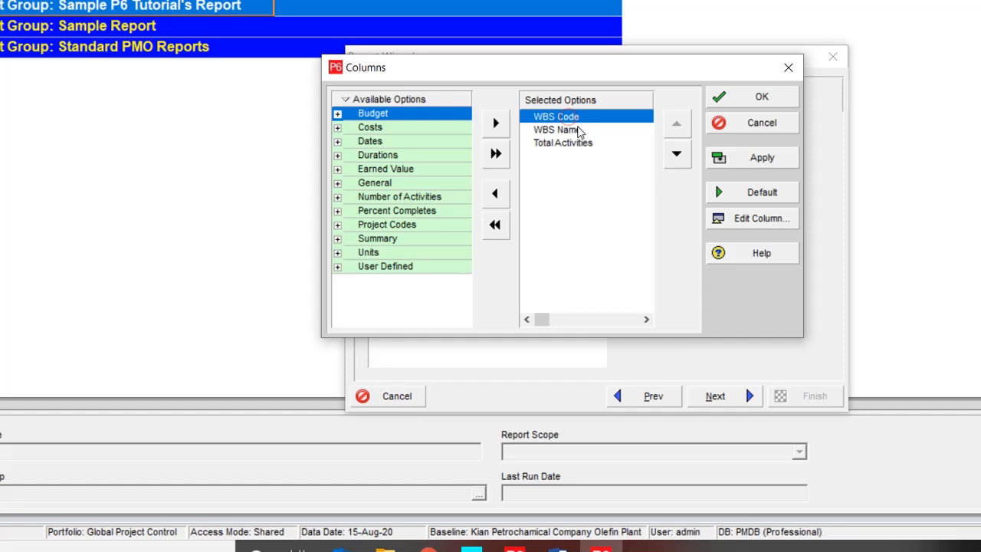
left_click(562, 142)
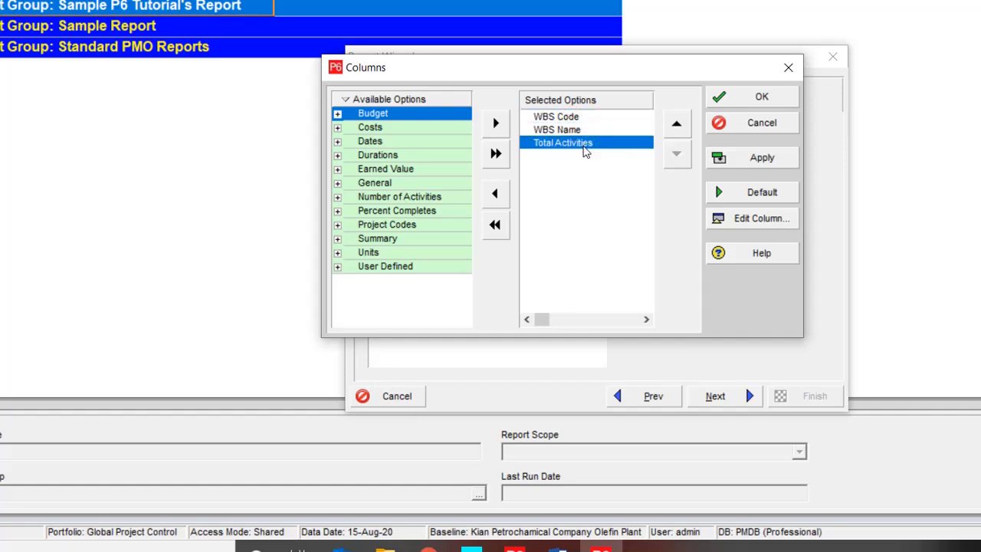
mouse_move(322, 176)
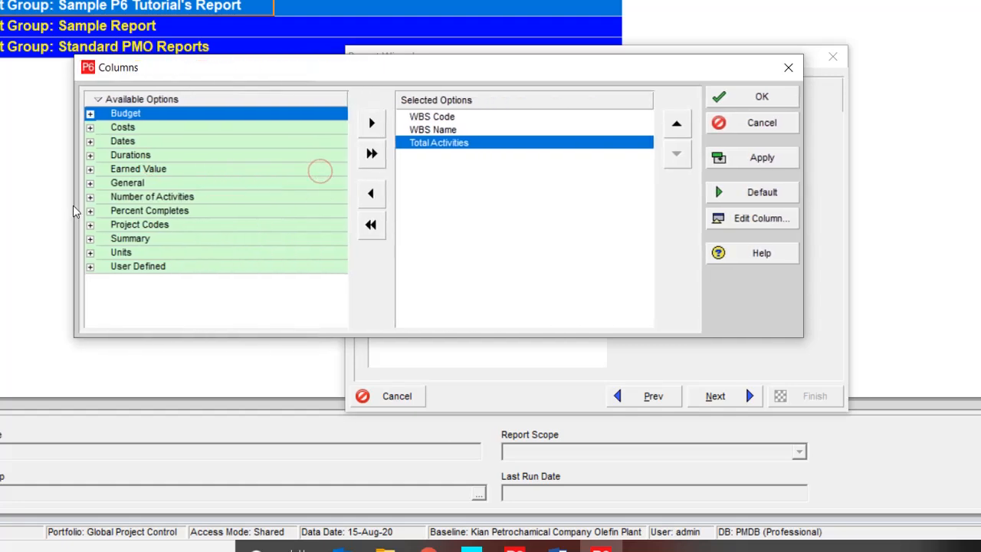
mouse_move(458, 144)
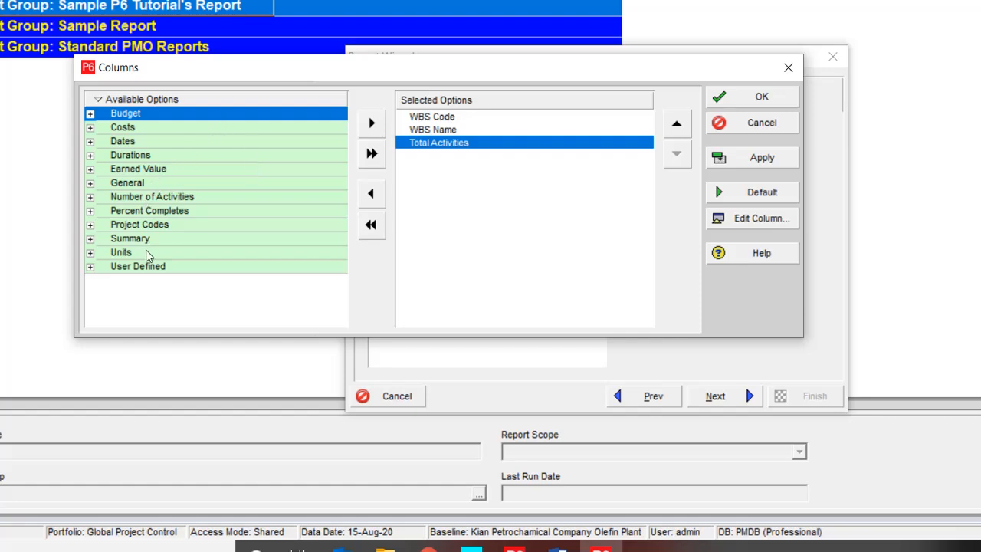
mouse_move(151, 168)
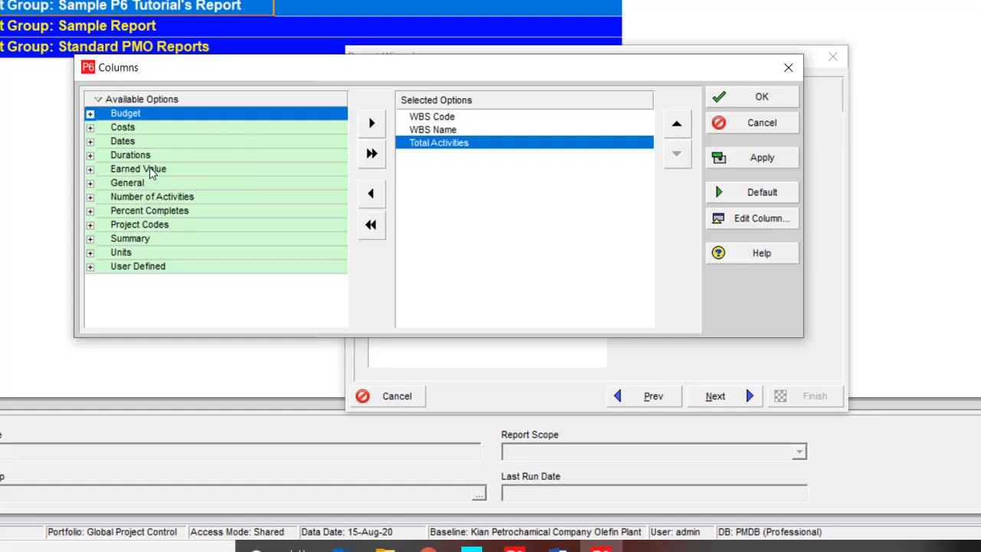
mouse_move(163, 218)
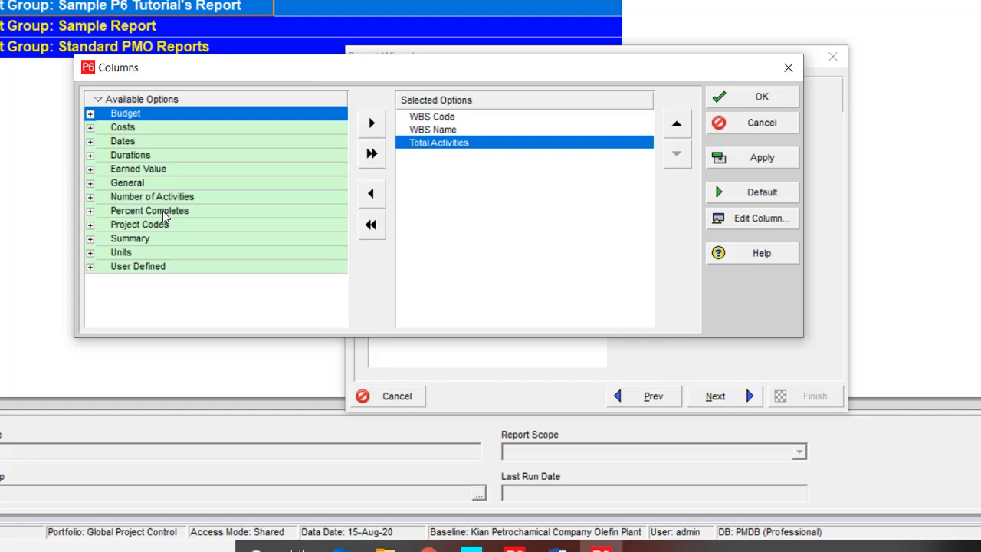
mouse_move(155, 193)
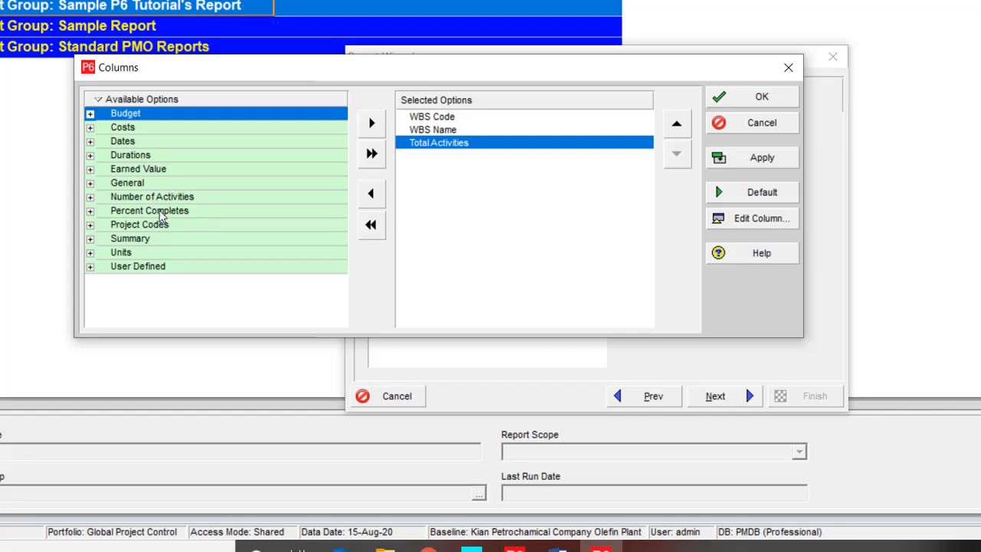
left_click(138, 224)
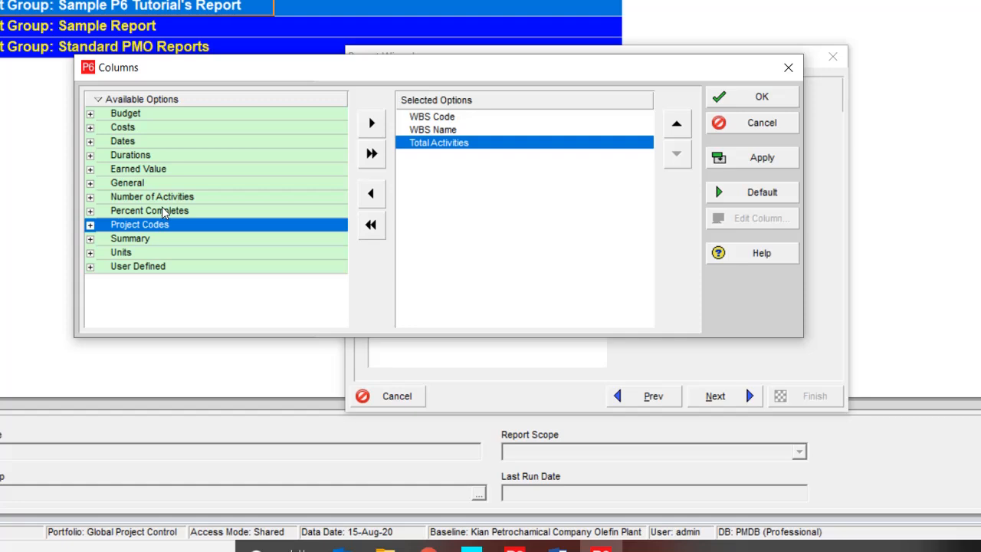
Search the available columns for 'budget', dismiss the no-matches message and close the search.
left_click(91, 114)
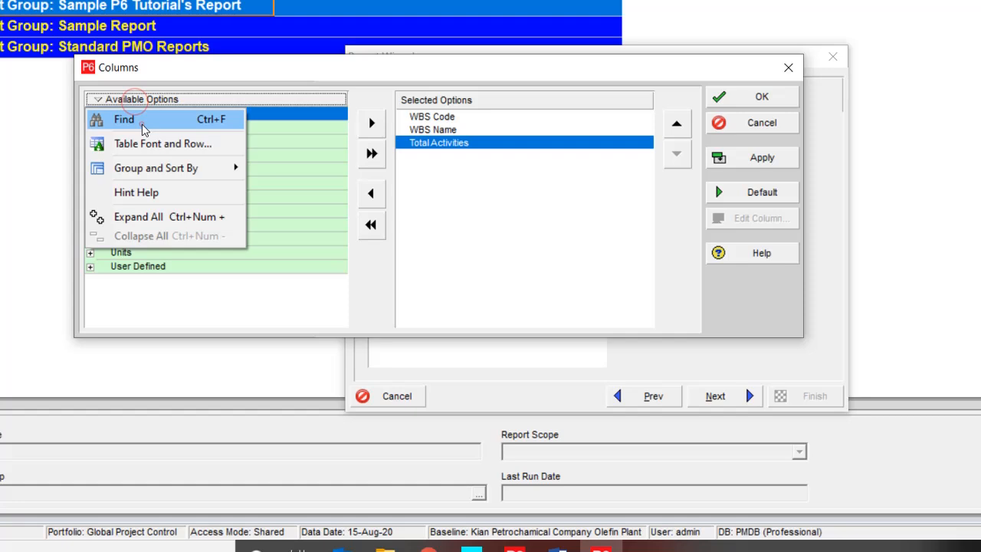
left_click(122, 120)
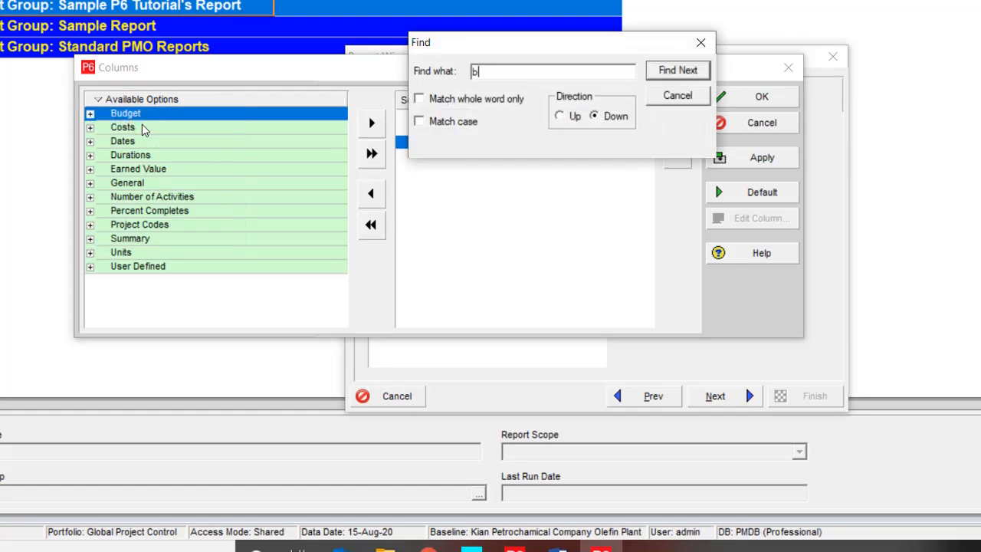
type("udget non")
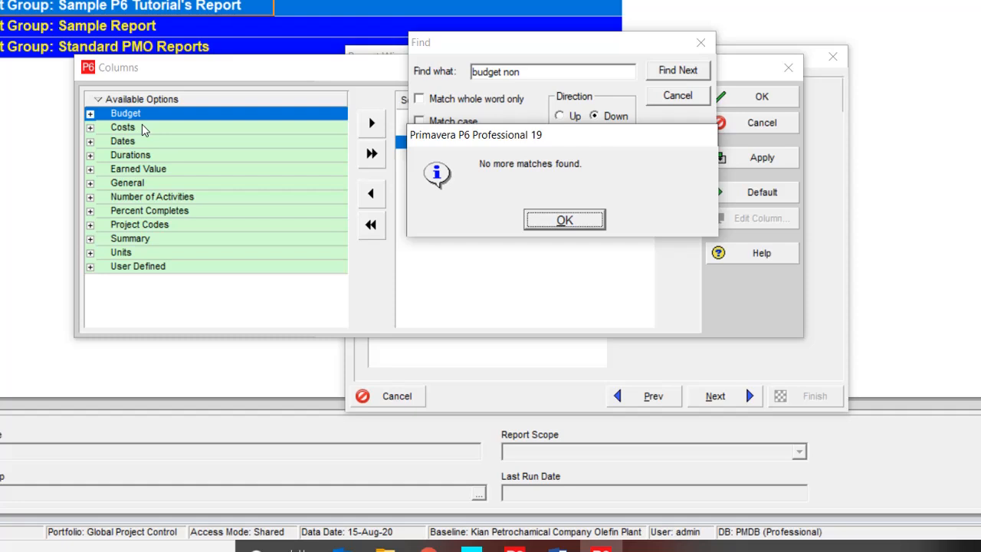
left_click(564, 219)
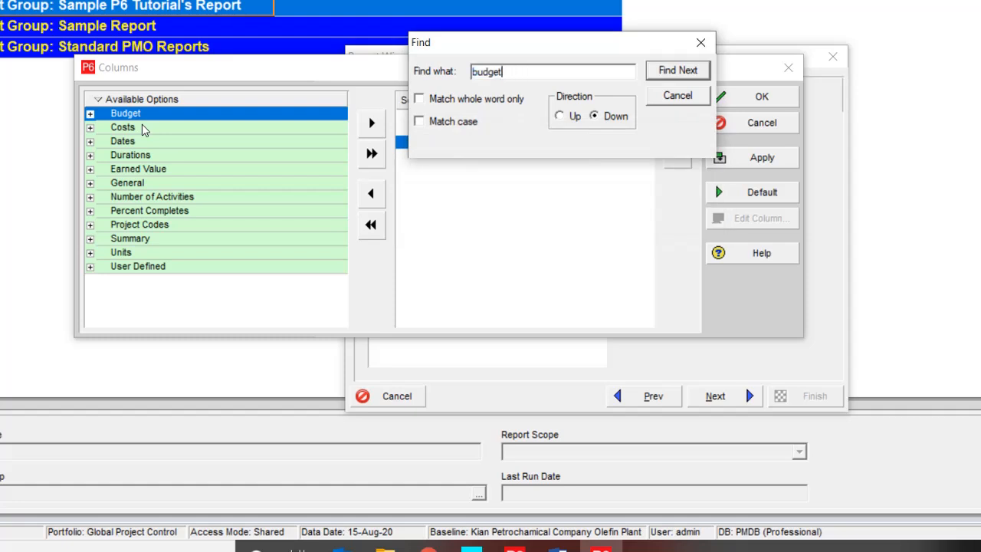
left_click(89, 113)
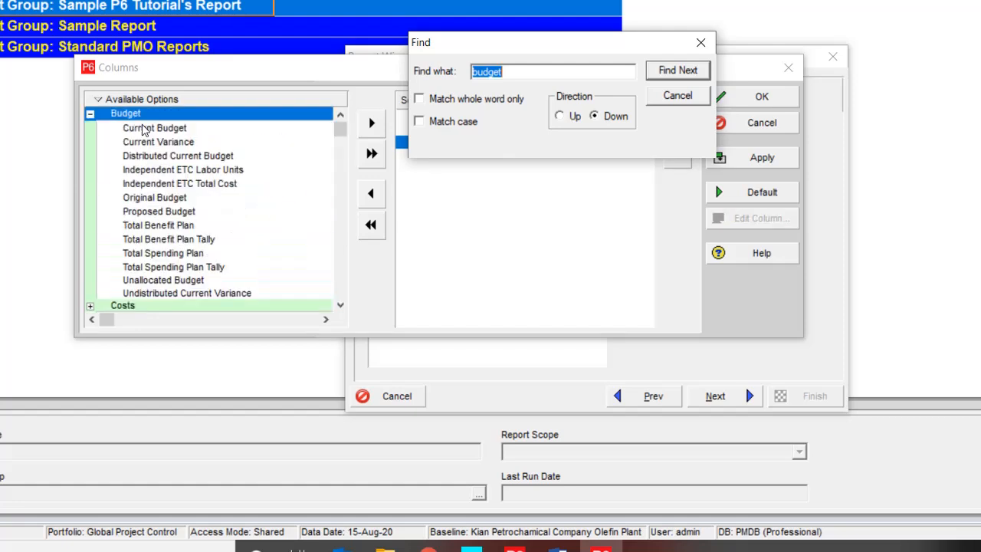
mouse_move(723, 83)
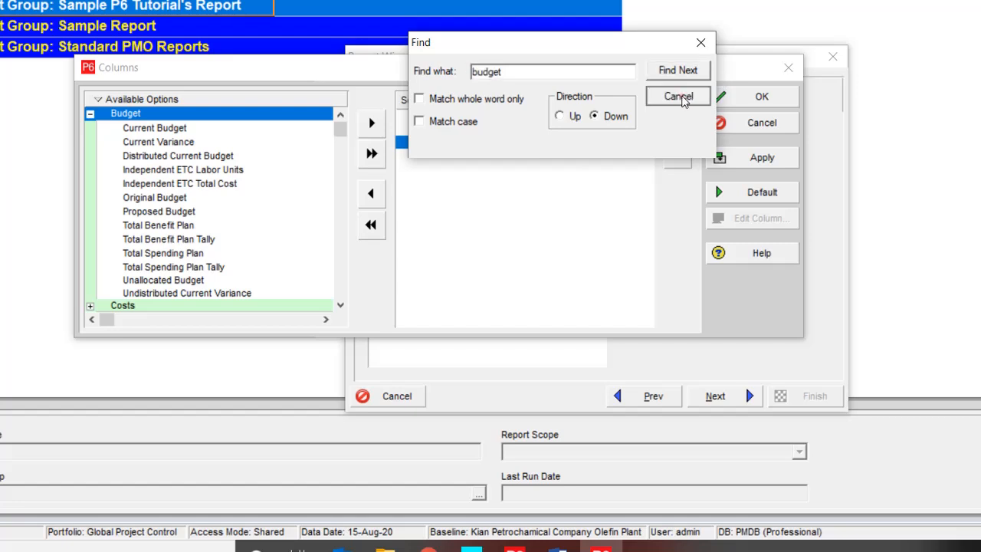
left_click(677, 95)
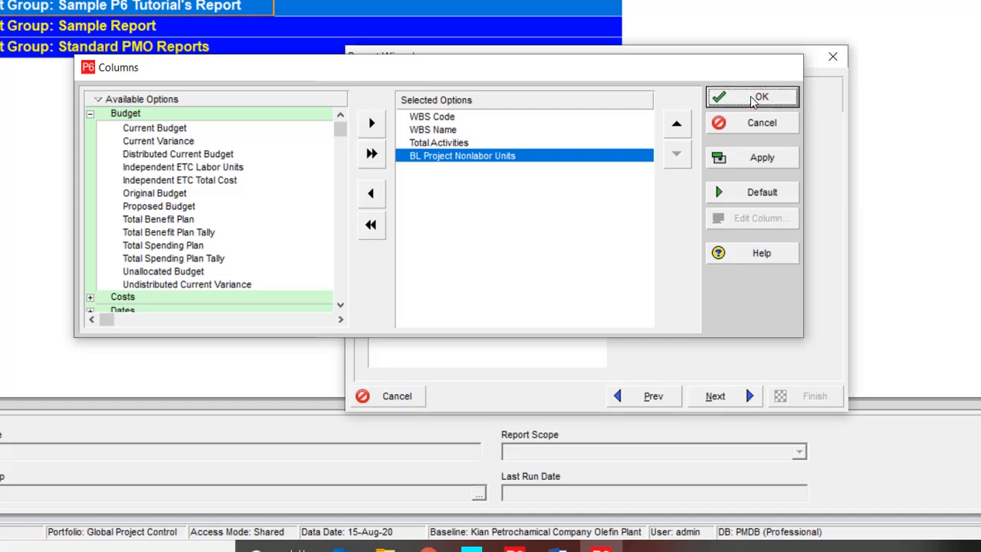
Accept the columns, then group with empty bands hidden and WBS level 1 limited to level 2.
left_click(751, 96)
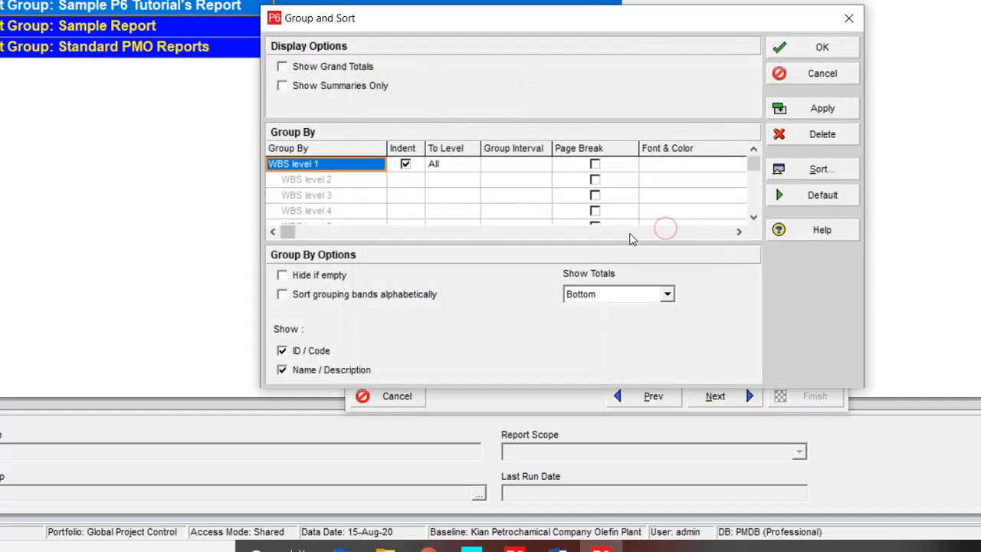
mouse_move(376, 264)
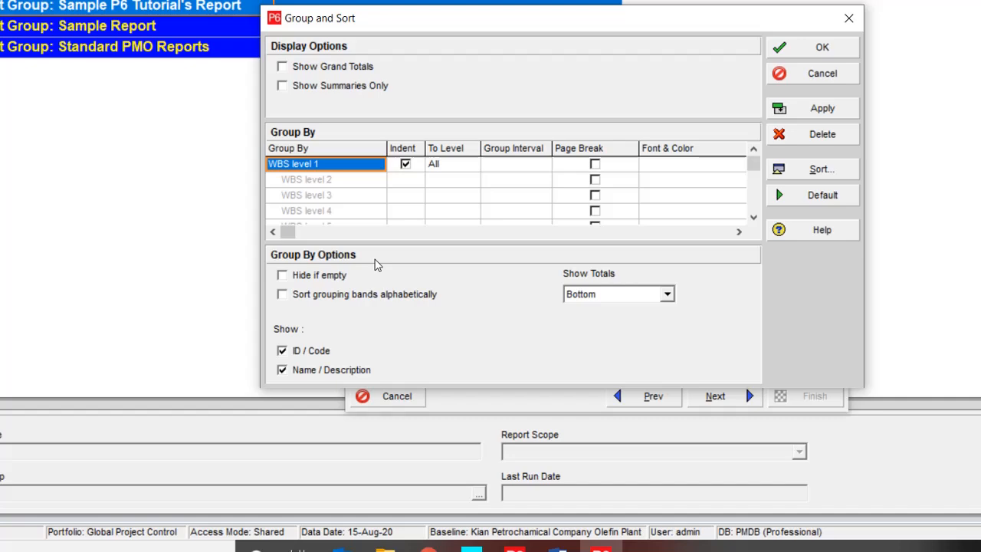
left_click(282, 274)
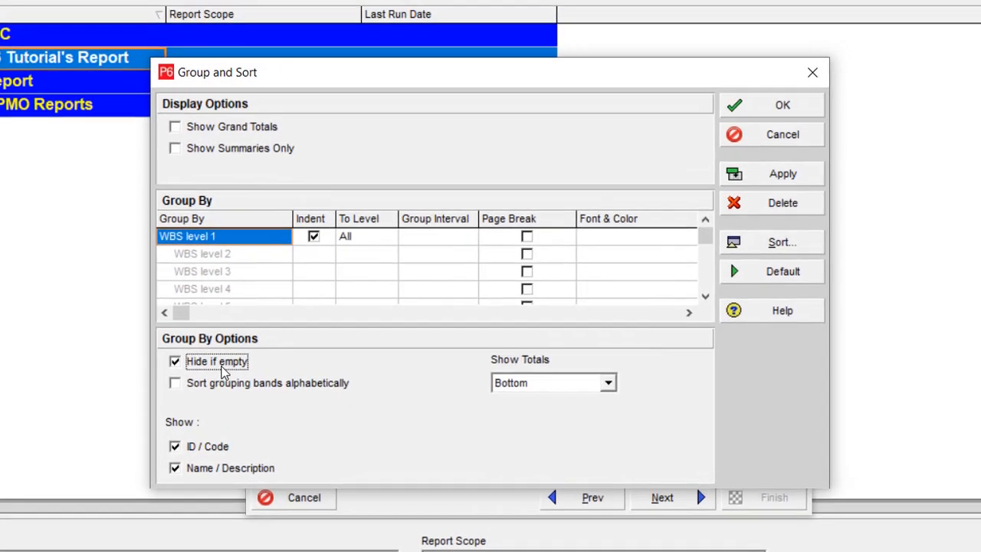
left_click(366, 236)
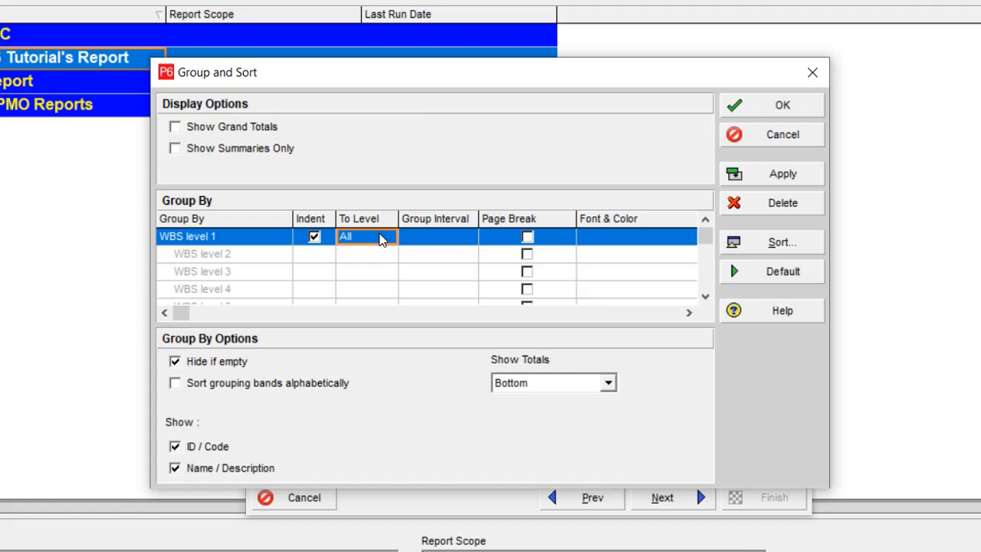
left_click(386, 236)
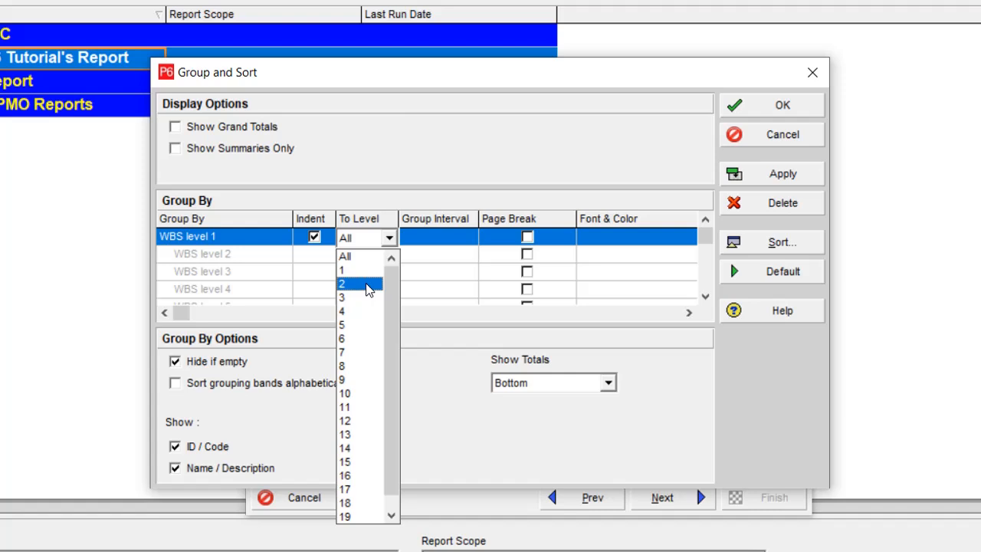
left_click(342, 284)
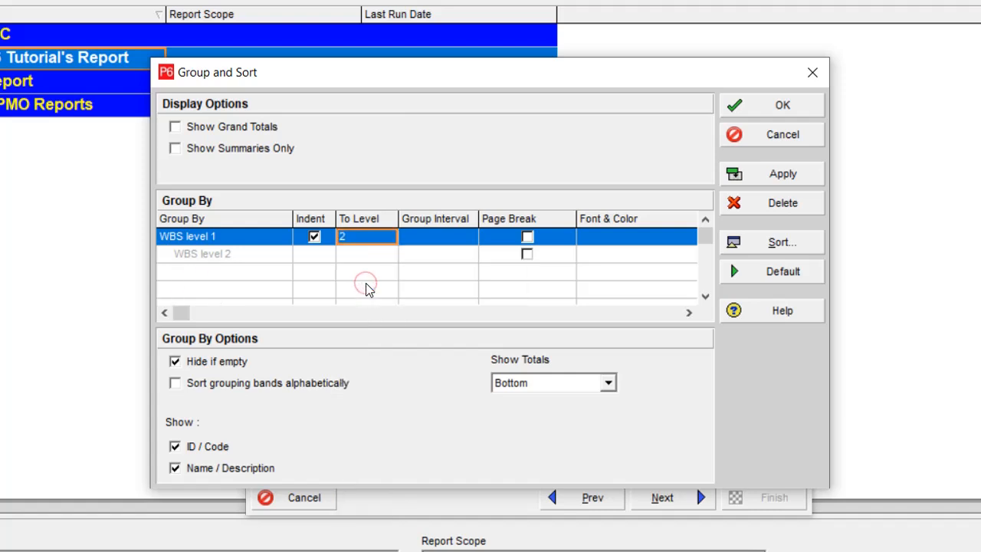
mouse_move(353, 236)
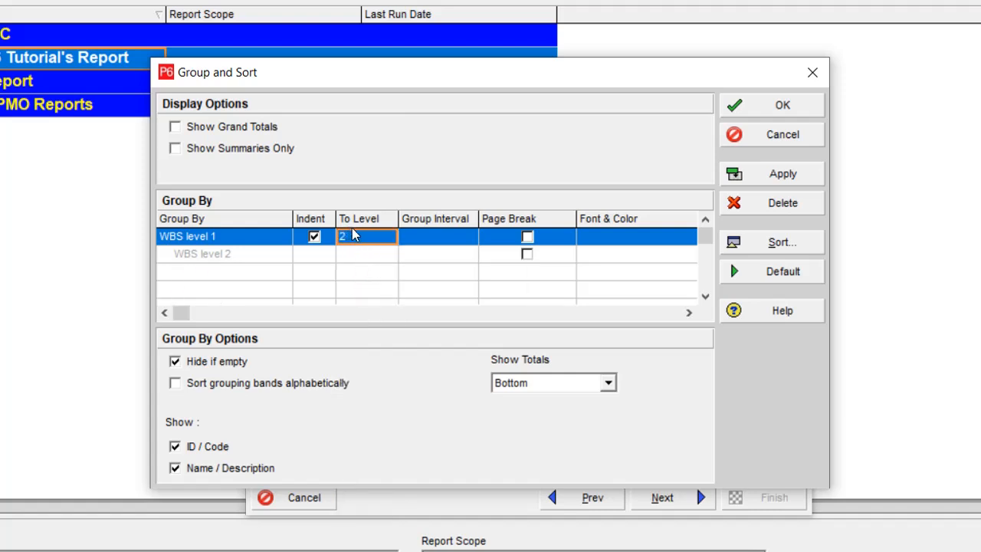
mouse_move(362, 240)
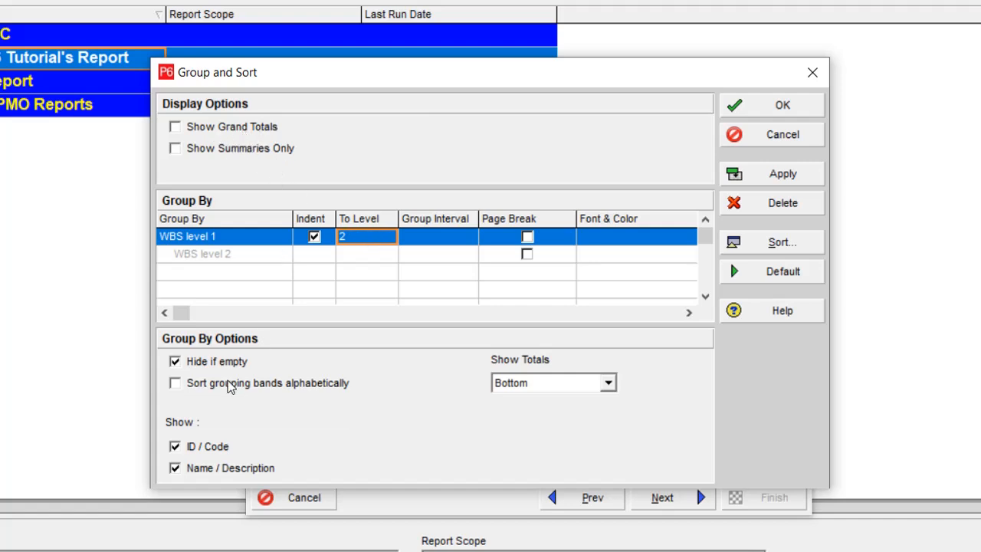
mouse_move(335, 439)
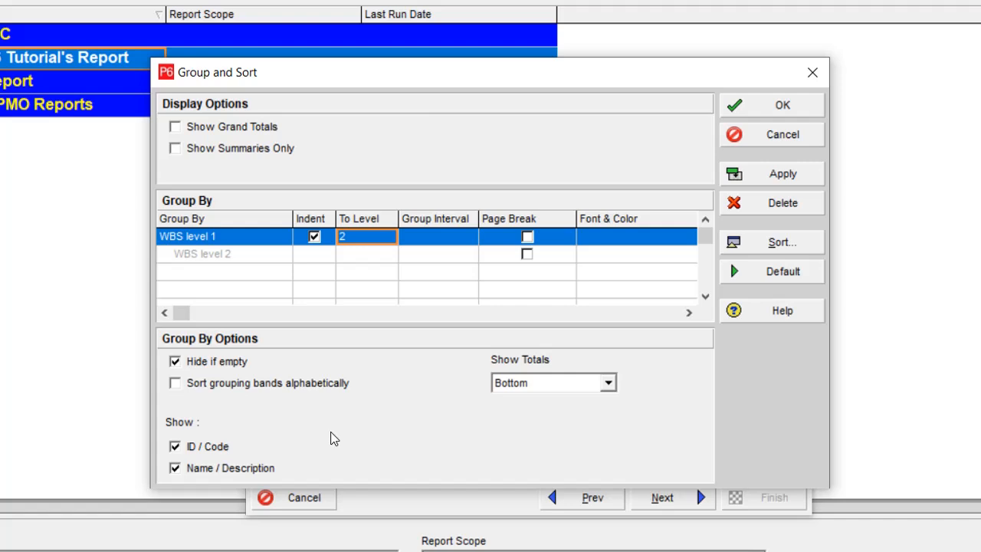
mouse_move(246, 346)
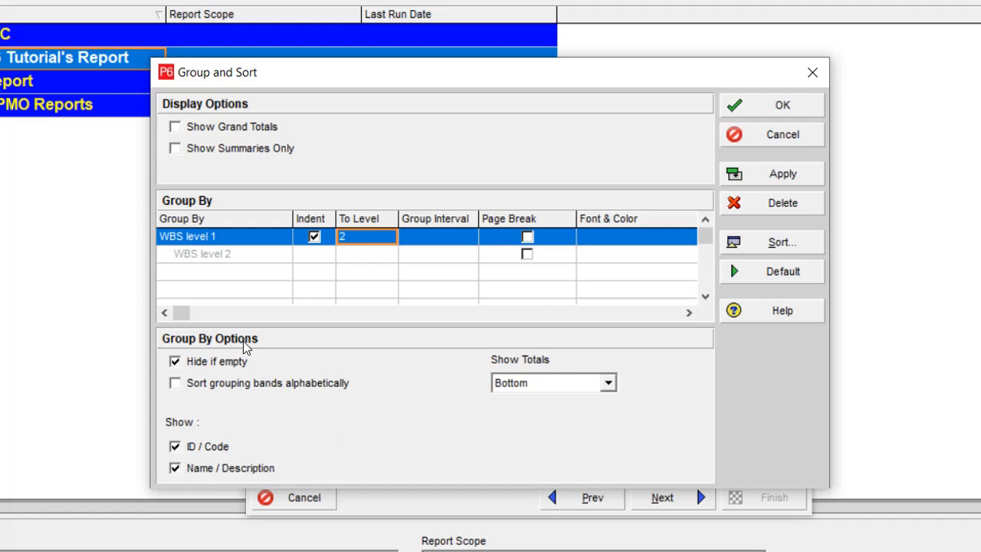
mouse_move(782, 105)
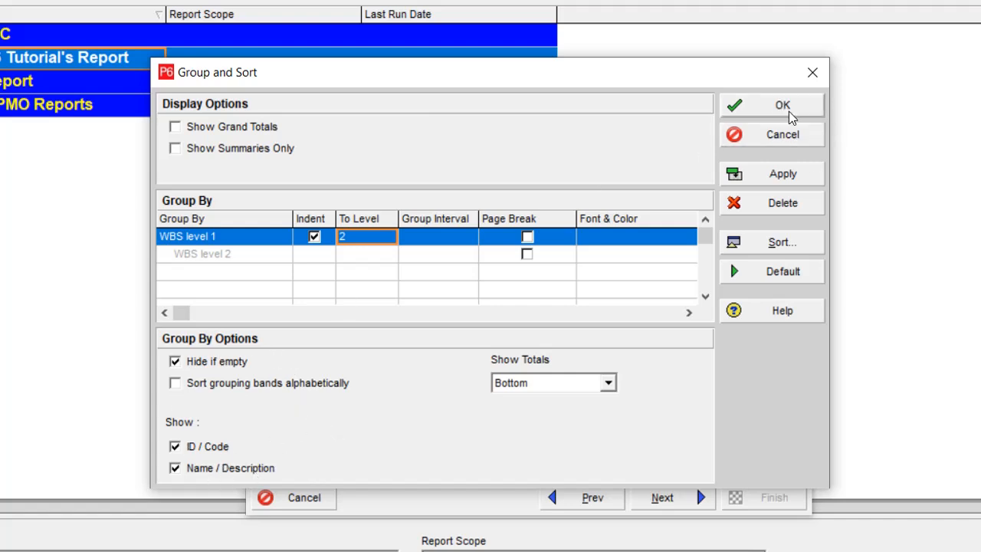
Accept the grouping settings and bring up the WBS subject area's filter conditions.
left_click(782, 104)
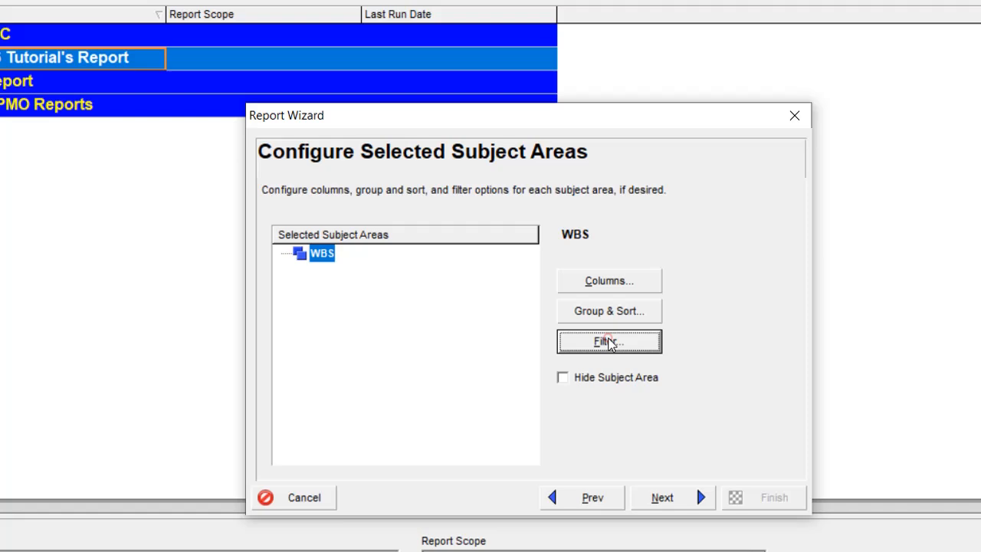
left_click(609, 341)
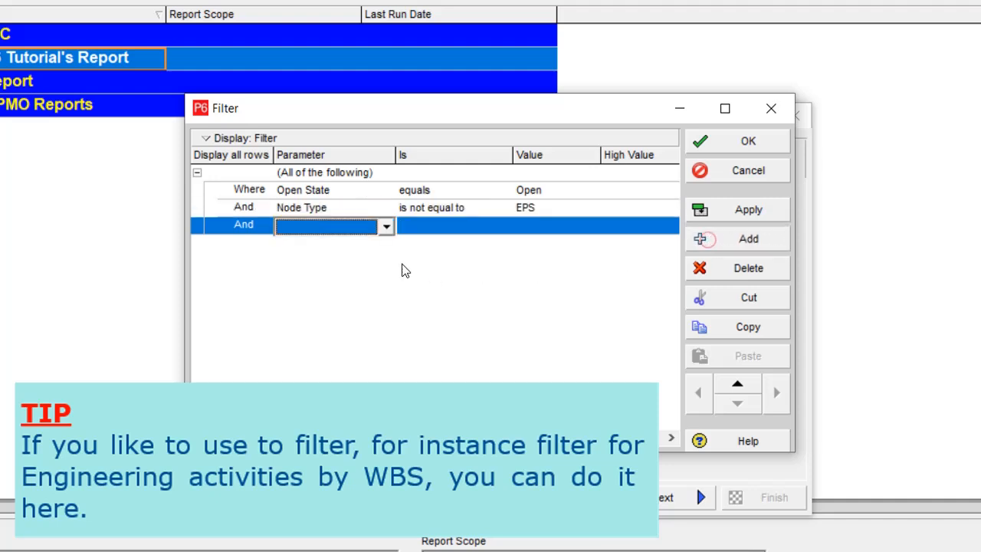
Try a new filter row on WBS Name, then WBS Path, browsing the EPS/WBS tree for a value.
left_click(386, 225)
type("WBS Category")
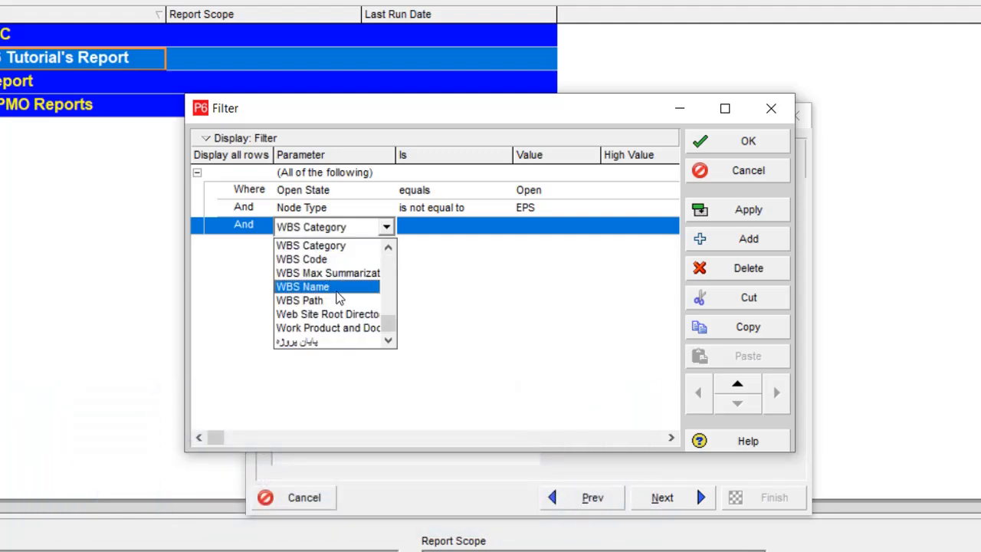
left_click(302, 287)
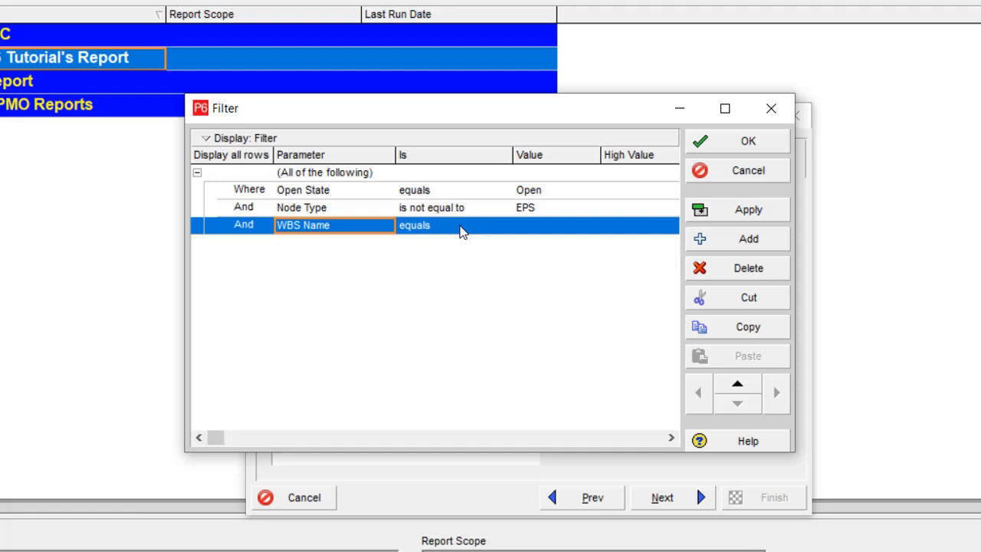
left_click(549, 224)
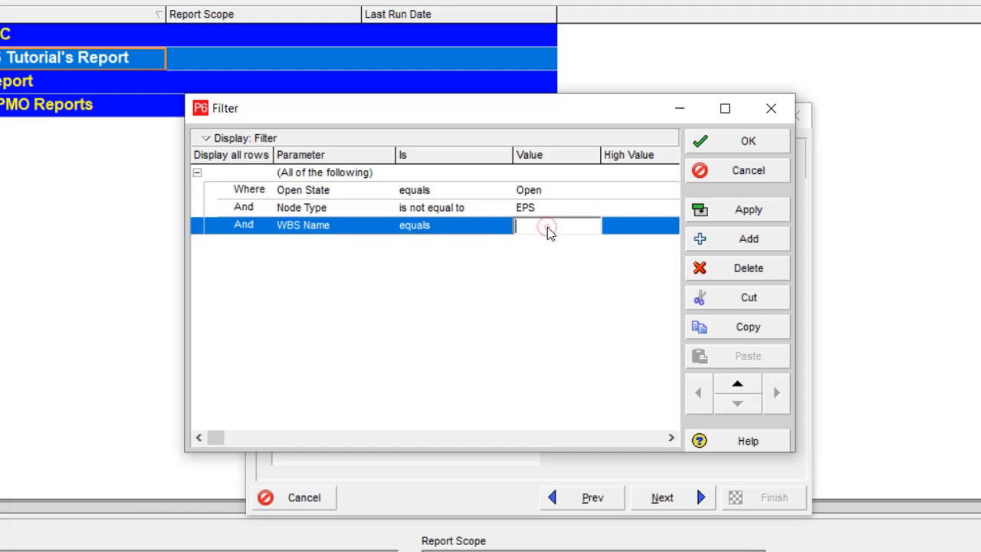
left_click(452, 224)
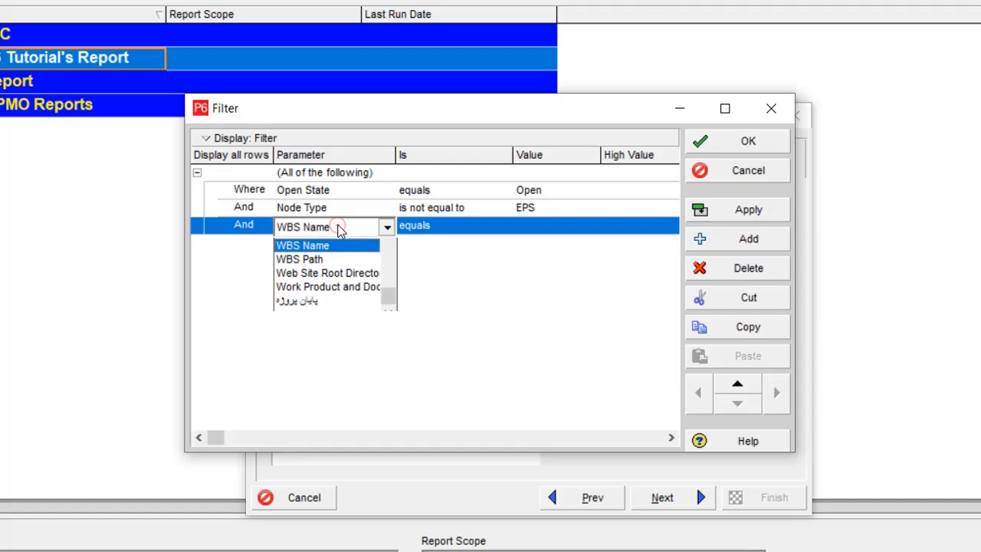
left_click(299, 259)
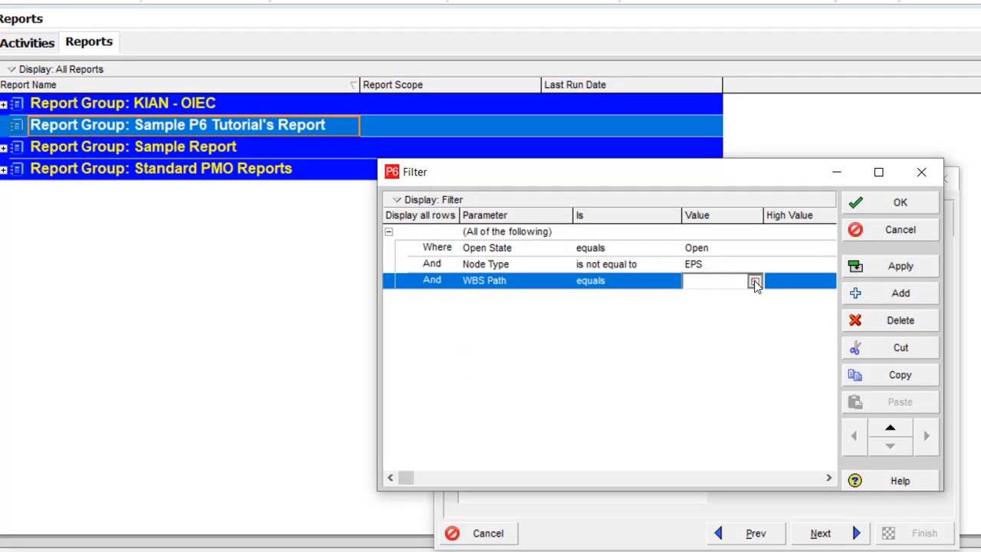
left_click(754, 281)
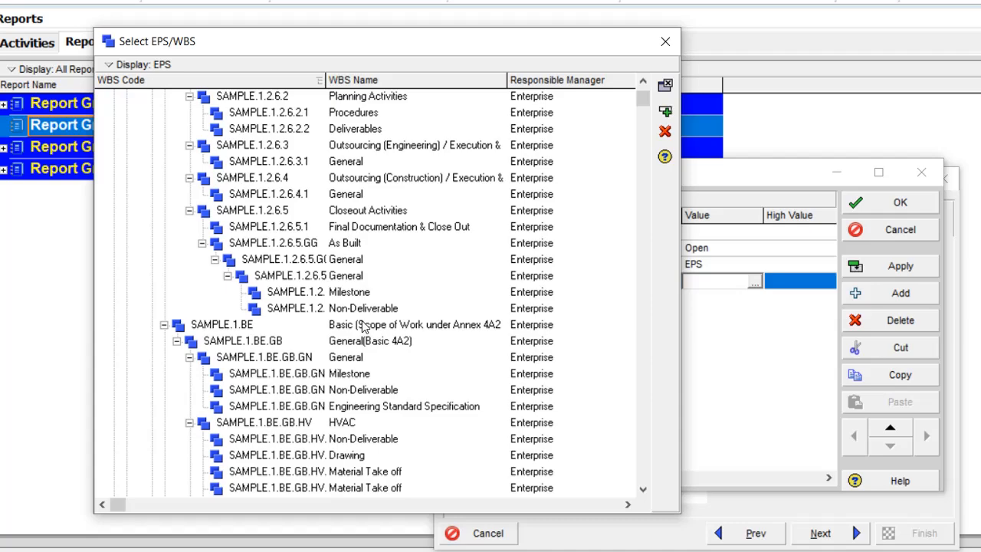
scroll("down", 3)
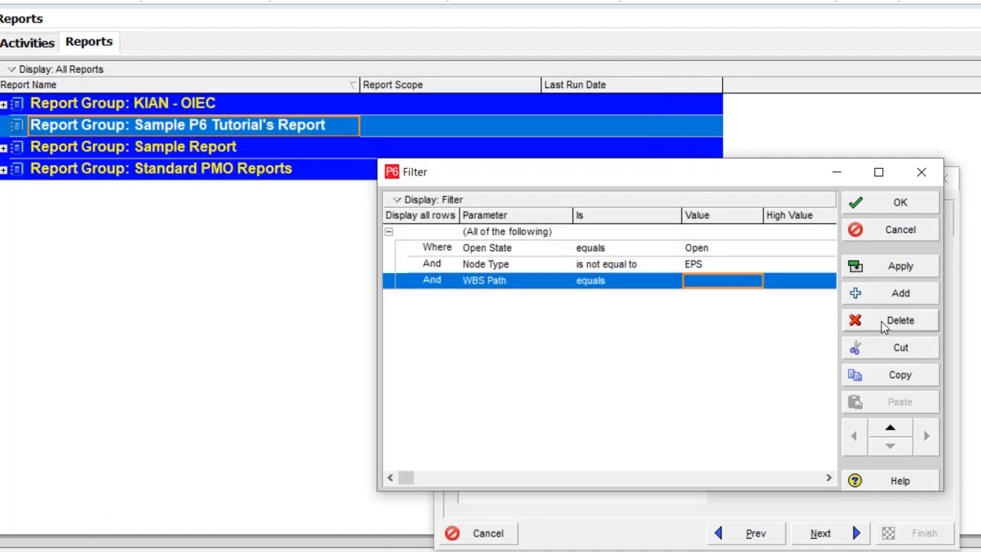
Delete the trial condition and accept the filter with only Open State and Node Type.
left_click(900, 320)
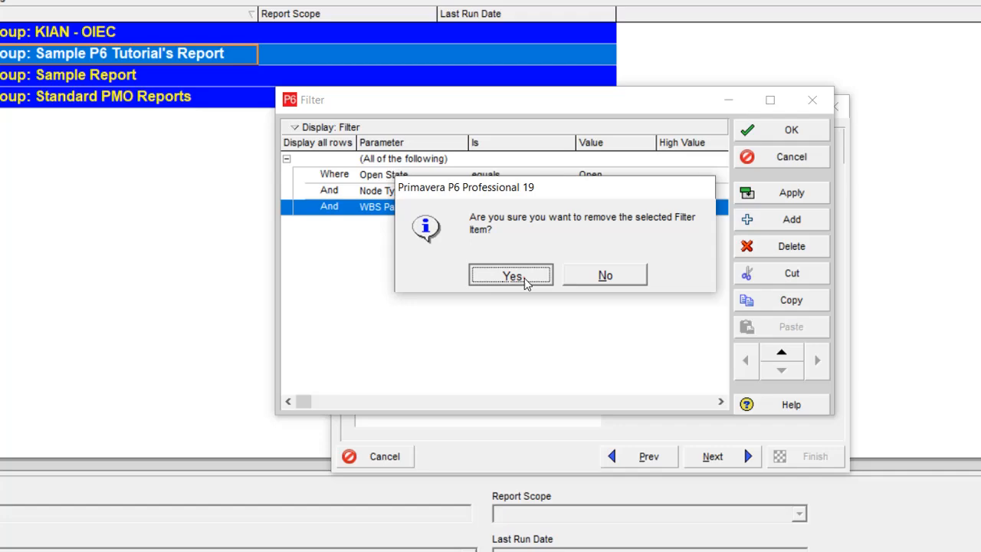
left_click(513, 276)
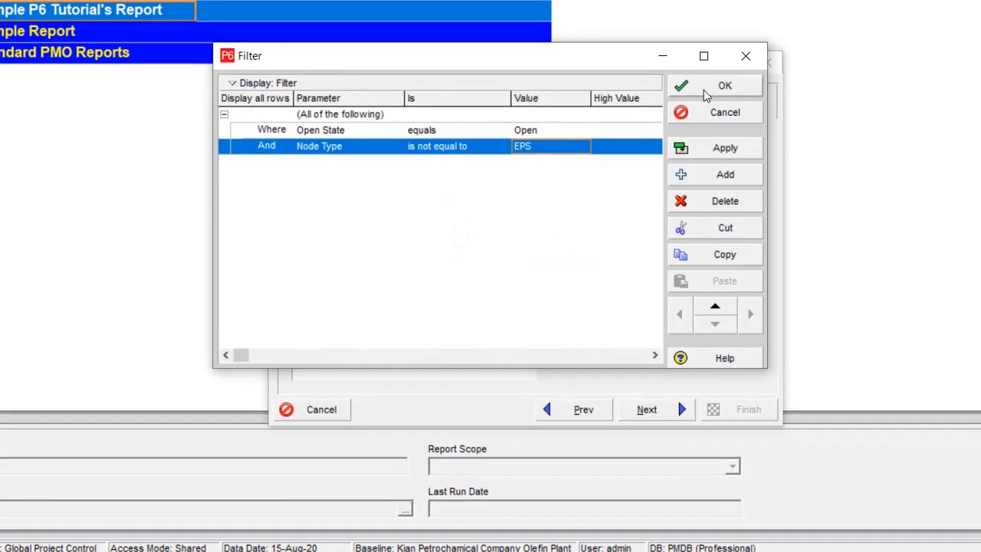
left_click(723, 85)
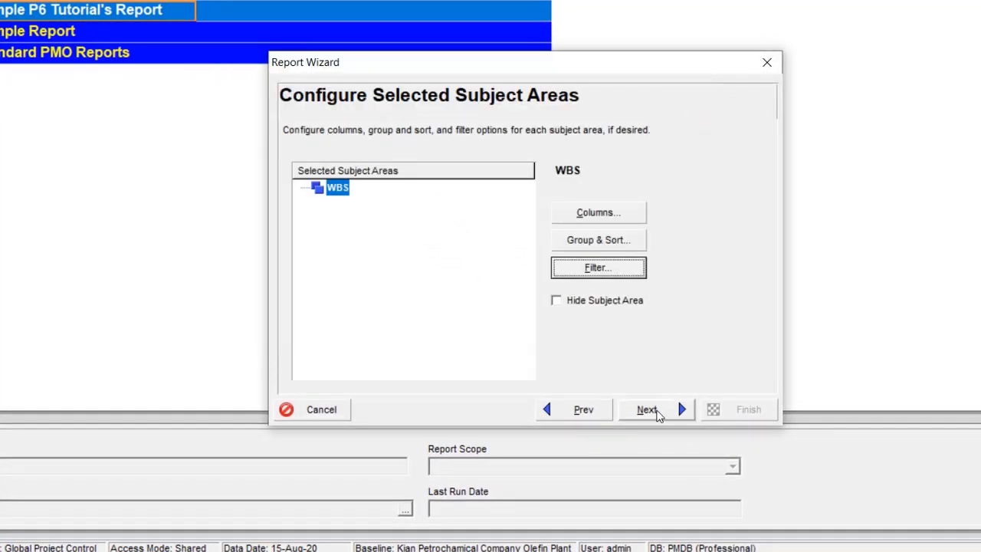
Advance to Date Options, turn off the period total and review the monthly timescale settings.
left_click(647, 409)
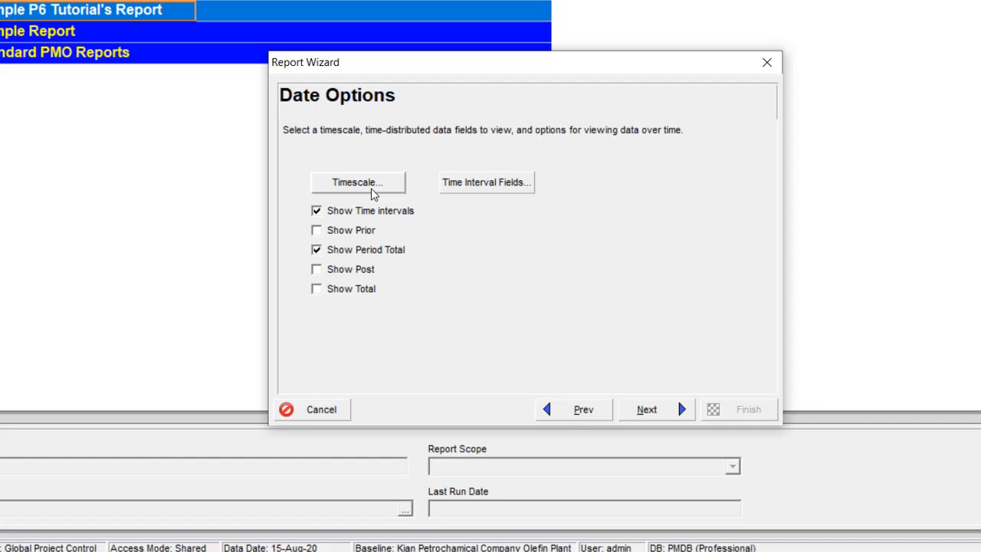
left_click(316, 248)
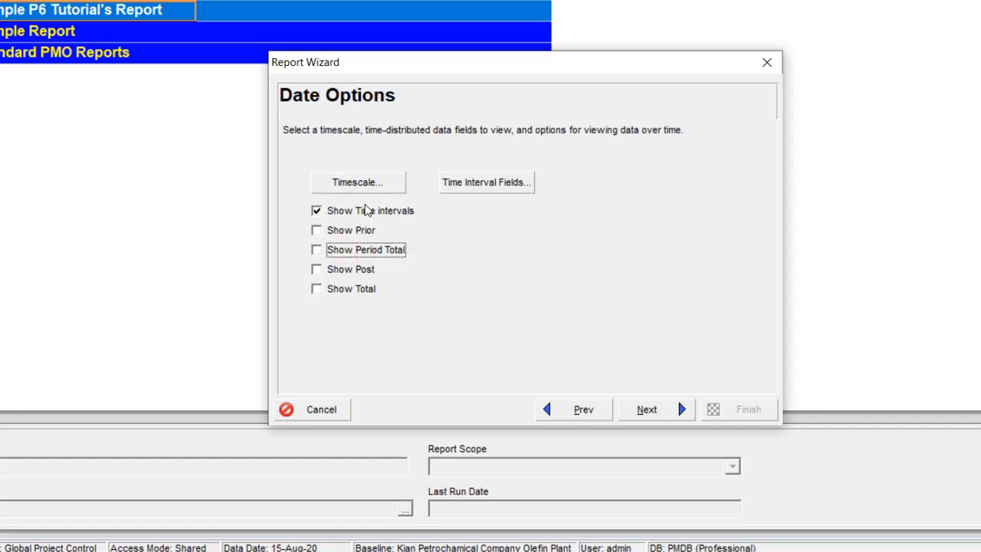
left_click(357, 181)
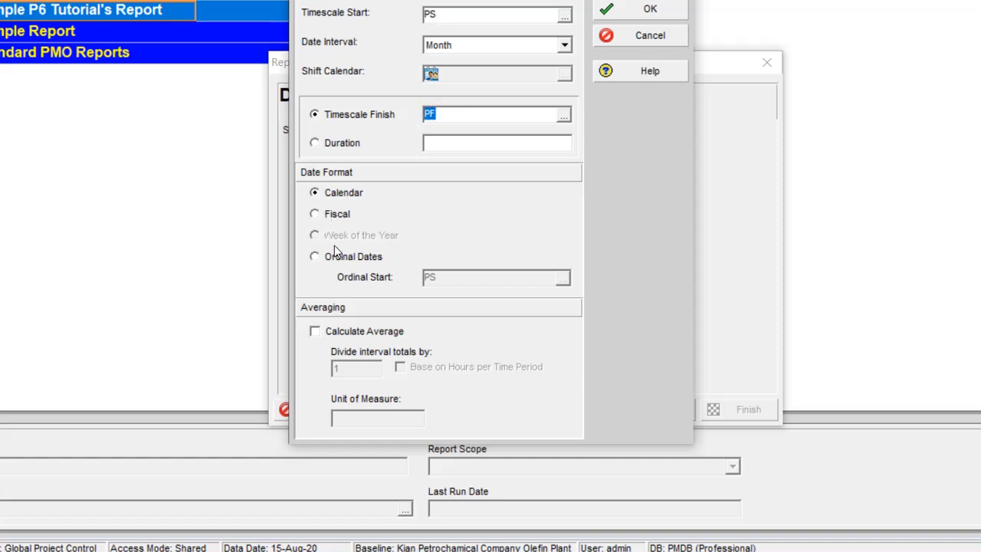
mouse_move(368, 352)
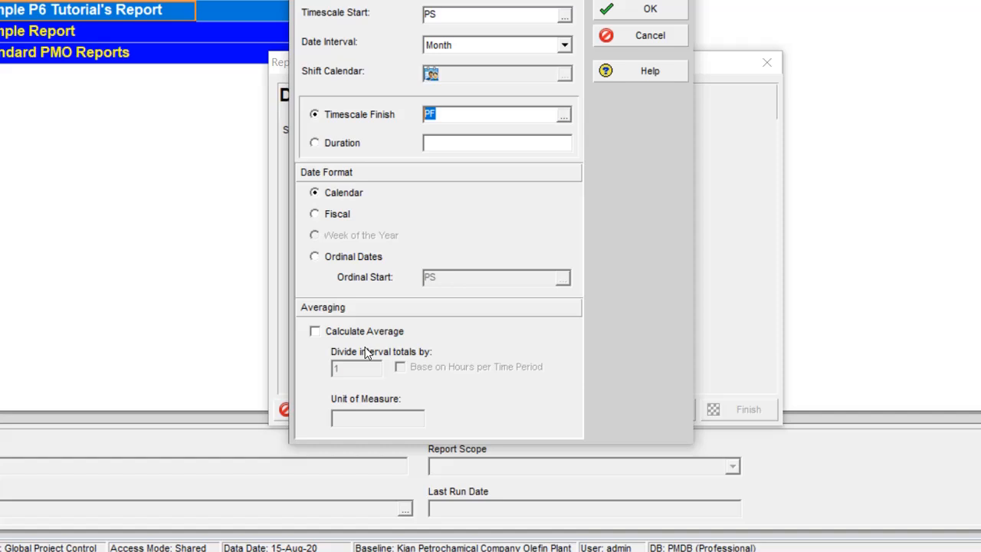
mouse_move(631, 19)
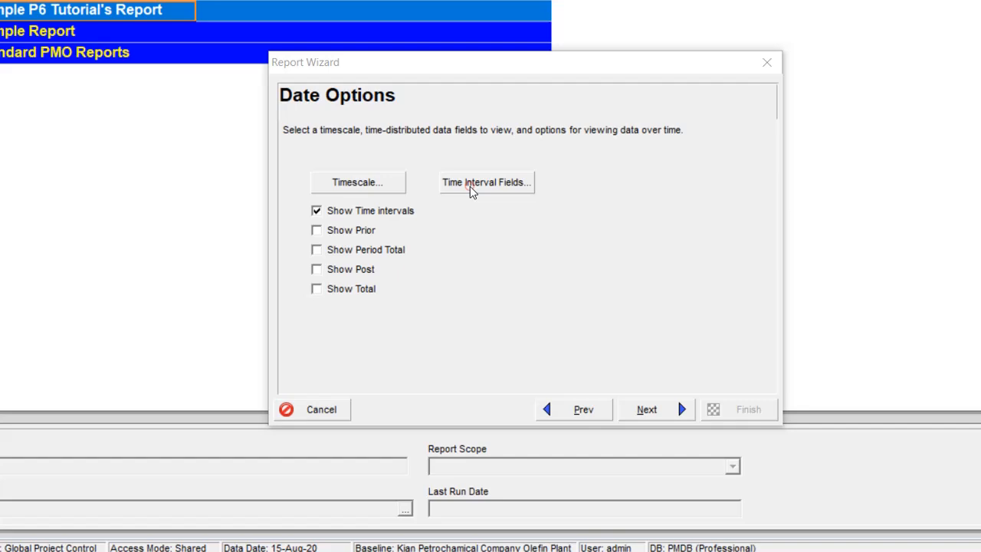
Expand the cumulative units fields and add Cum BL Project Nonlabor Units to the report.
left_click(486, 182)
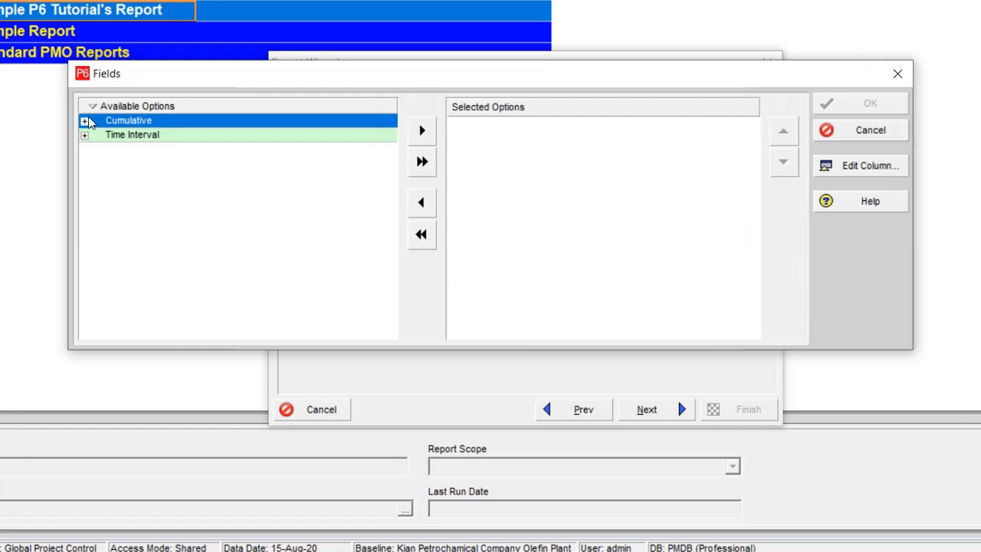
left_click(84, 120)
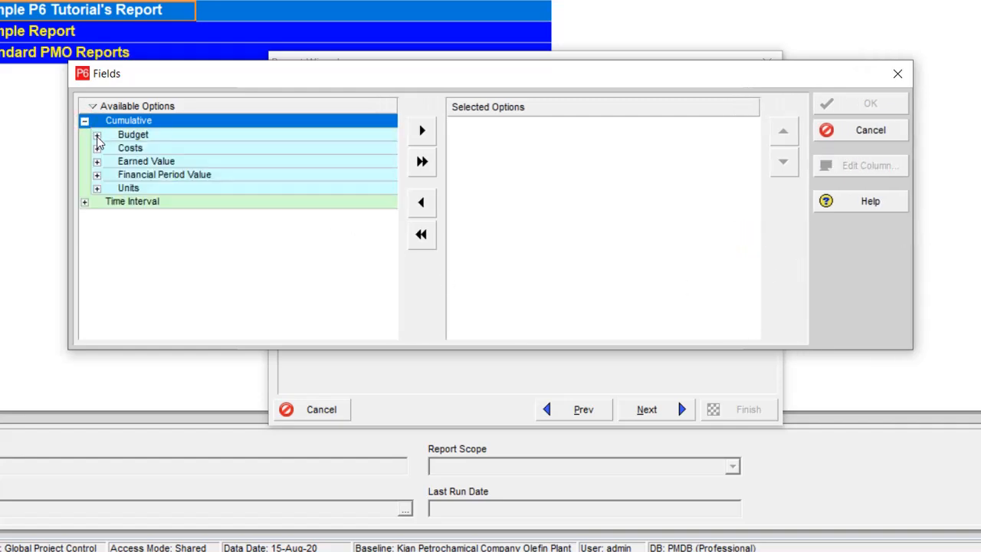
left_click(96, 137)
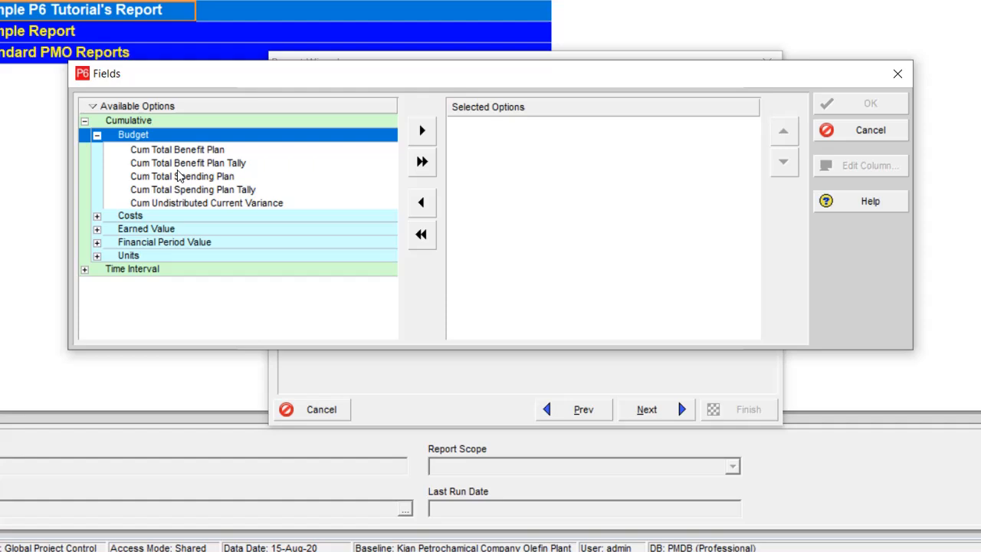
left_click(181, 174)
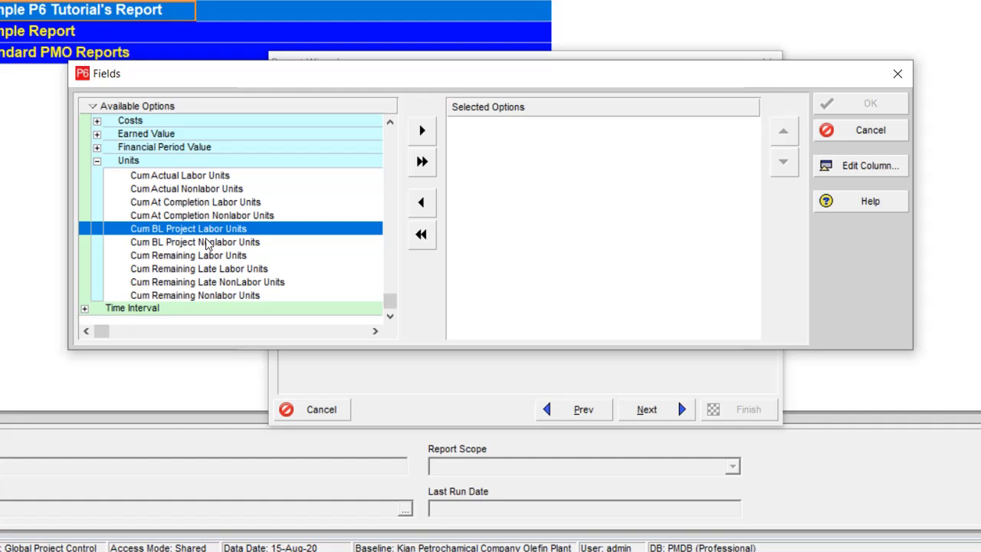
mouse_move(181, 242)
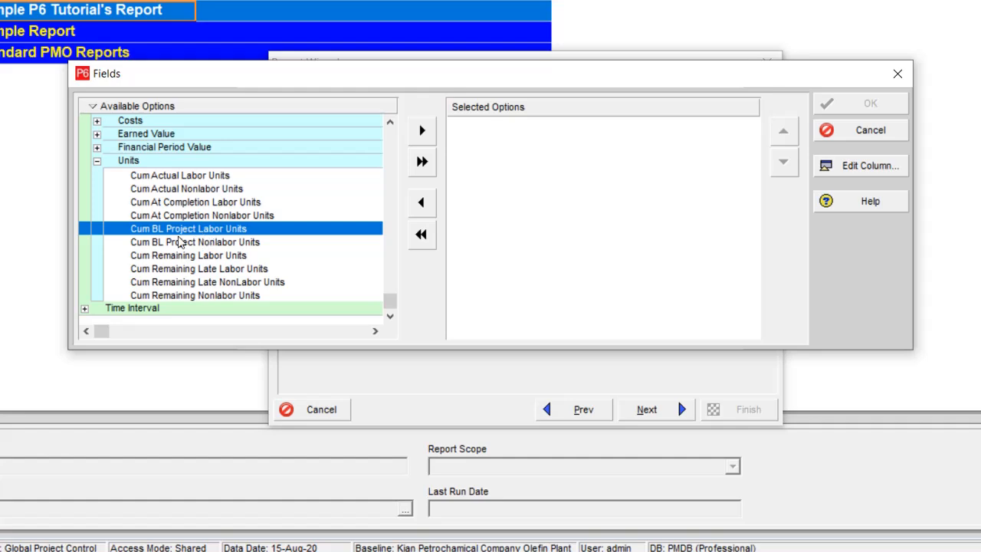
mouse_move(151, 240)
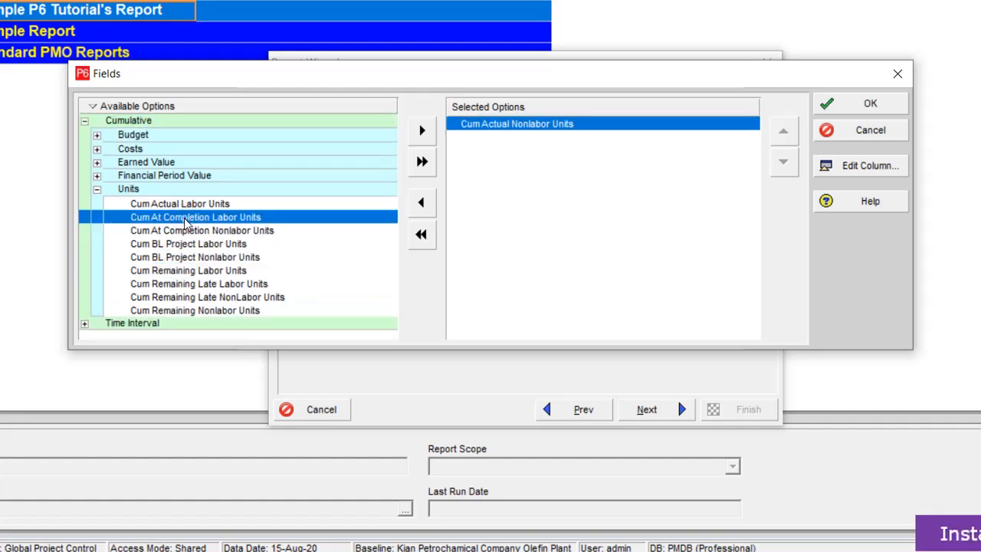
left_click(197, 257)
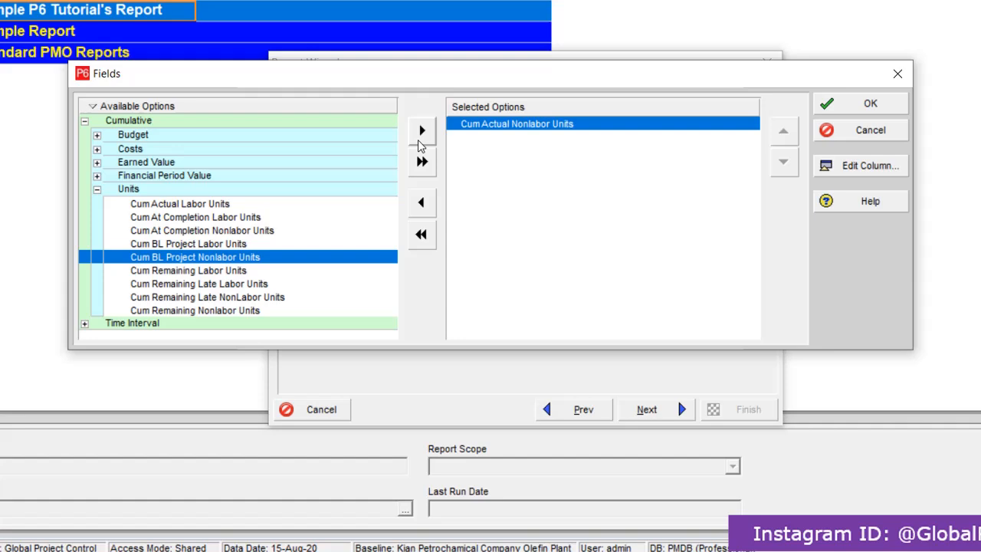
left_click(421, 129)
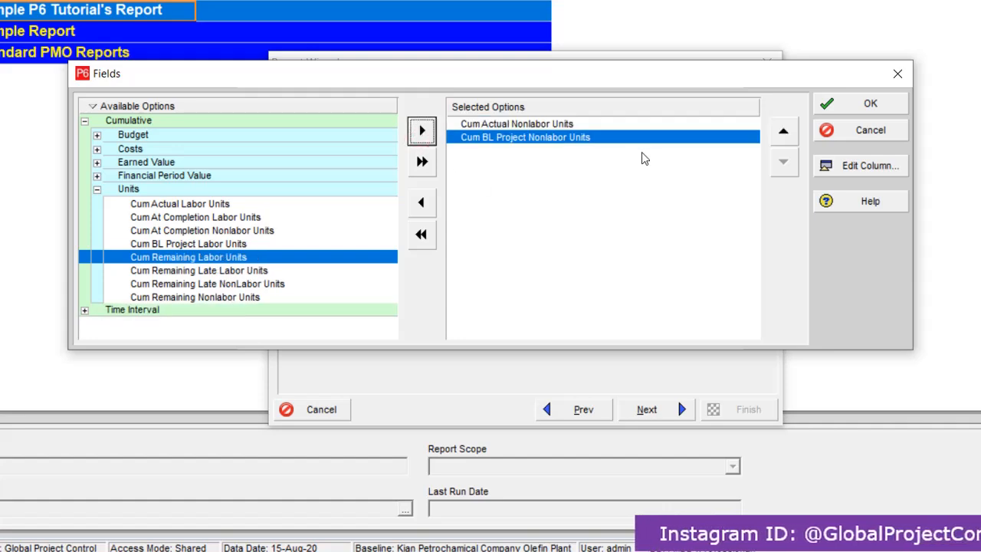
mouse_move(498, 132)
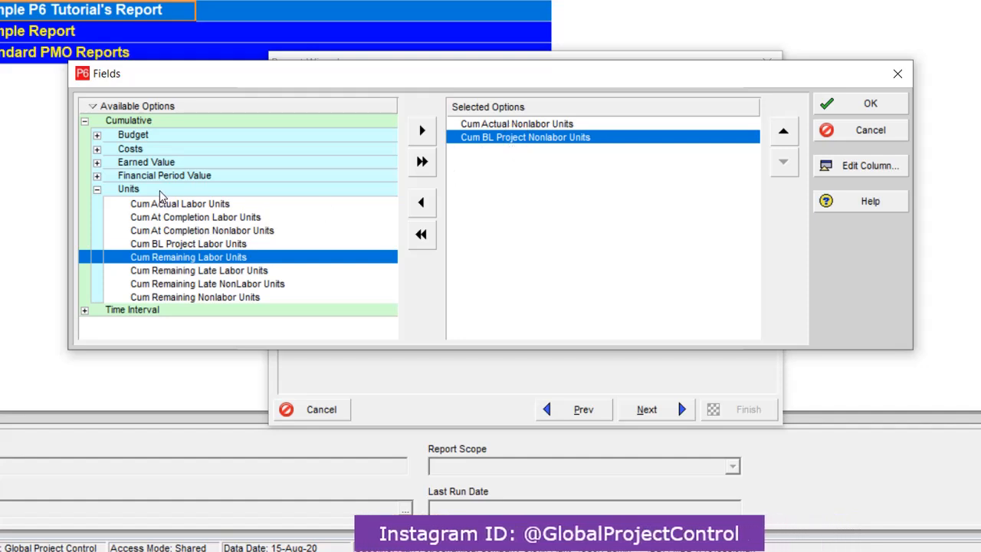
Review the time-interval Nonlabor and Labor Units fields and confirm the chosen report fields.
left_click(97, 188)
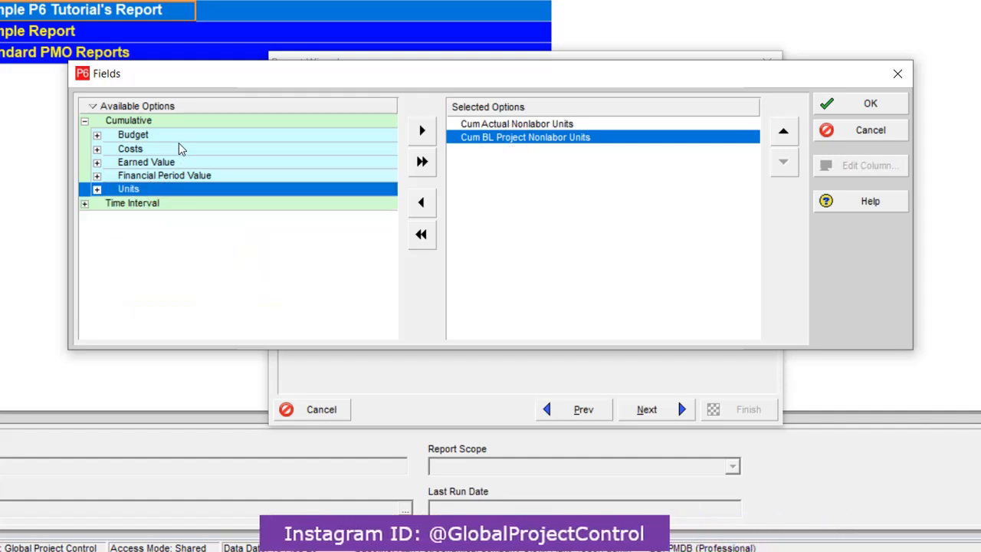
left_click(96, 202)
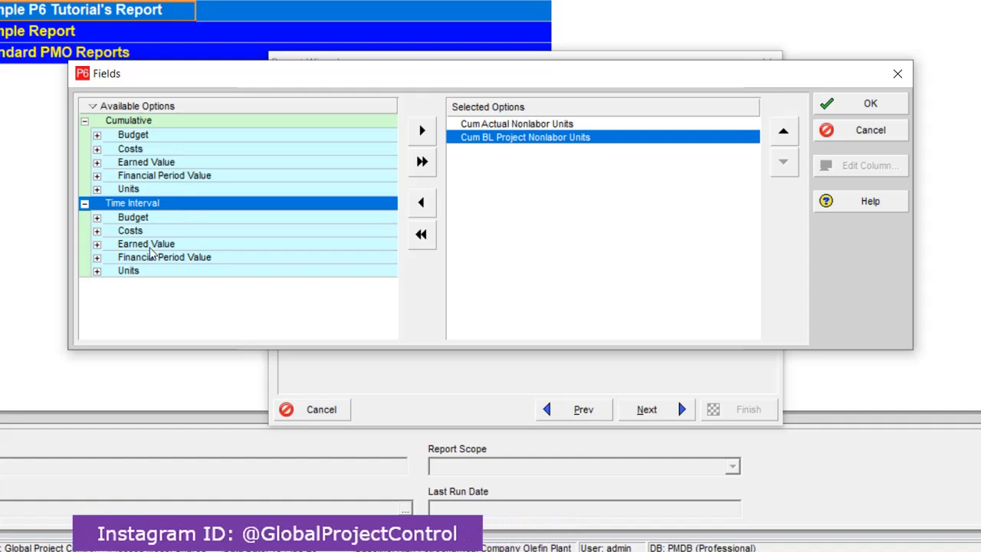
mouse_move(148, 259)
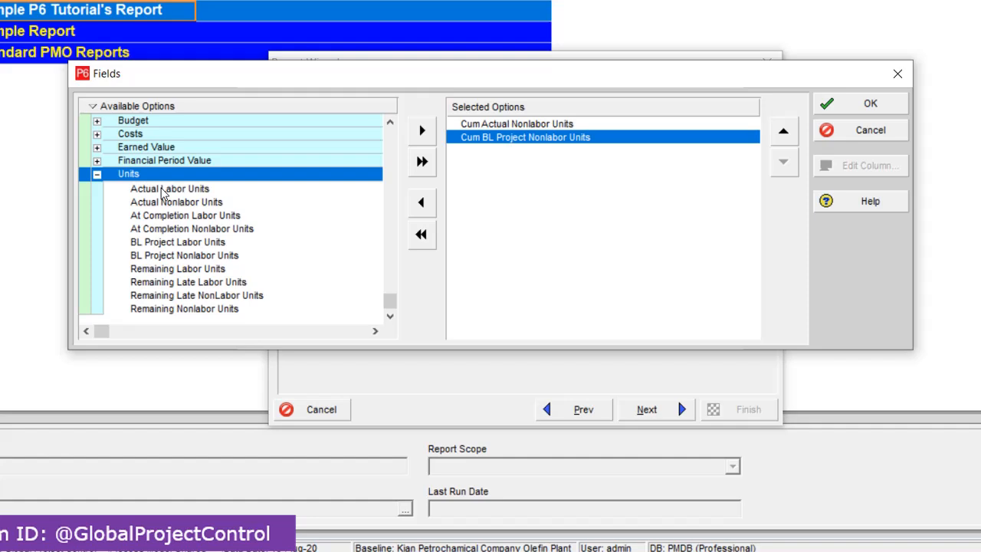
left_click(176, 202)
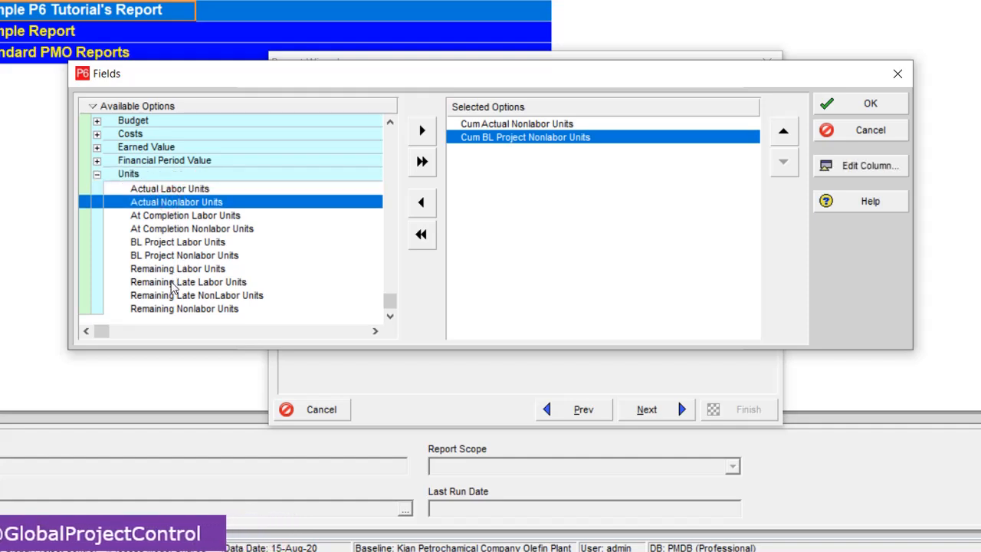
left_click(183, 255)
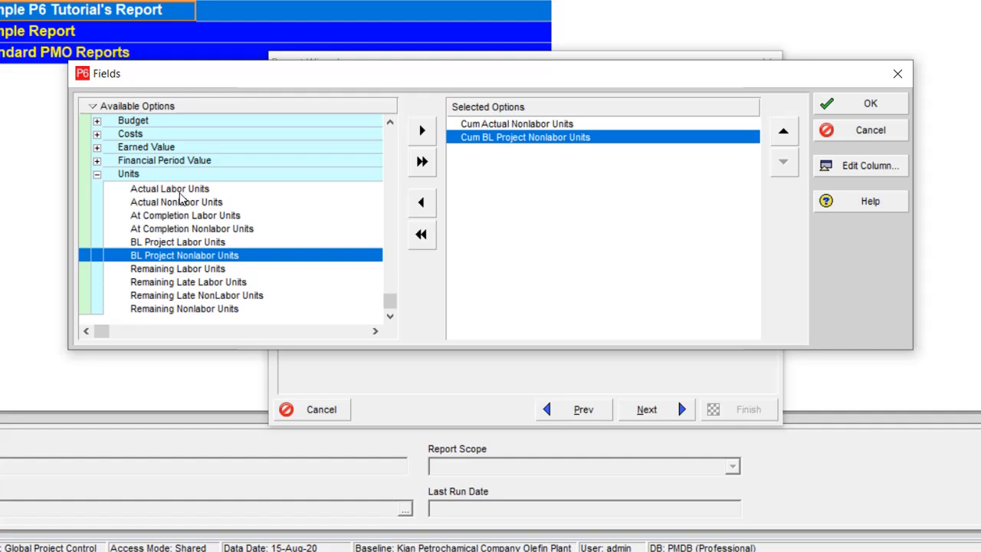
left_click(169, 189)
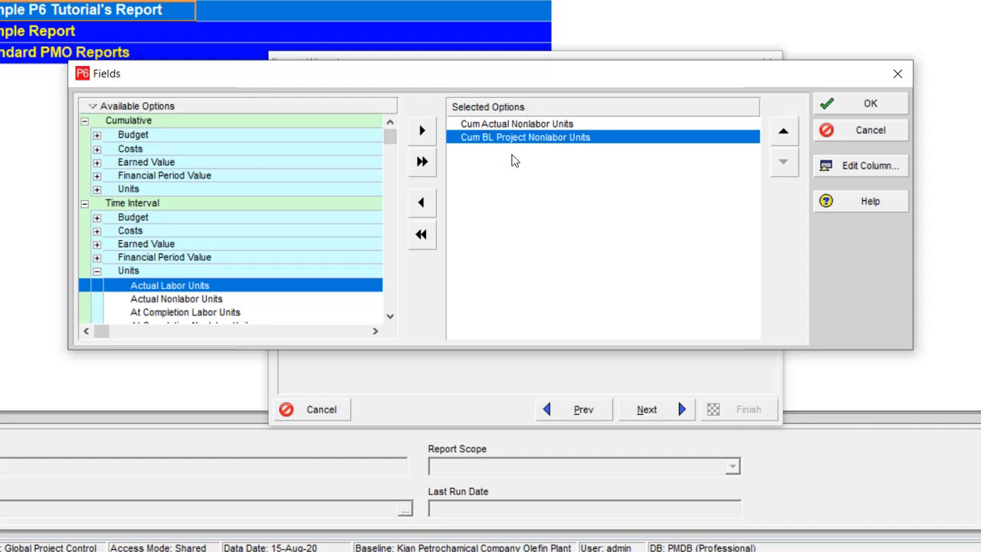
left_click(869, 104)
type("WBS -")
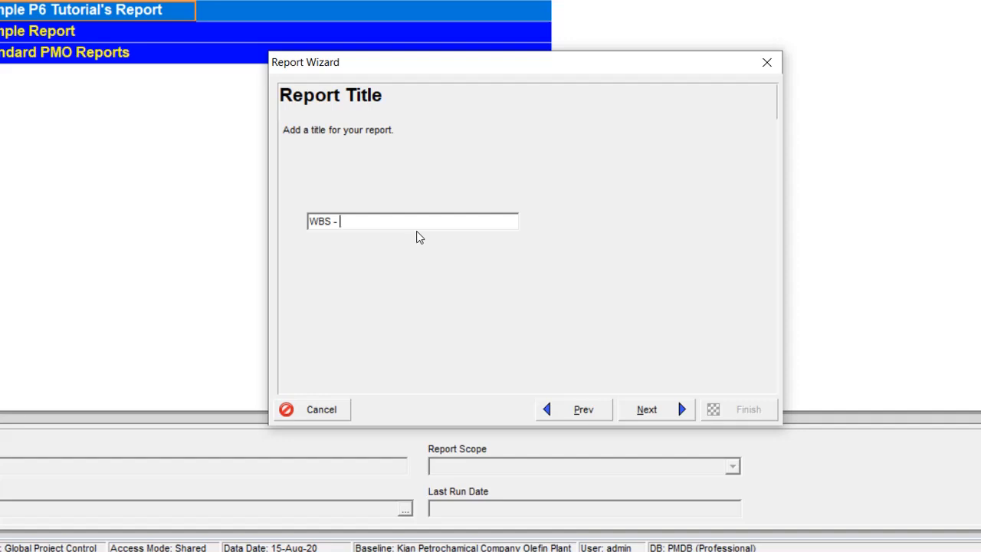
Title the report 'WBS - L2 for EPC S-Curve', save it and finish the wizard.
type("L2 for EPC S")
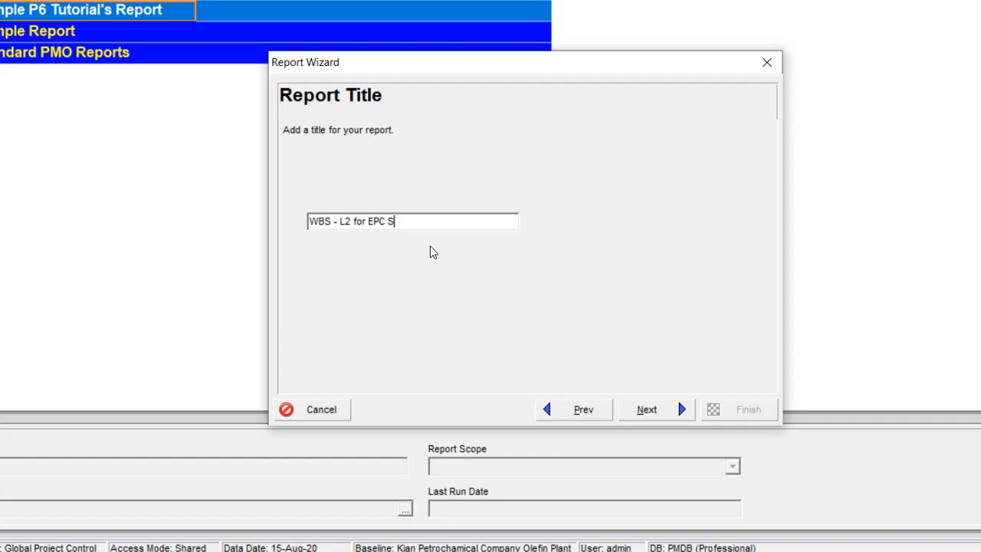
type("-Cu")
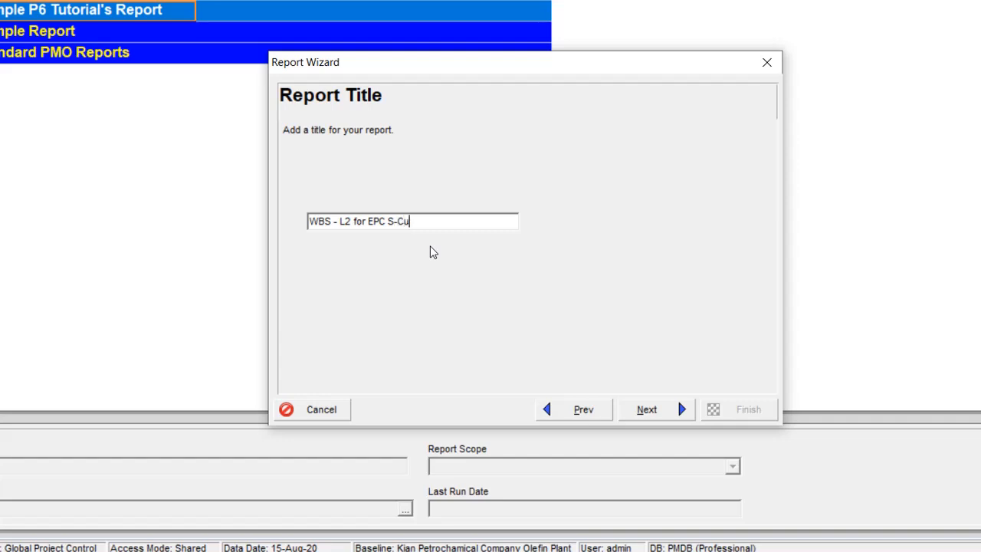
type("rve")
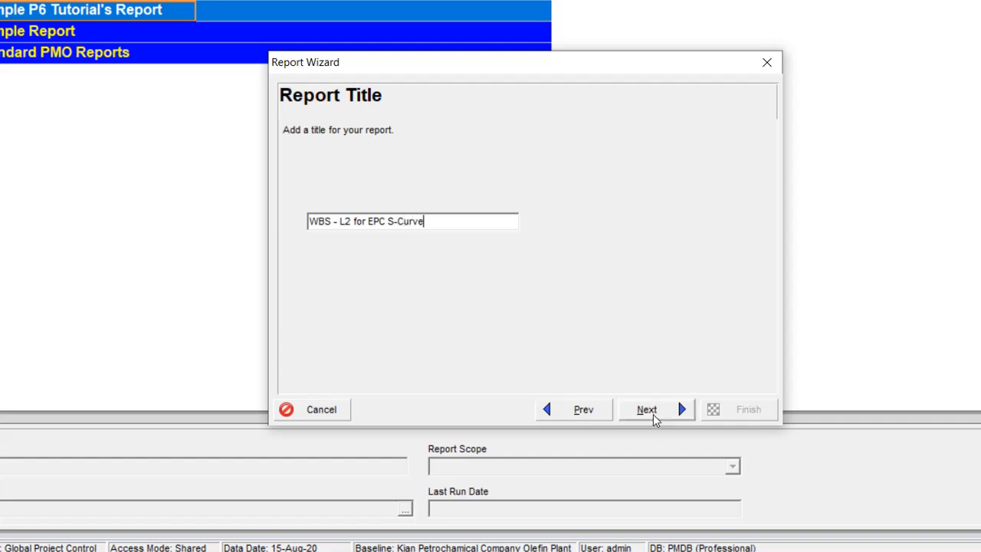
left_click(647, 408)
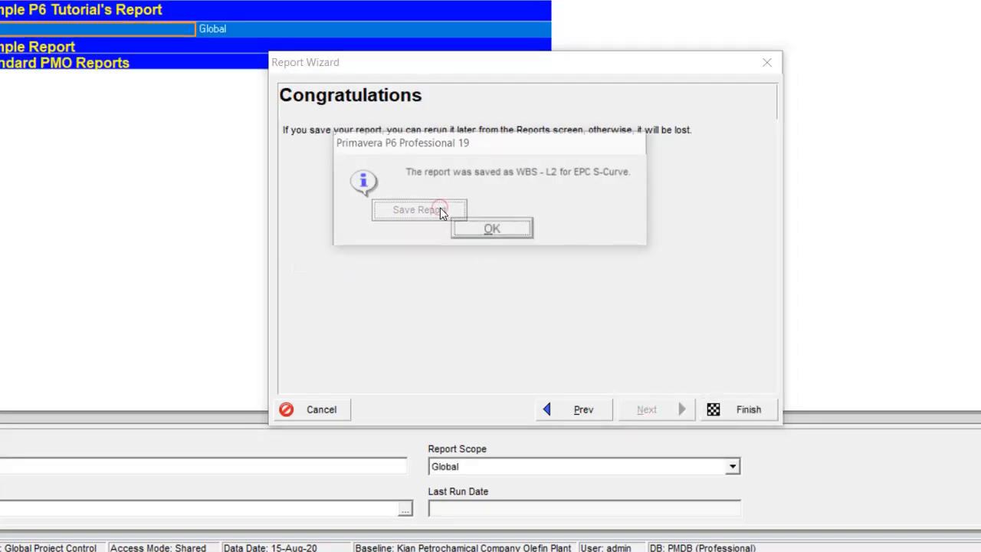
left_click(490, 227)
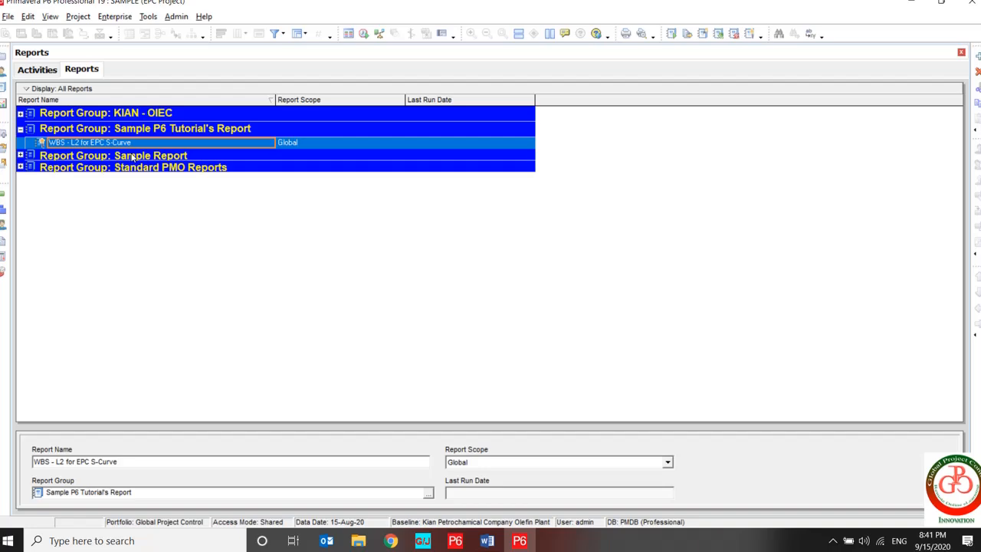
Run the new report to a delimited CSV file that opens in Excel.
right_click(88, 146)
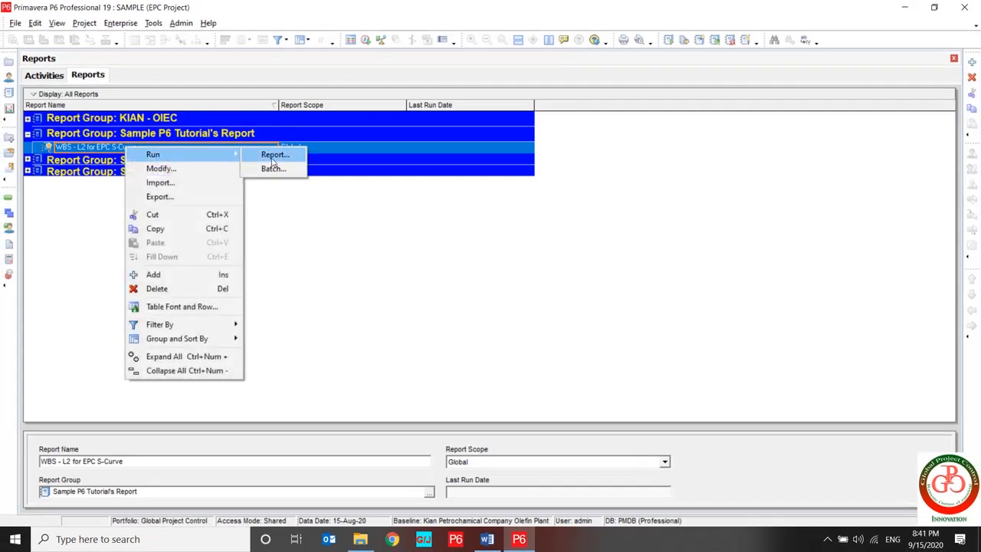
left_click(273, 153)
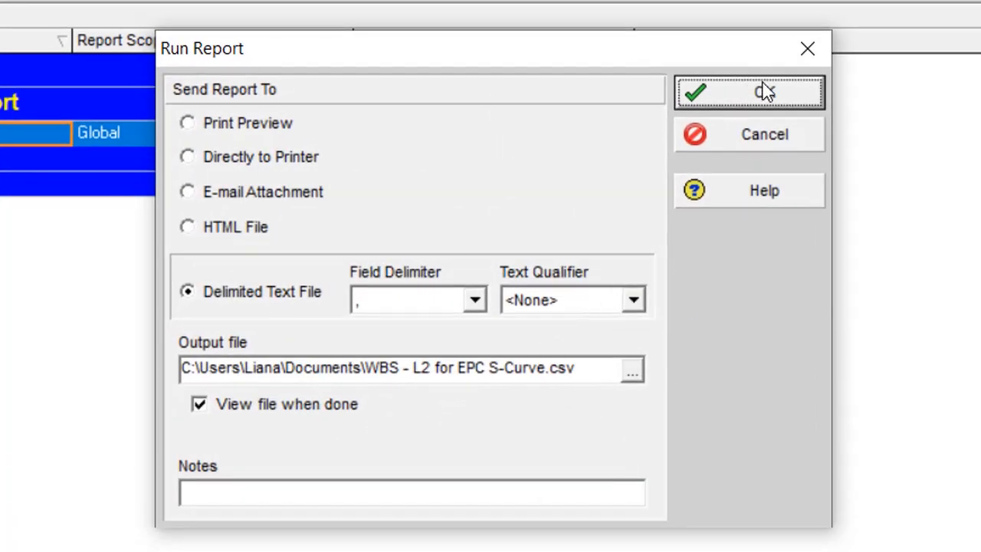
left_click(748, 92)
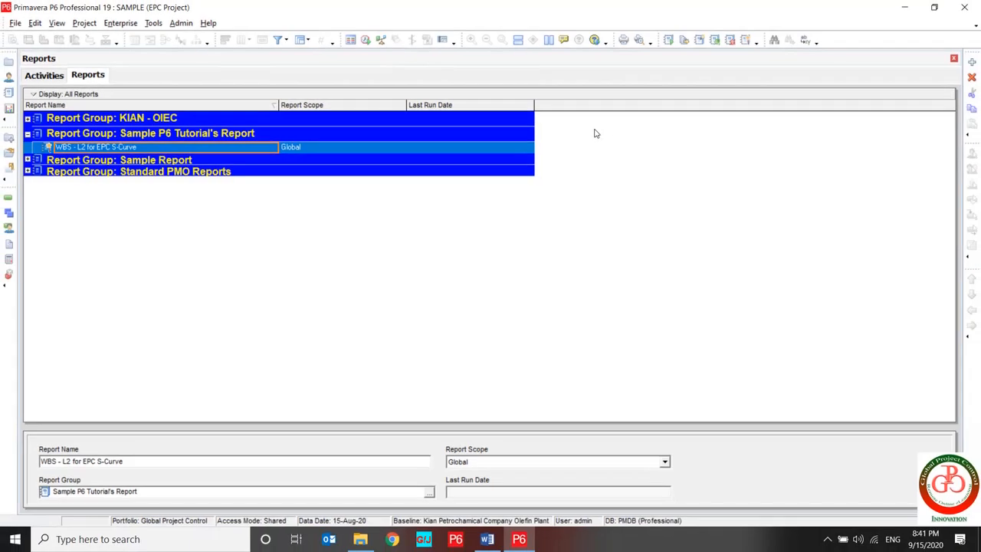
left_click(27, 117)
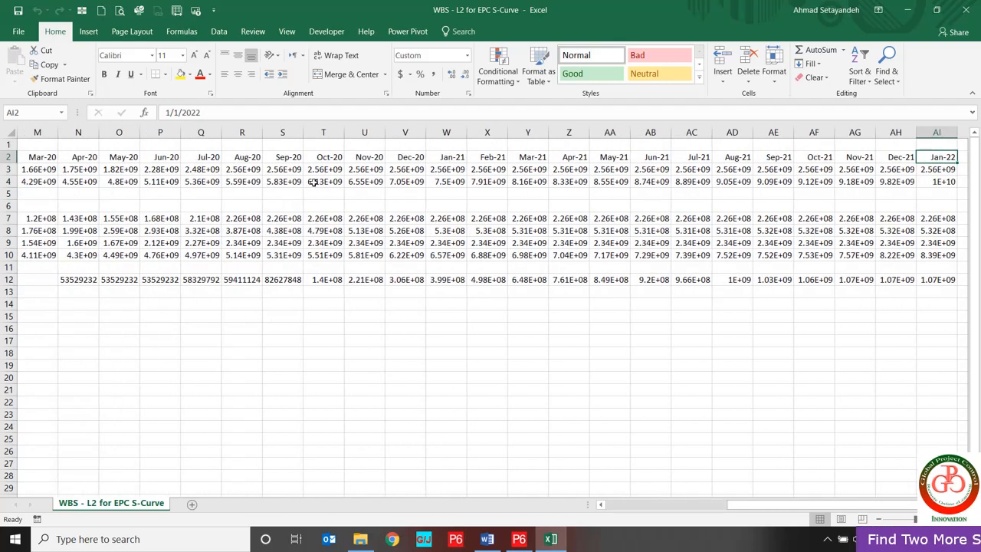
Create a copy of the report sheet as WBS - L2 for EPC S-Curve (2) and begin saving the workbook.
left_click(936, 181)
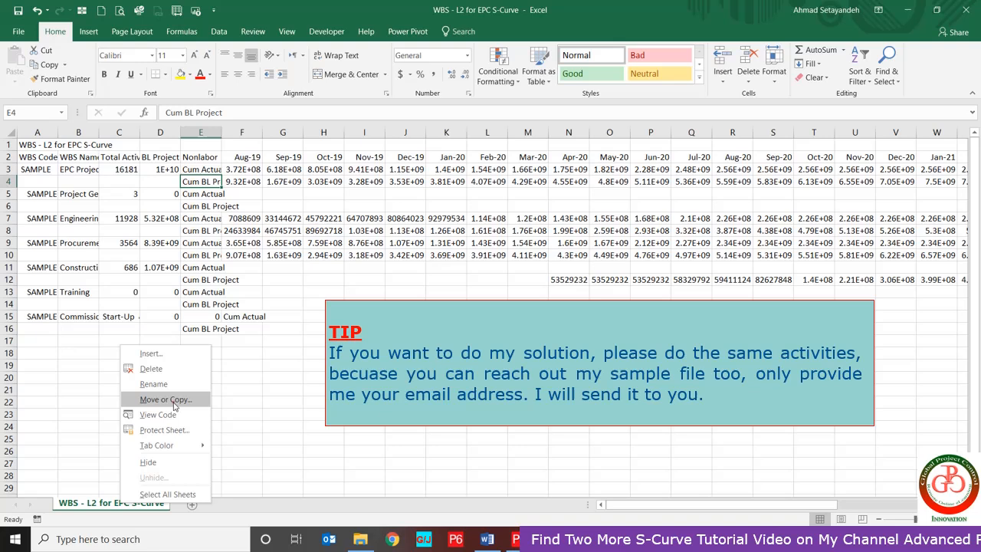
left_click(166, 399)
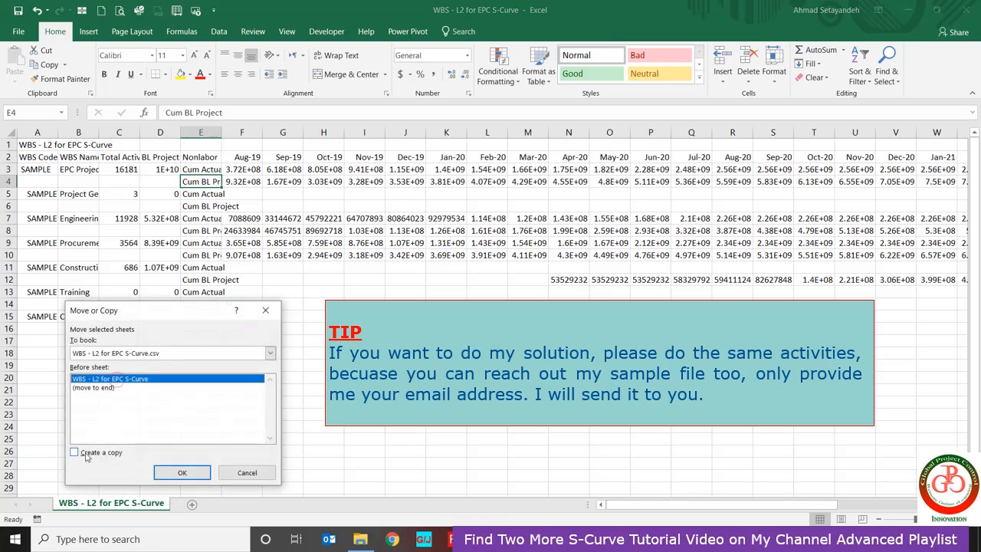
left_click(181, 472)
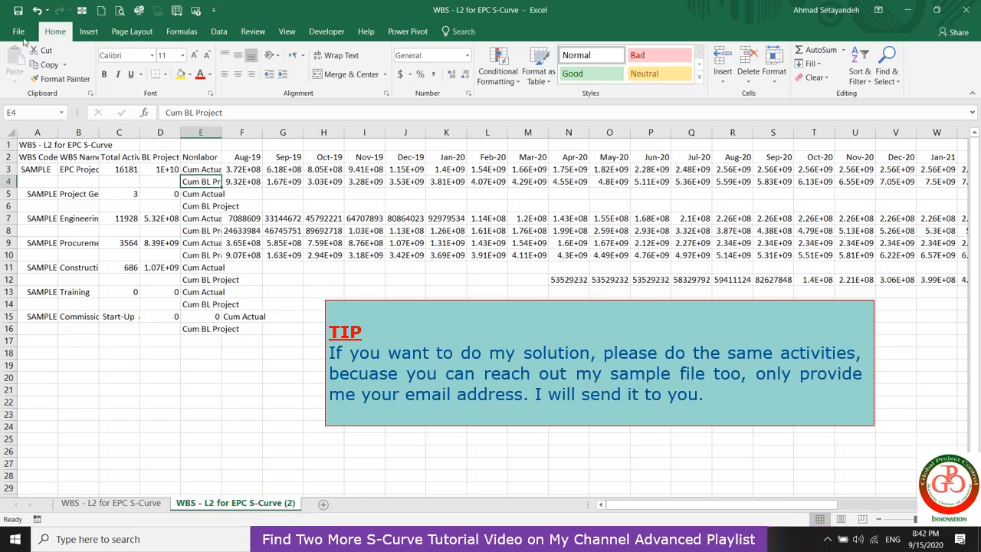
left_click(19, 30)
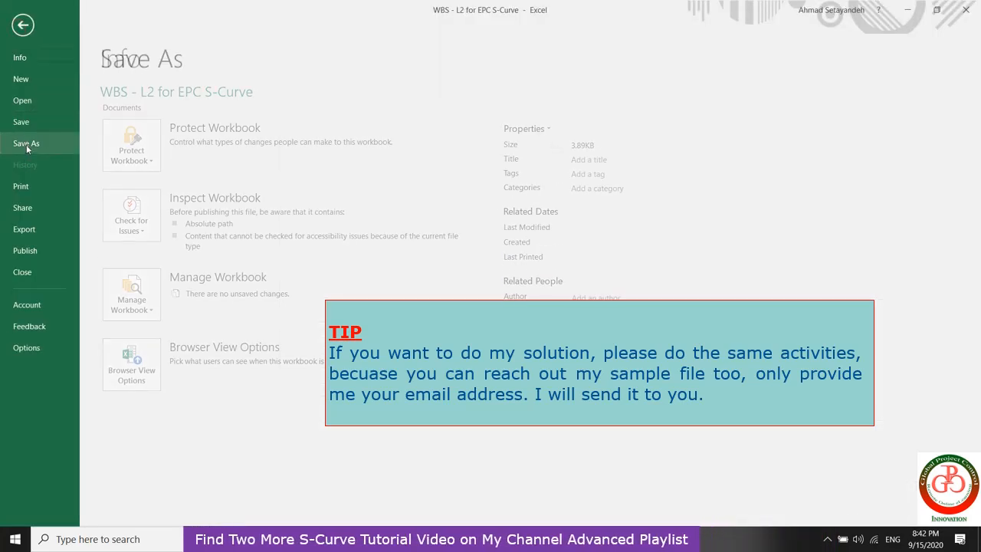
Save the workbook as an Excel Workbook named EPC S-Curve via Save As > Browse.
left_click(26, 144)
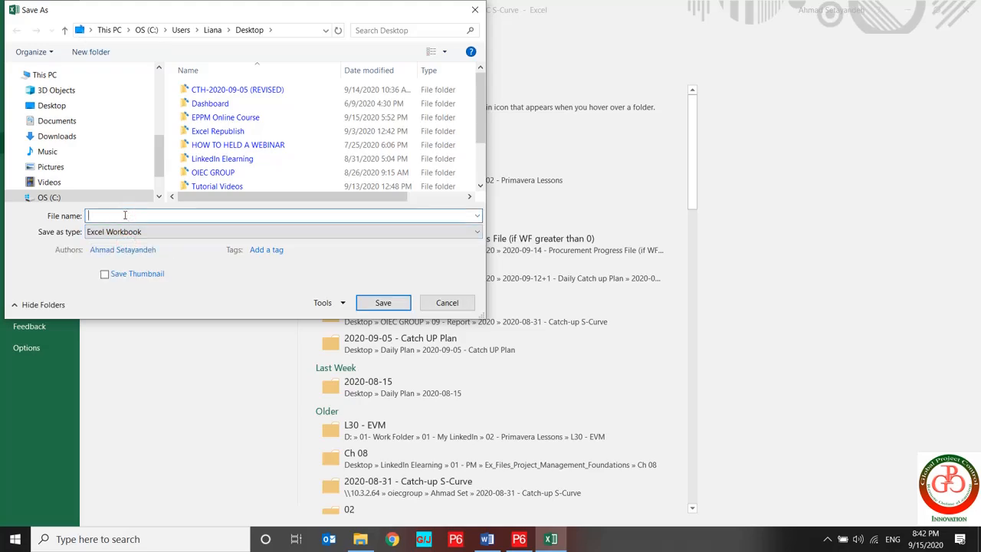
type("EPC S-Cu")
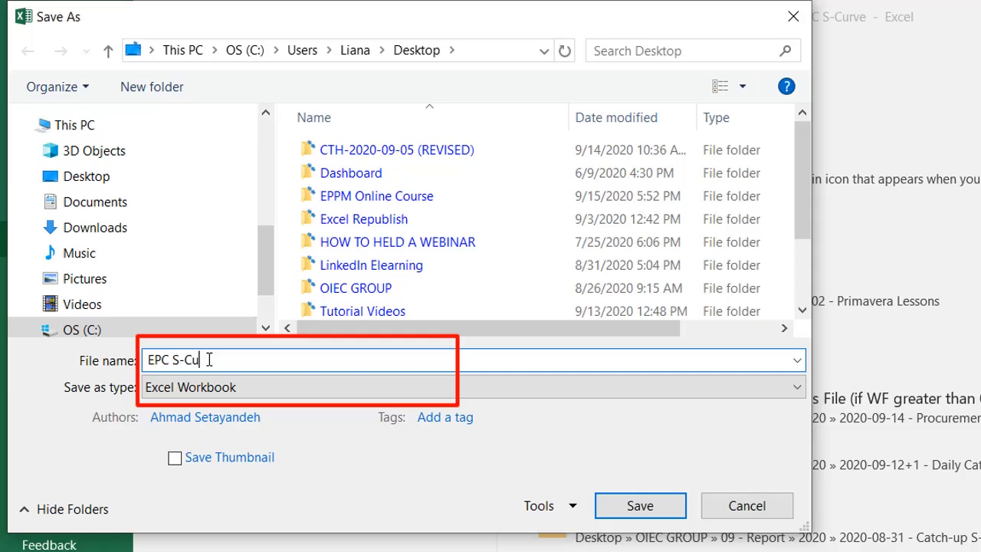
left_click(639, 506)
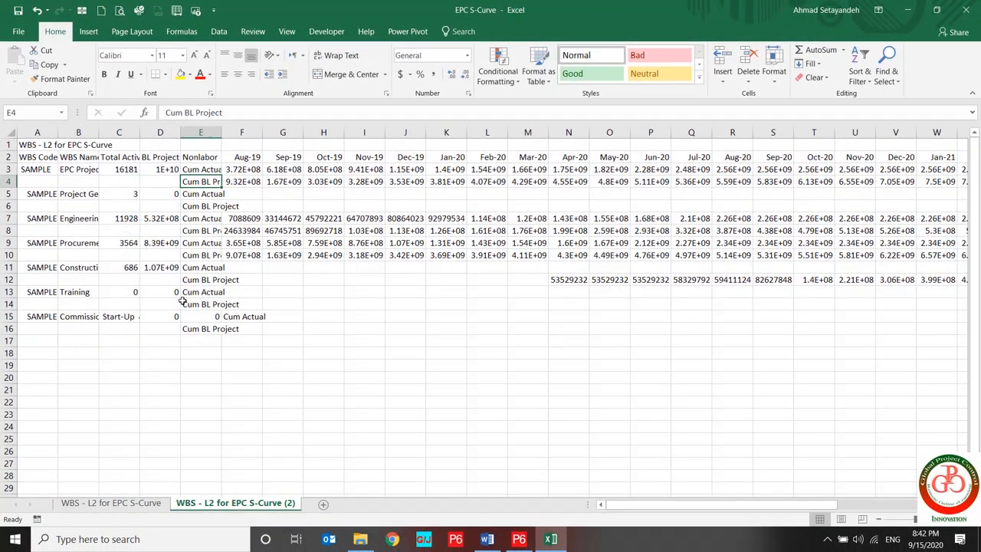
Rename the copied WBS sheet to Curve CAL.
left_click(236, 503)
type("Curve CAL")
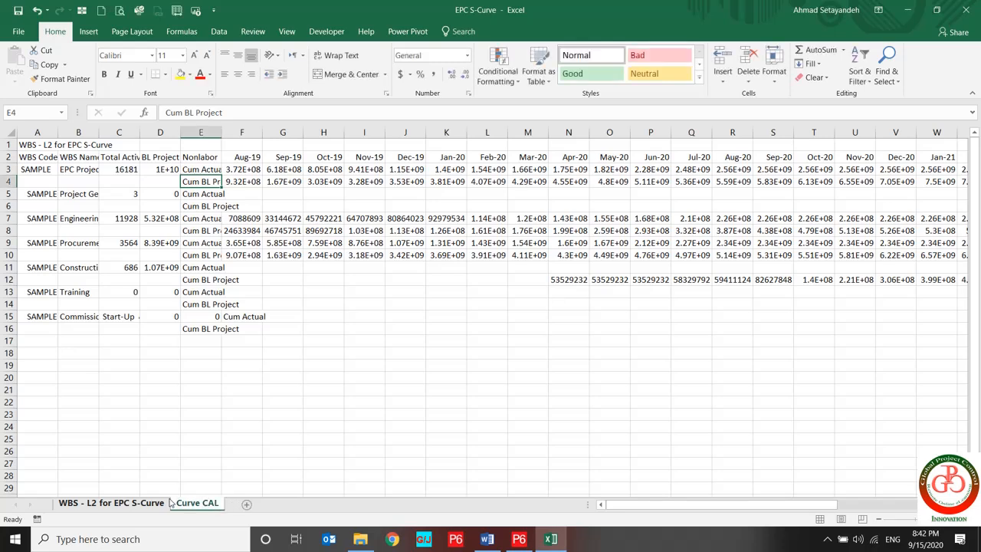
left_click(197, 503)
type("=")
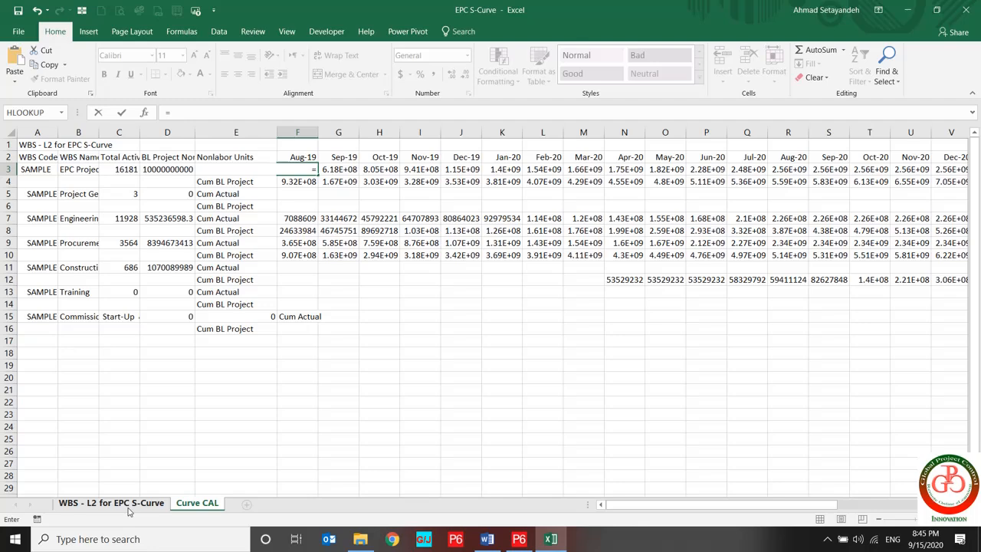
Enter F3 ='WBS - L2 for EPC S-Curve'!F4/$D3 as a percentage and fill it across rows 3-4 to Jan-22.
left_click(110, 503)
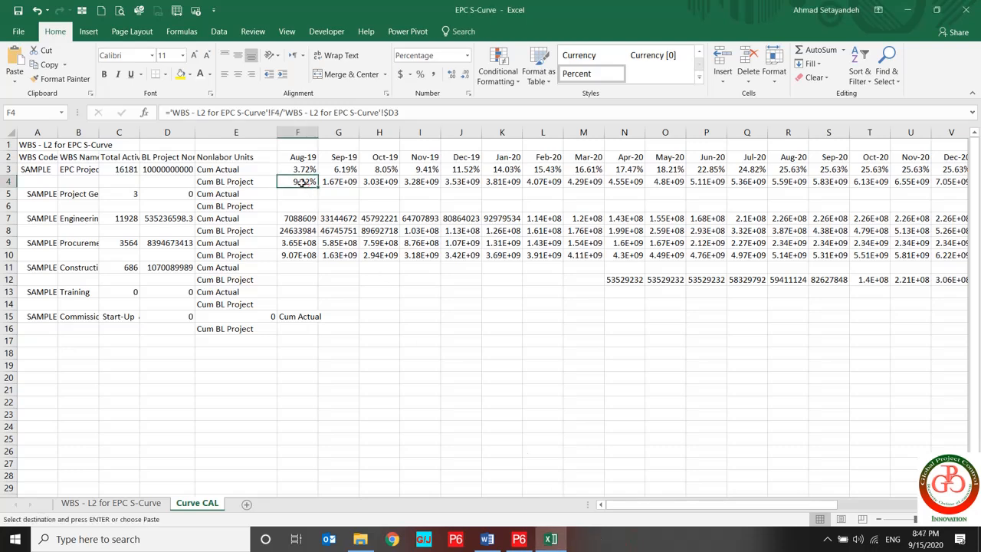
double_click(298, 181)
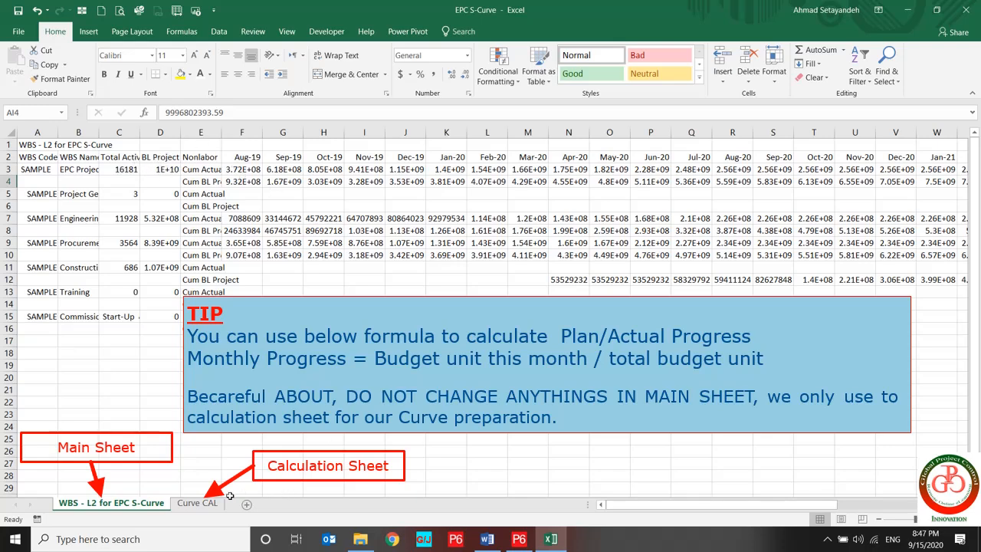
left_click(196, 503)
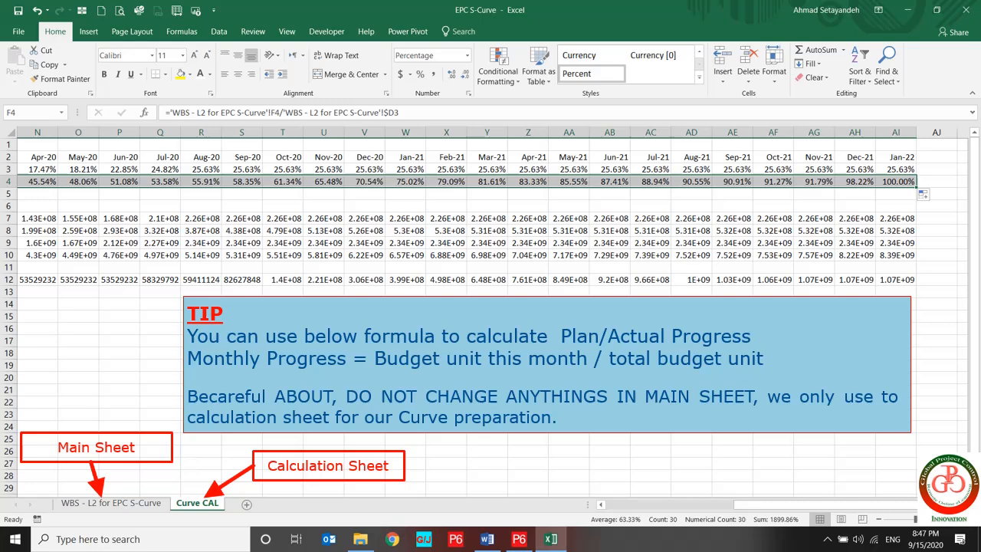
left_click(897, 181)
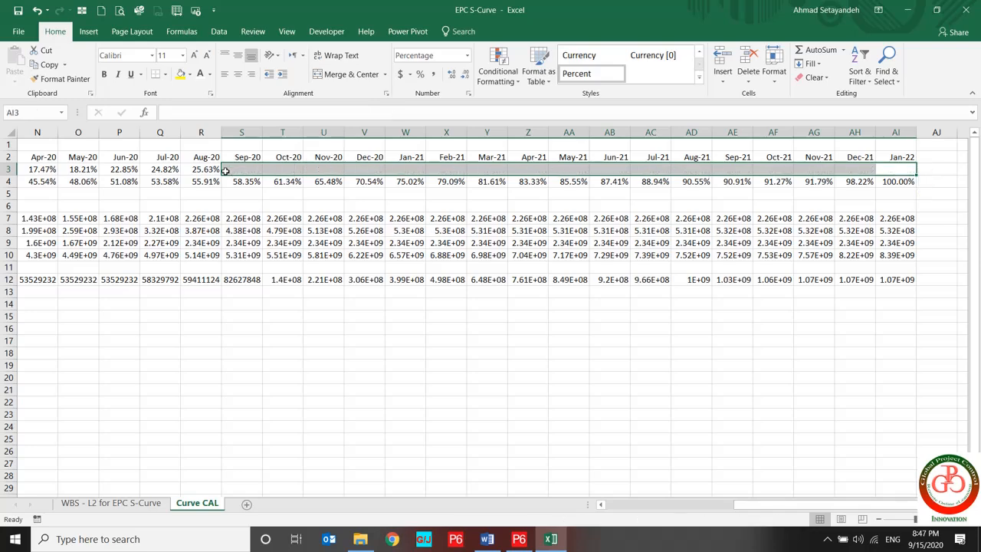
Label the baseline row Cum Plan, copy the Cum Actual/Cum Plan labels down, and autofit the WBS Name column.
scroll("left", 3)
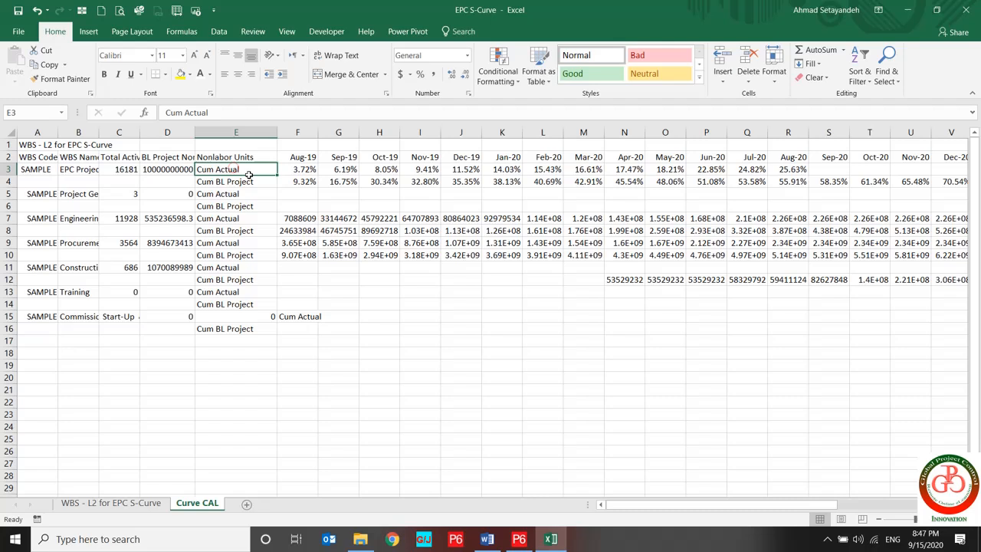
mouse_move(307, 217)
type("Cum Plan")
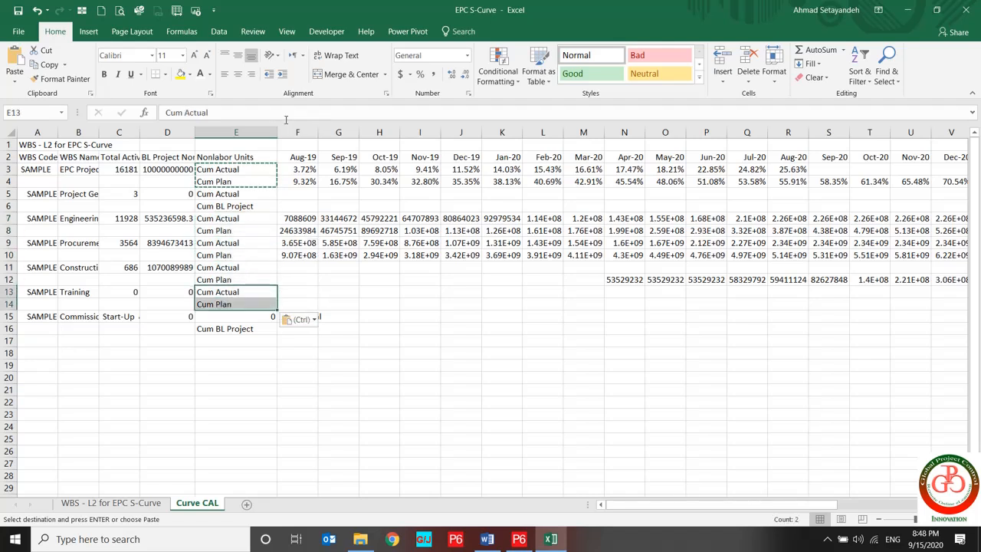
left_click(297, 316)
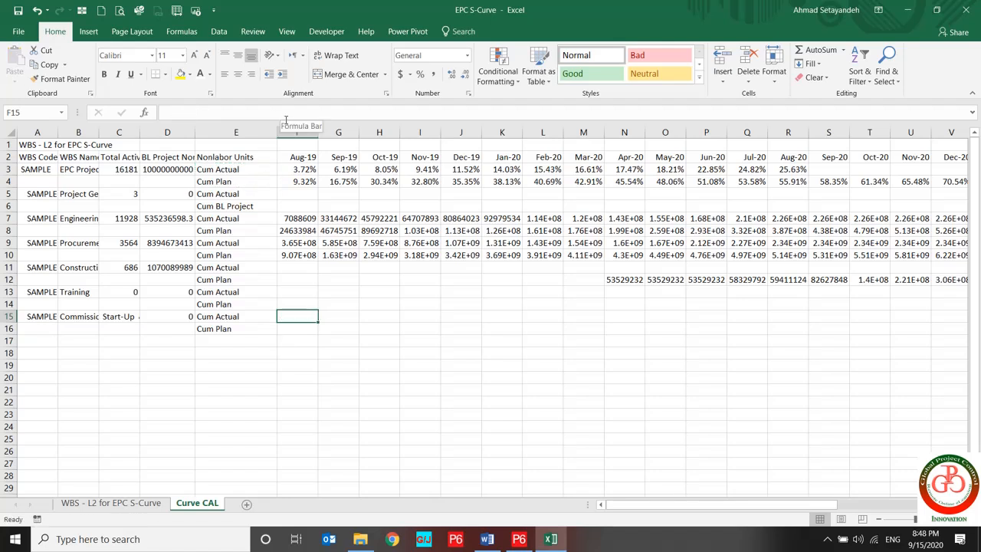
left_click(297, 169)
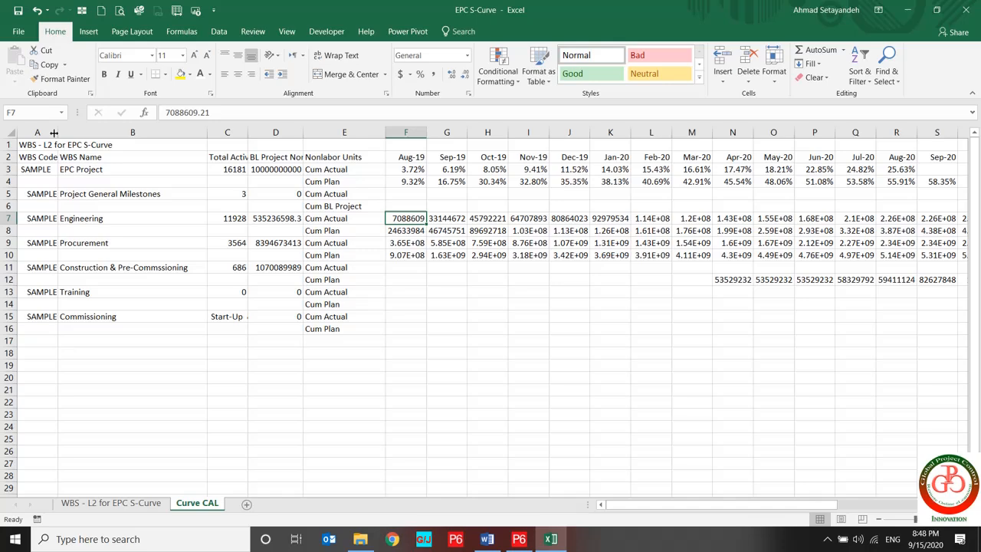
Enter the Engineering Cum Actual formula in F7 dividing cumulative actual by total budget $D7, then copy it.
double_click(405, 217)
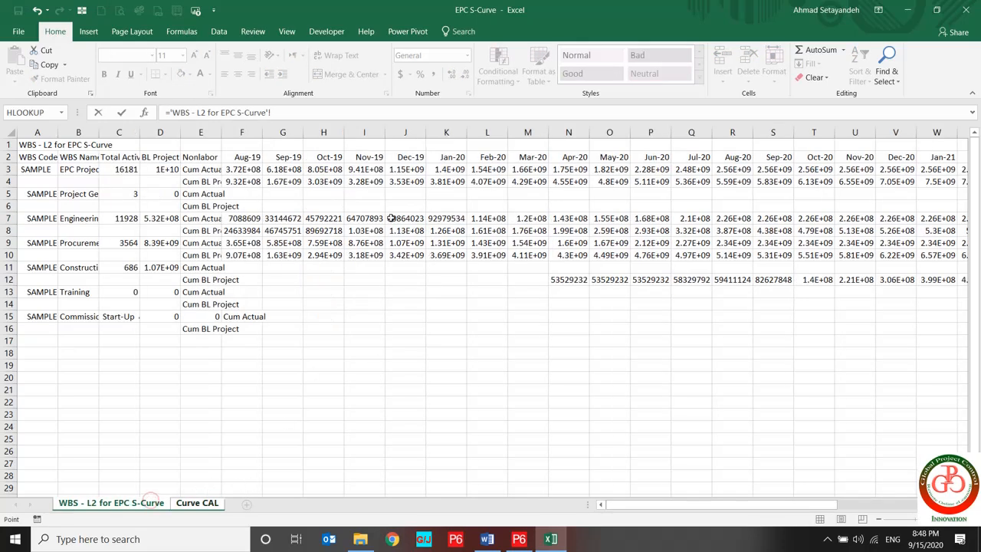
left_click(242, 218)
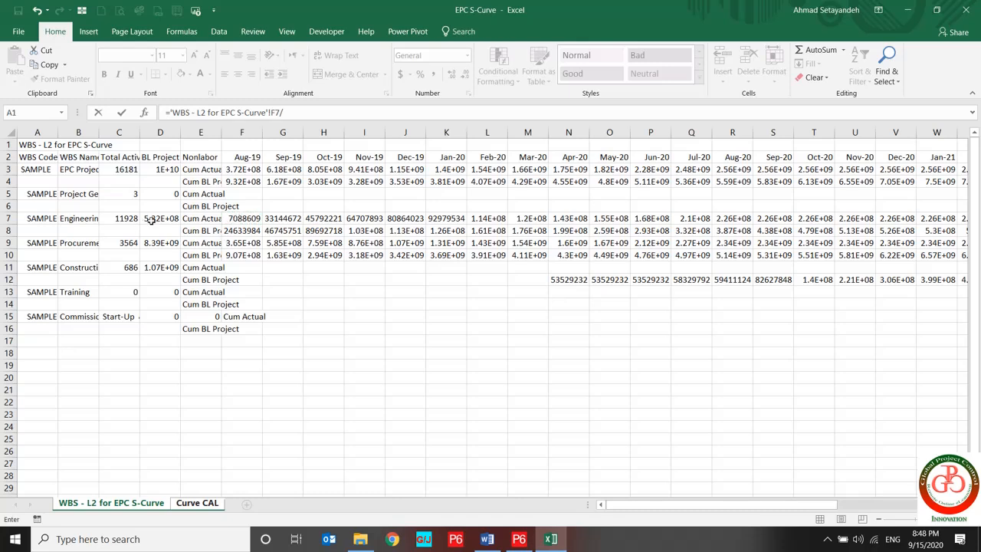
left_click(160, 218)
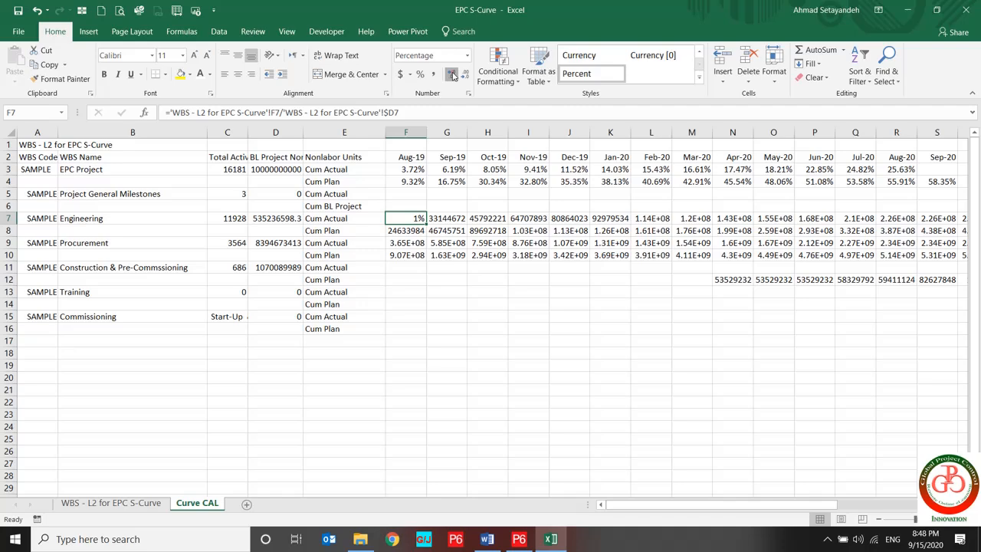
key("ctrl+c")
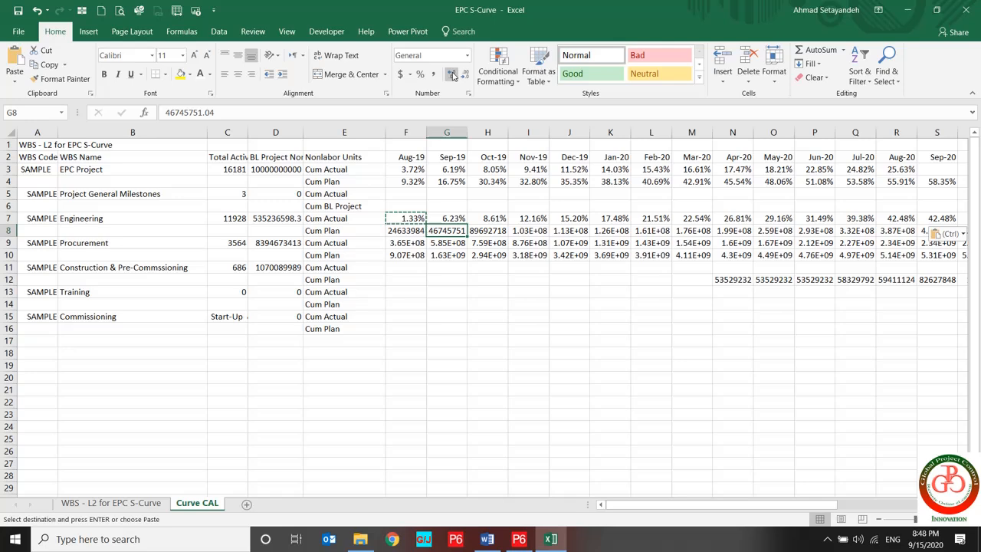
Paste the formula into F8 pointed at the plan row so the first Cum Plan value reads 4.63%.
left_click(405, 230)
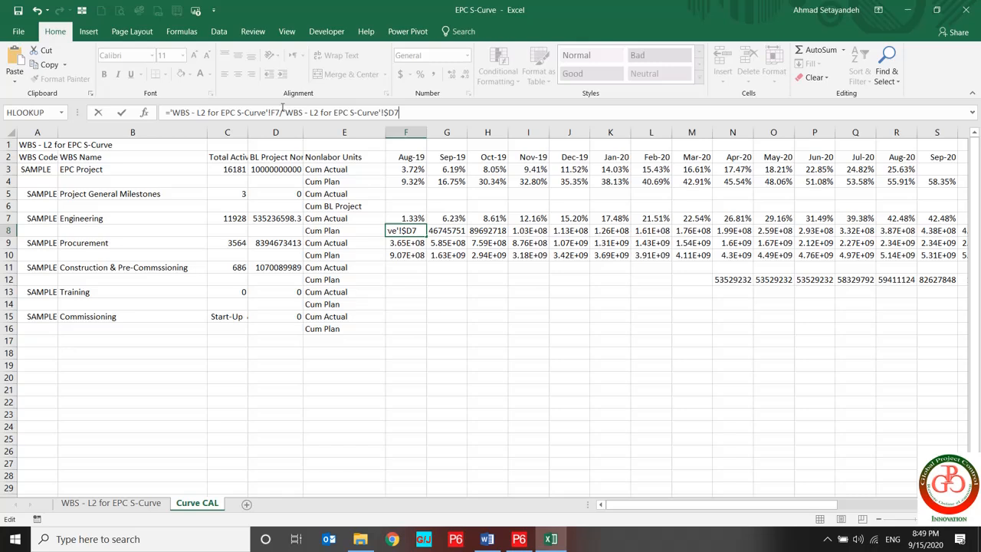
left_click(276, 132)
type("8")
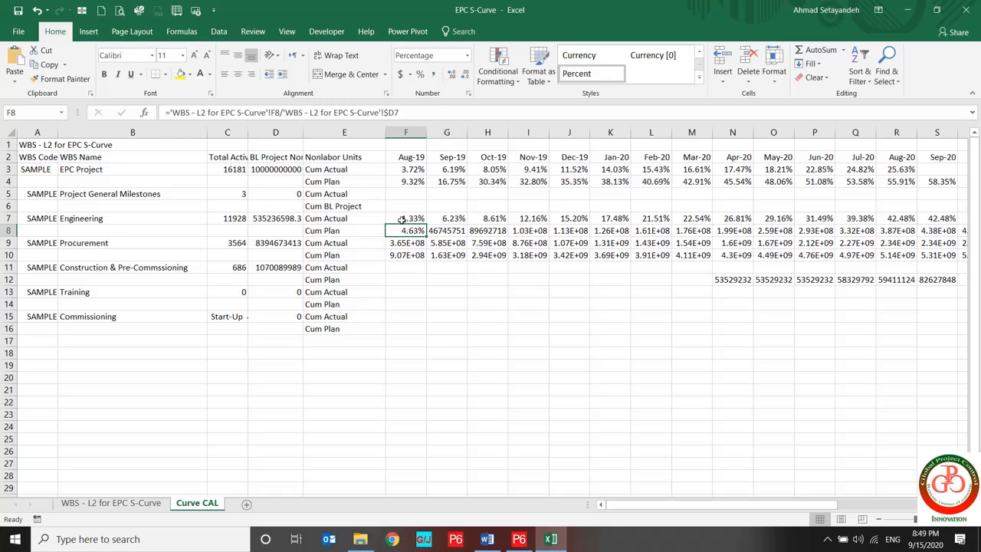
double_click(406, 230)
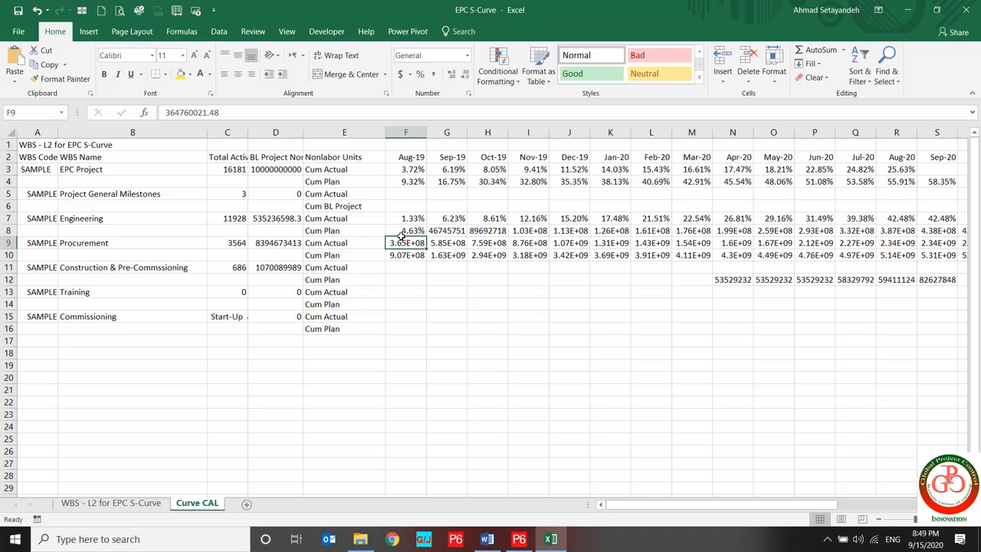
Copy the formulas to the Procurement rows with fixed $D references and fill them right to Jan-22.
double_click(406, 242)
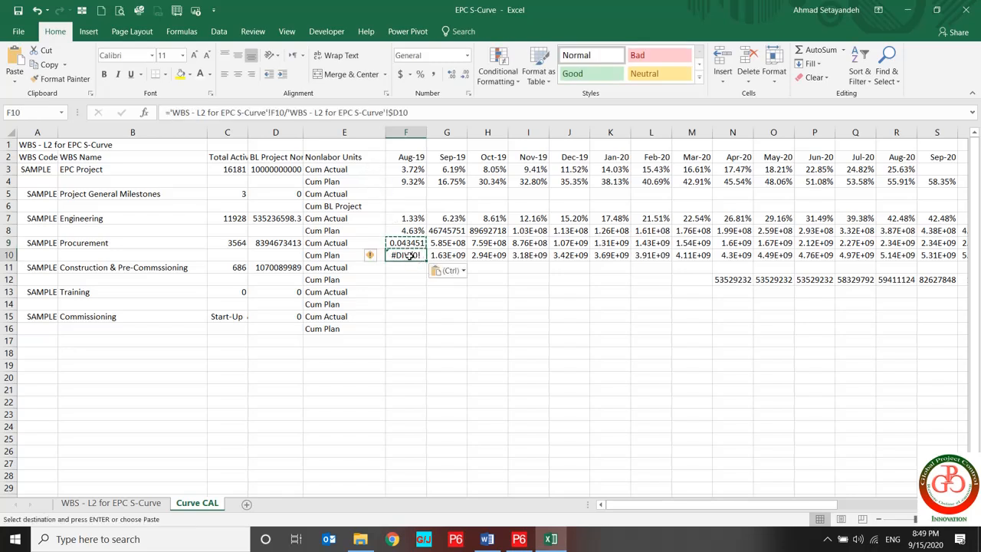
left_click(414, 114)
type("9")
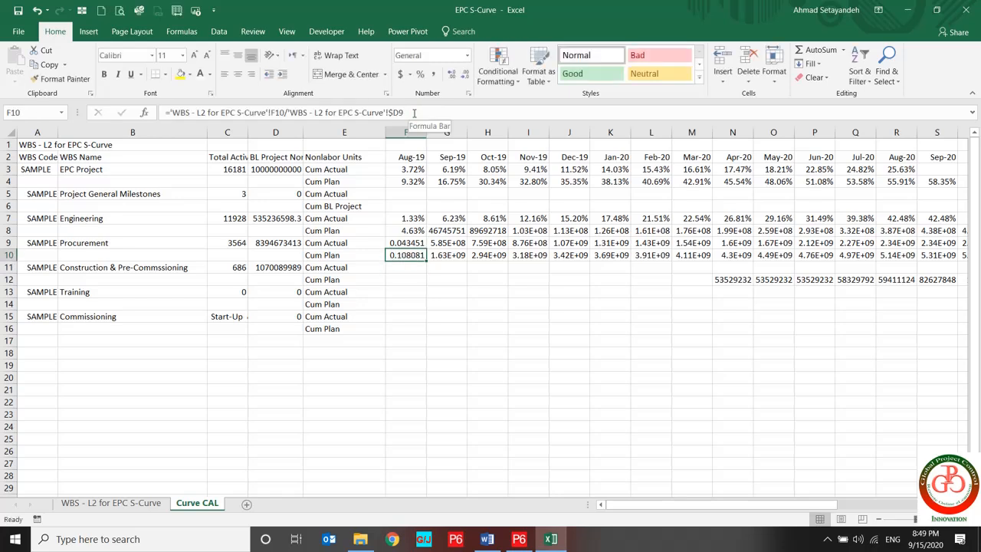
left_click_drag(406, 255, 407, 230)
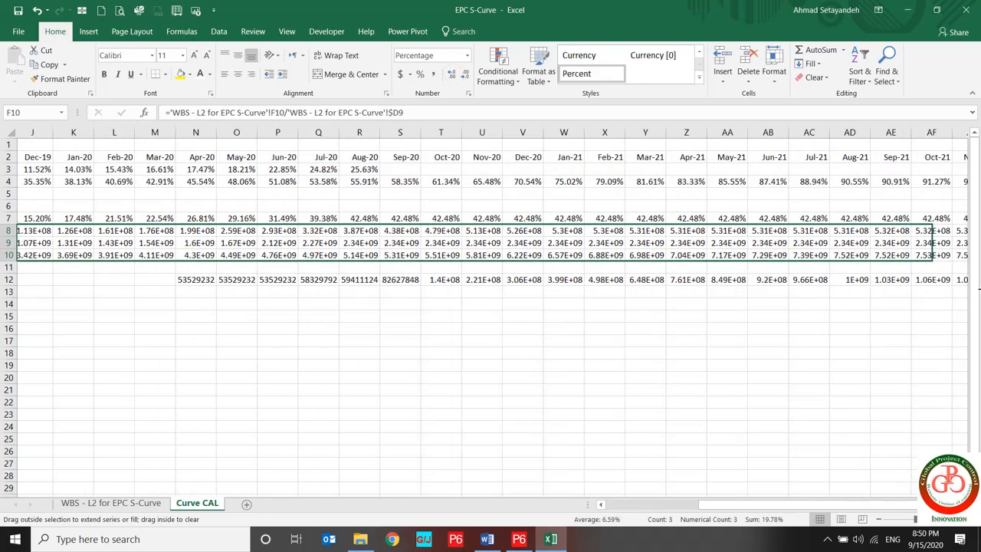
scroll("right", 3)
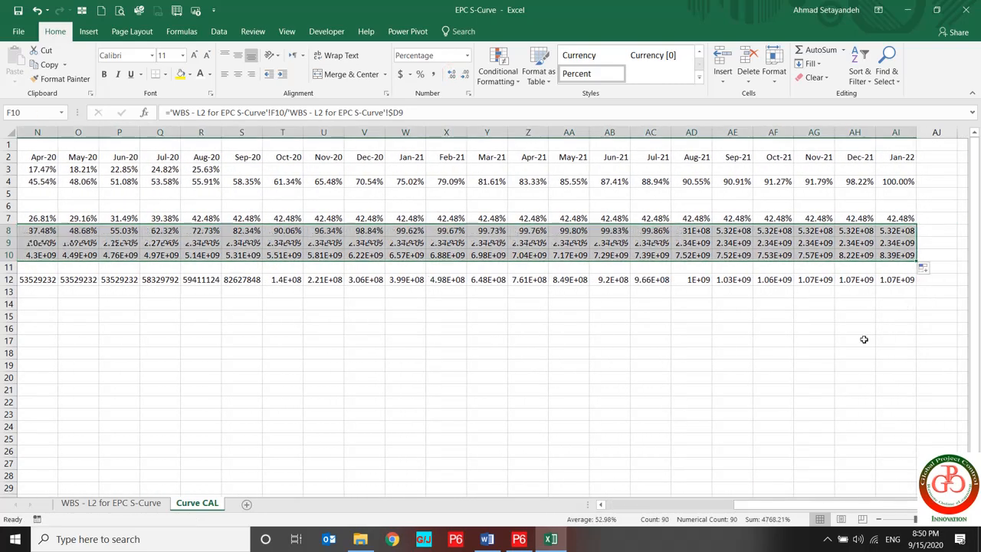
left_click(896, 242)
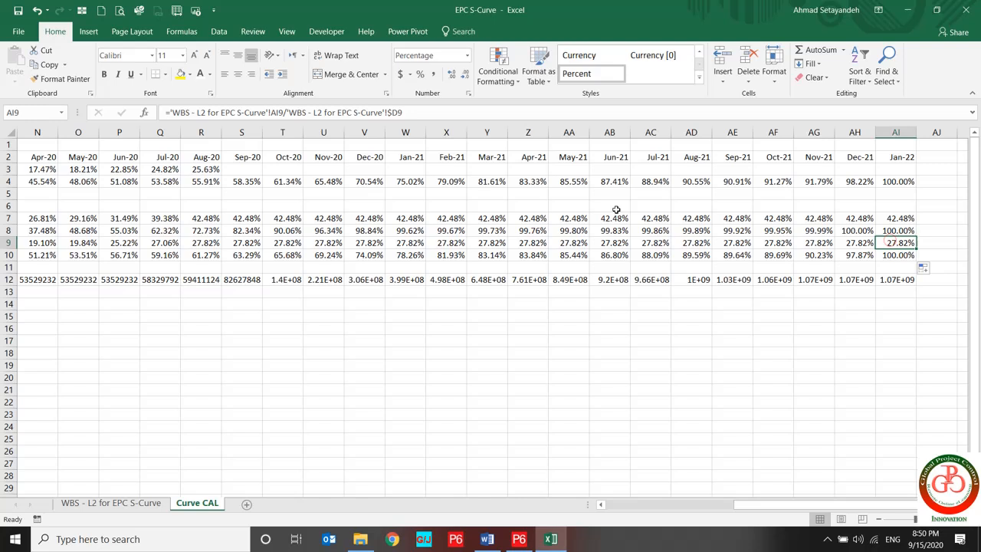
Clear the Engineering Cum Actual values beyond the Aug-20 data date (S7:AI7).
left_click_drag(243, 242, 895, 242)
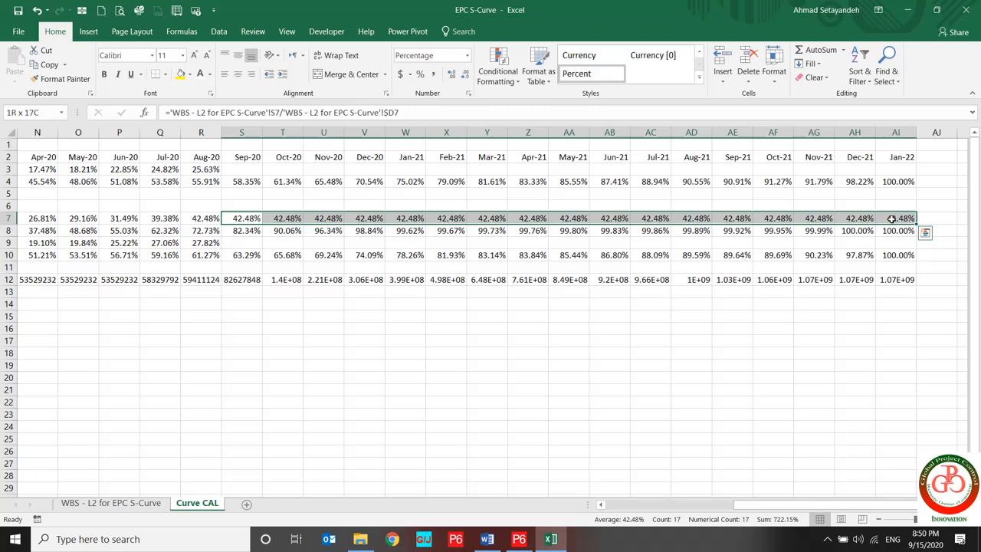
key("Delete")
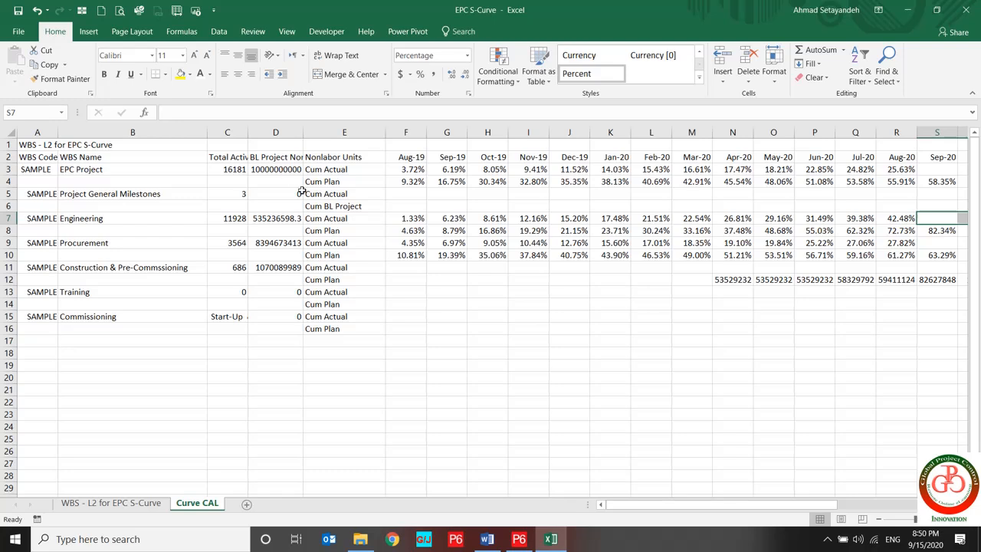
mouse_move(365, 291)
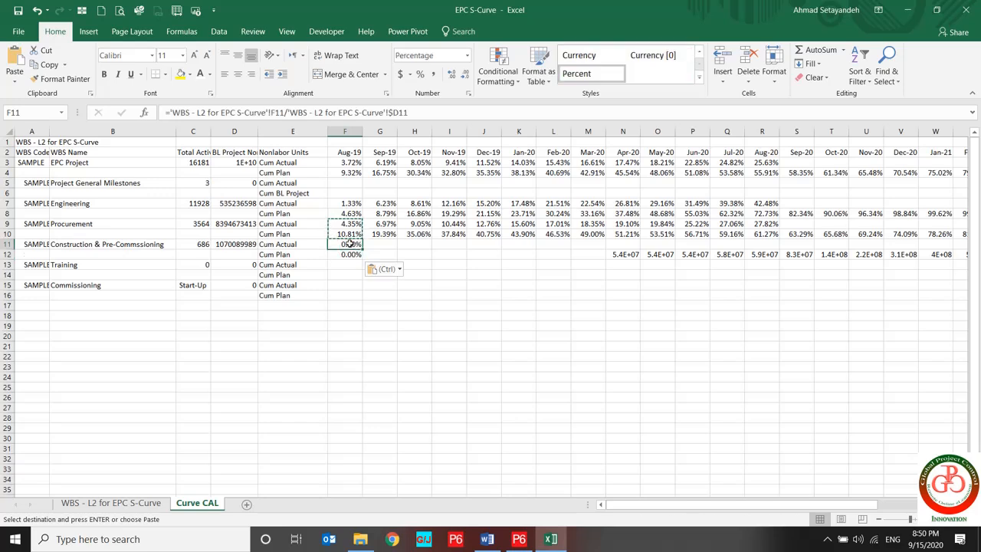
Correct the Construction & Pre-Commissioning formula and fill F11:F12 right to Jan-22.
double_click(343, 244)
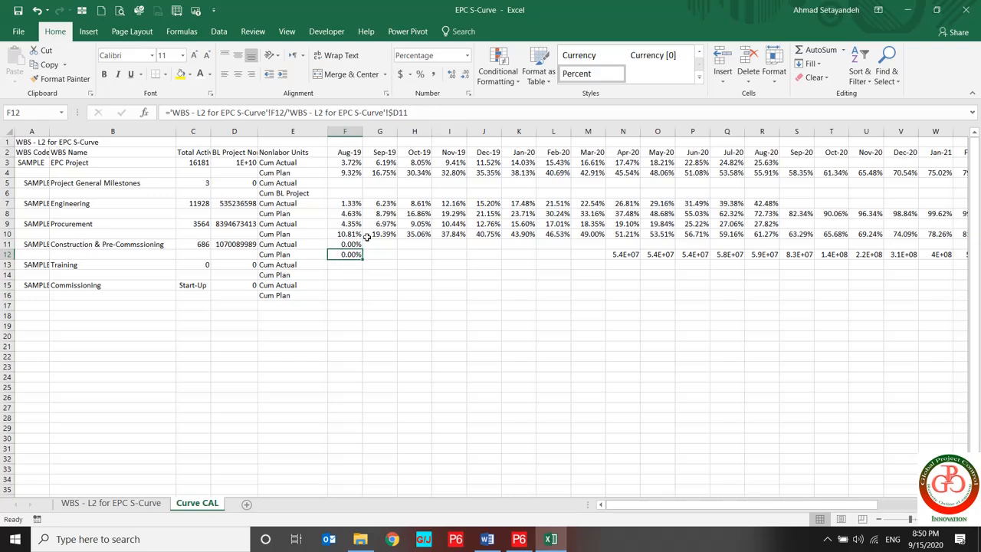
left_click_drag(345, 254, 344, 244)
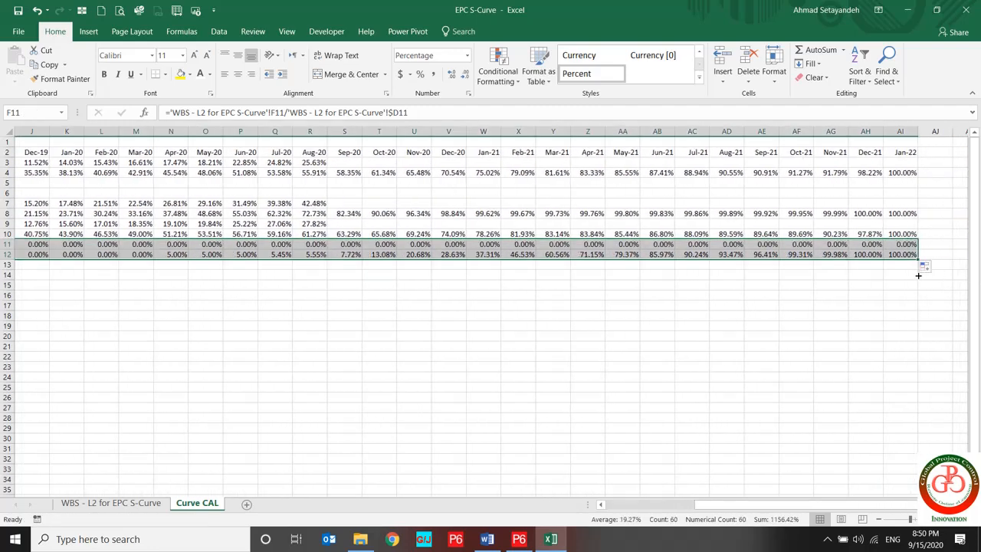
scroll("left", 3)
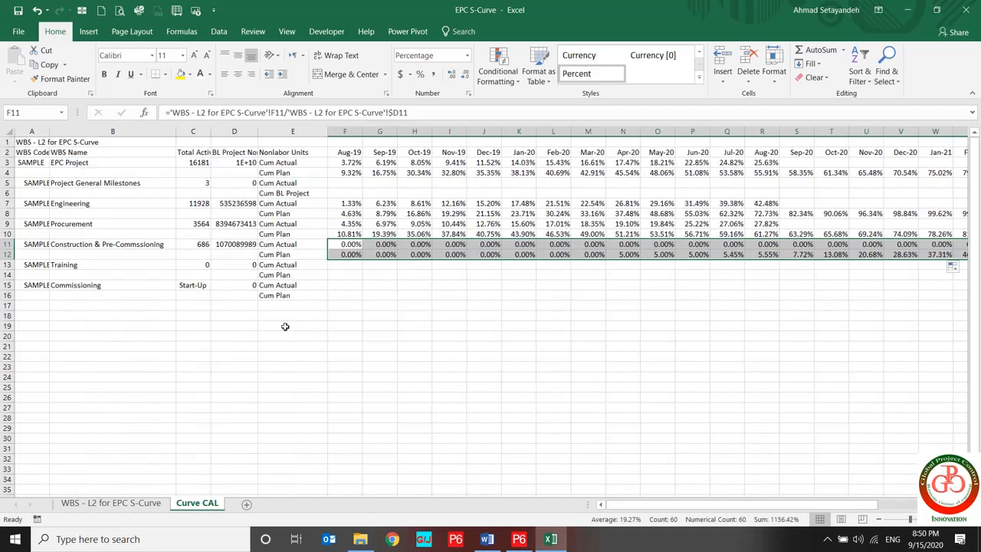
mouse_move(288, 211)
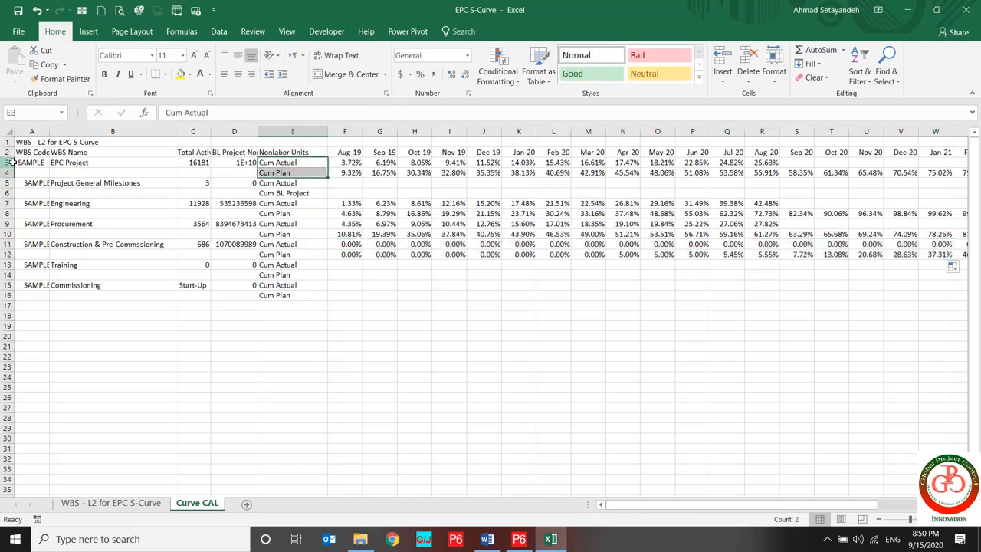
Shade the EPC Project rows yellow and the Engineering, Procurement and Construction row pairs in blue tones.
left_click(8, 162)
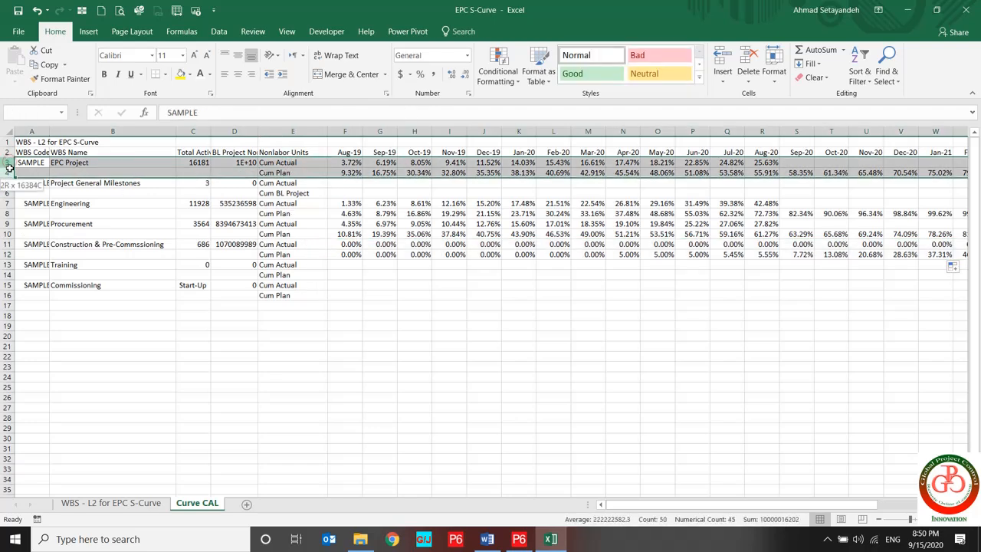
left_click(30, 162)
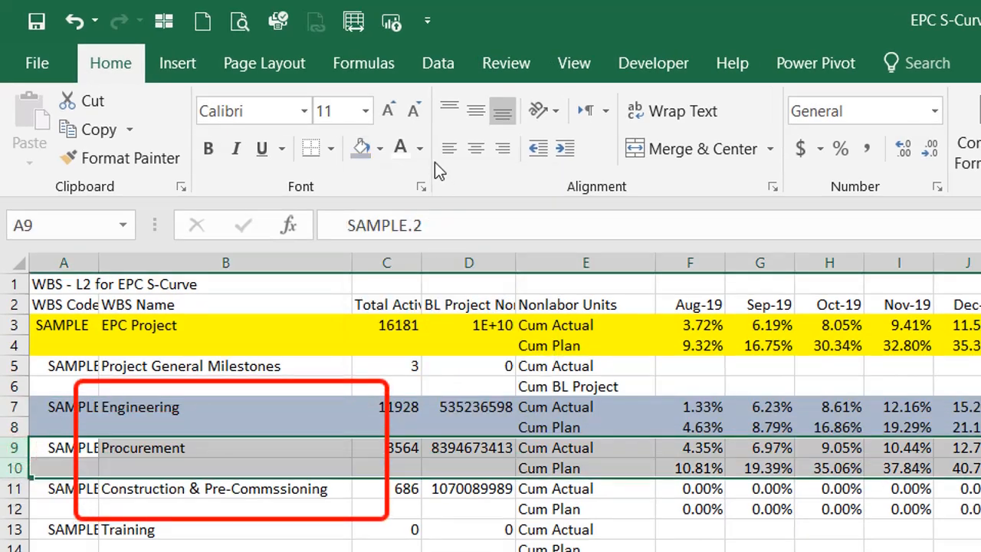
left_click(379, 147)
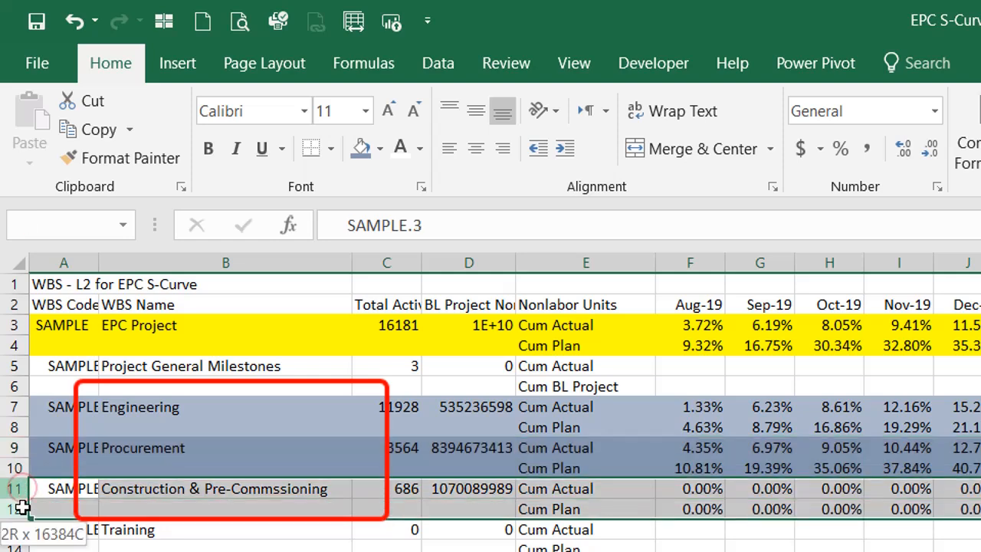
left_click(380, 147)
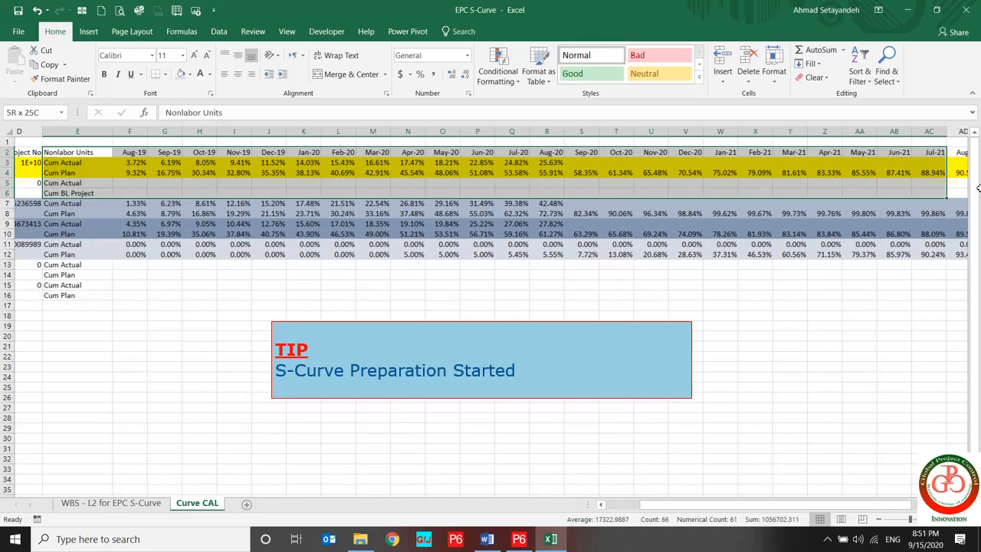
Insert a recommended line chart of the EPC Project Cum Actual and Cum Plan rows below the table.
scroll("right", 3)
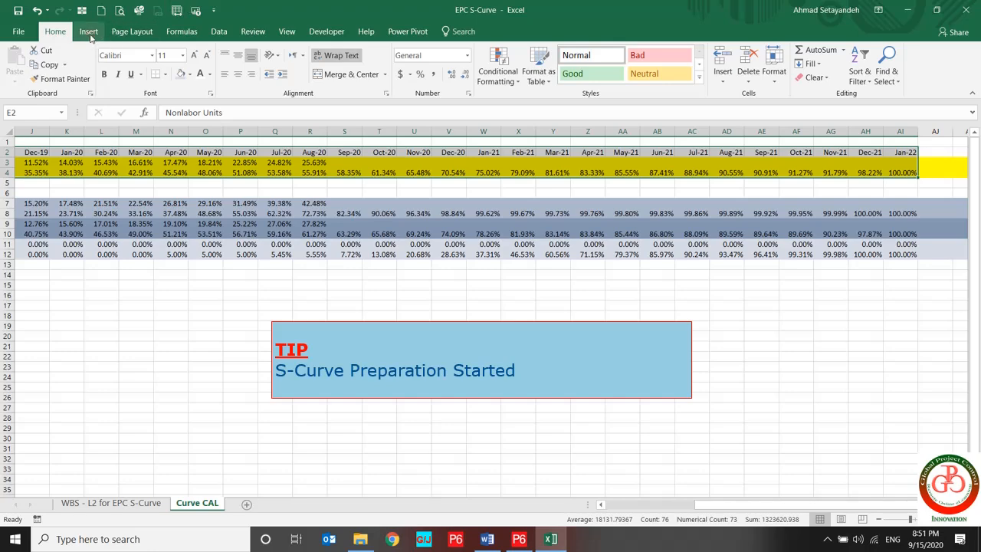
left_click(89, 31)
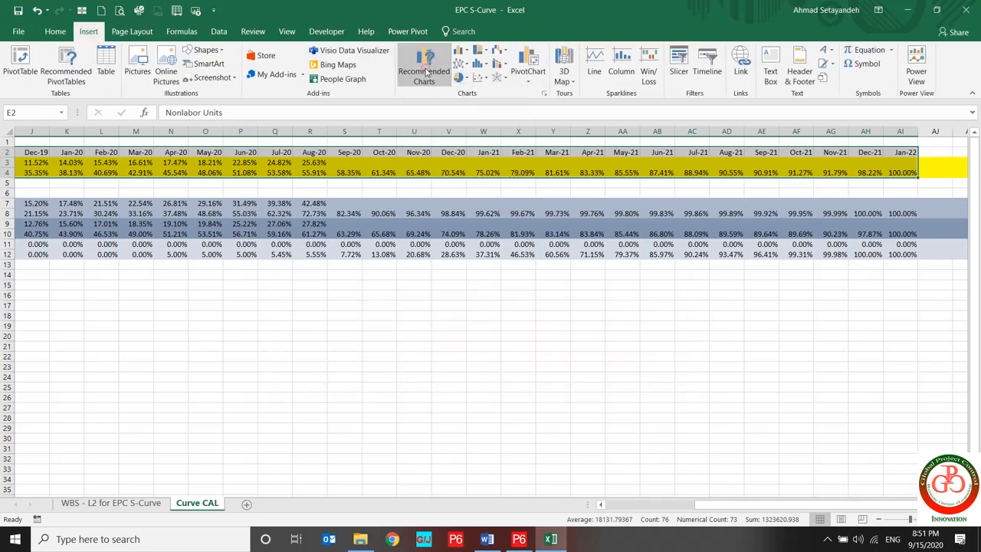
left_click(423, 65)
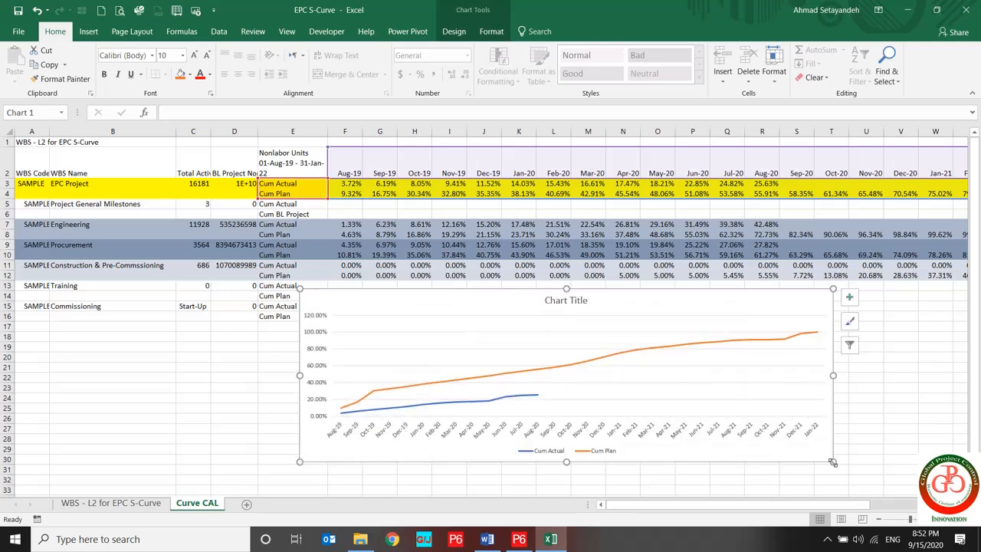
mouse_move(761, 392)
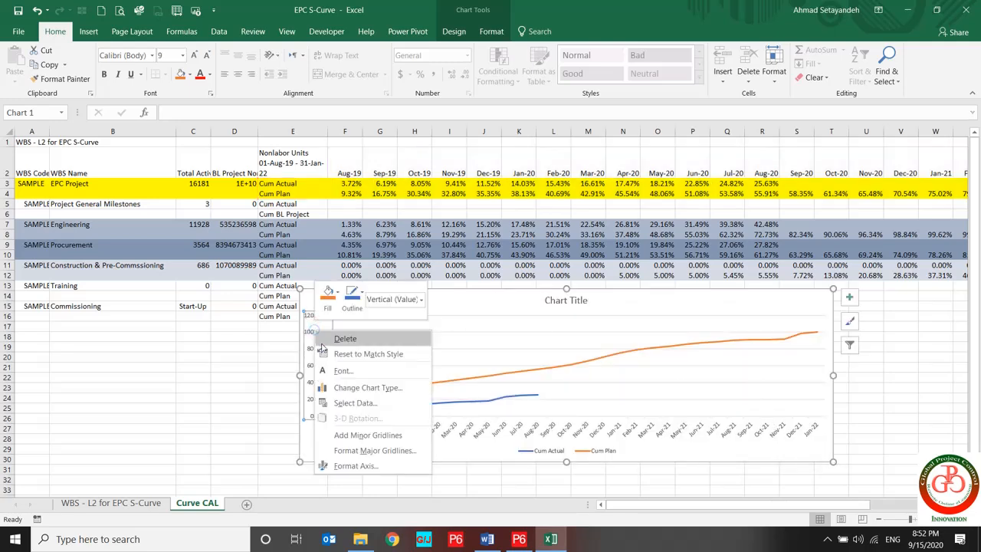
Cap the vertical axis maximum at 1.0 (100%) and title the chart EPC S-Curve.
left_click(355, 466)
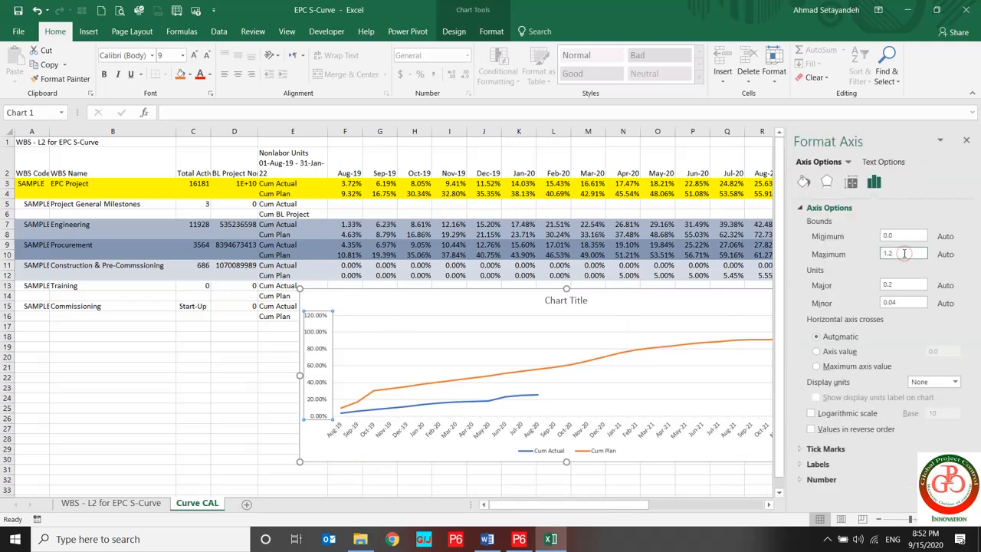
type("1.0")
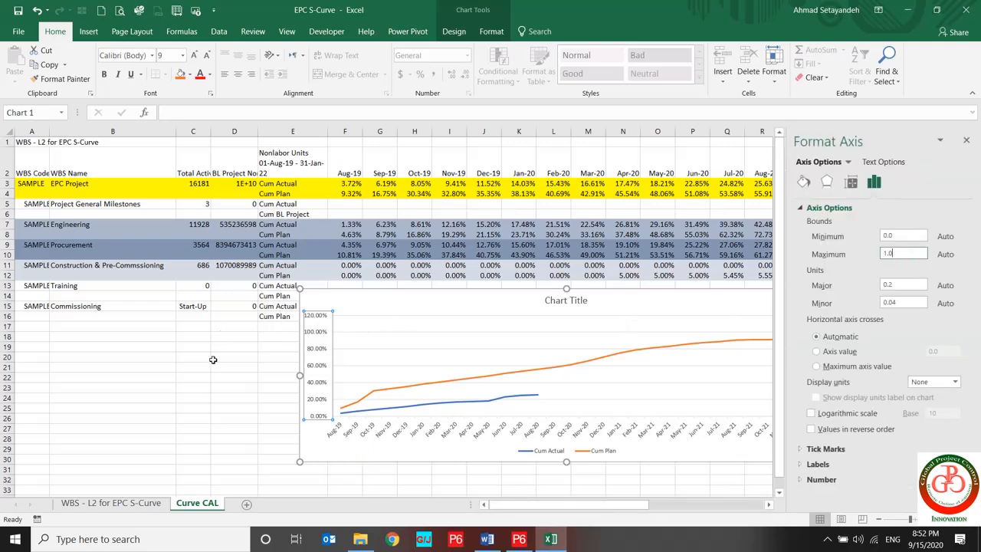
left_click(566, 299)
type("EPC S-Curve")
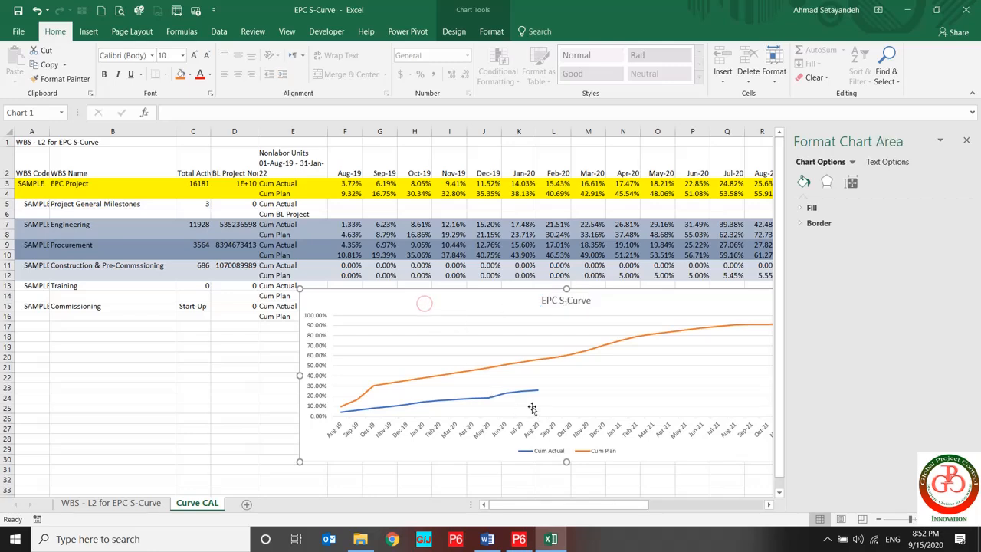
left_click(566, 450)
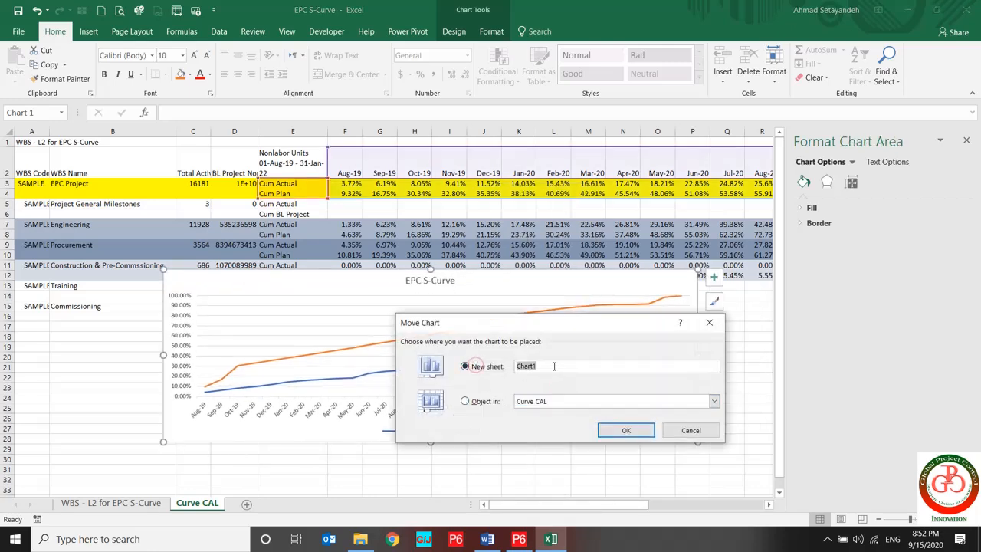
Move the chart onto a new chart sheet named EPC, then return to Curve CAL.
type("EPC")
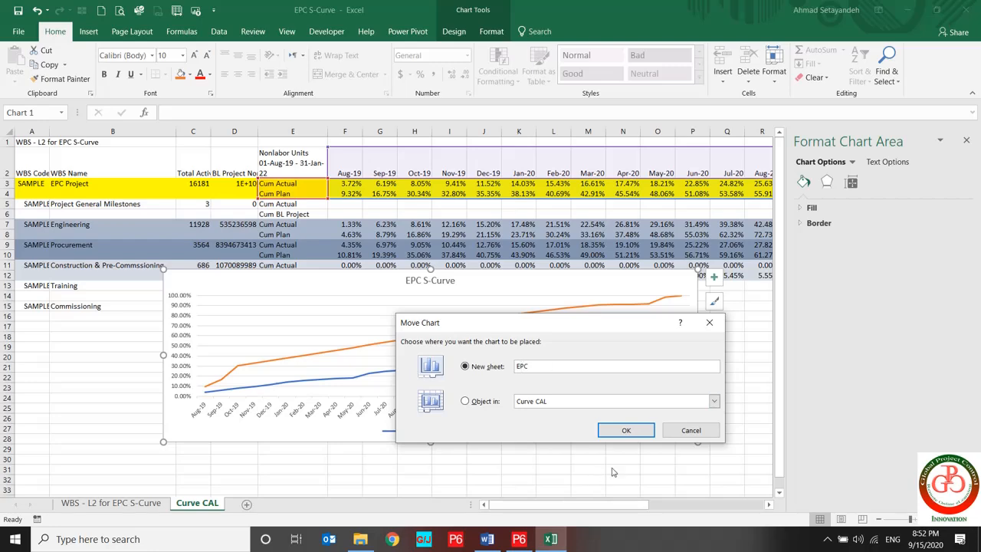
left_click(625, 429)
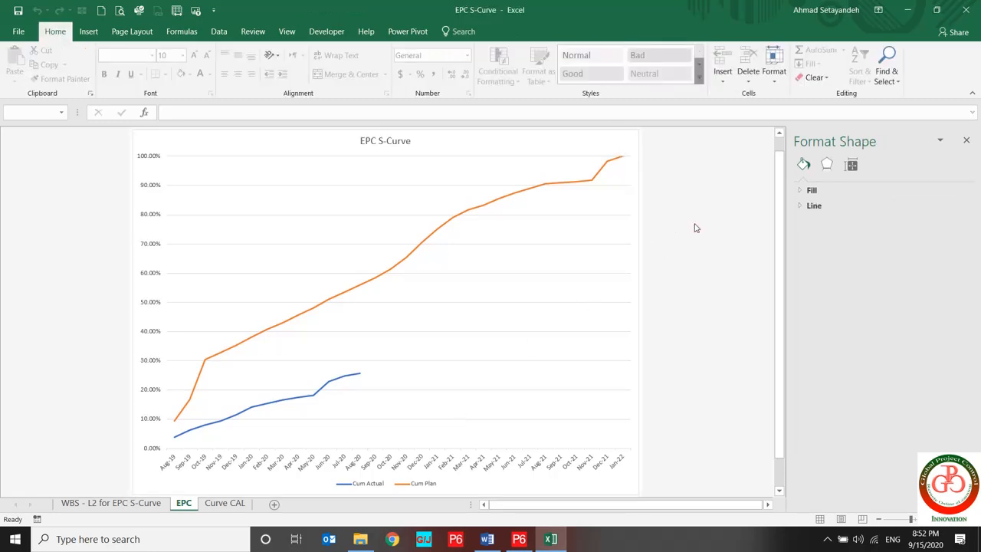
mouse_move(496, 262)
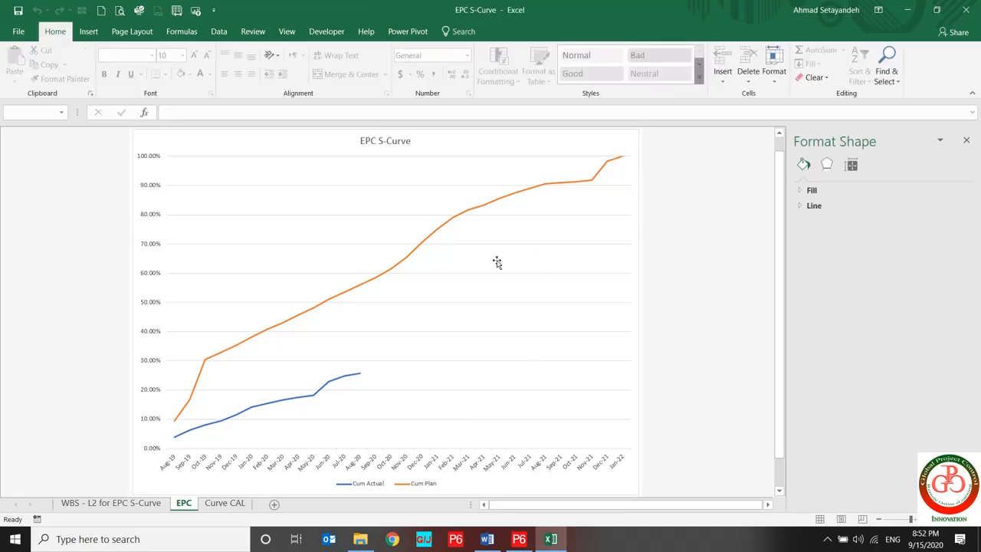
mouse_move(318, 399)
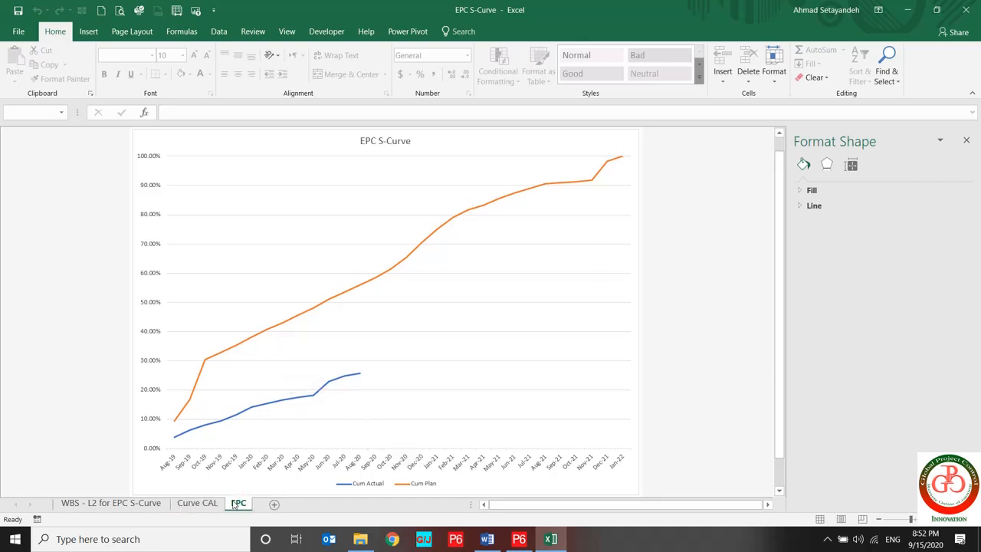
left_click(196, 503)
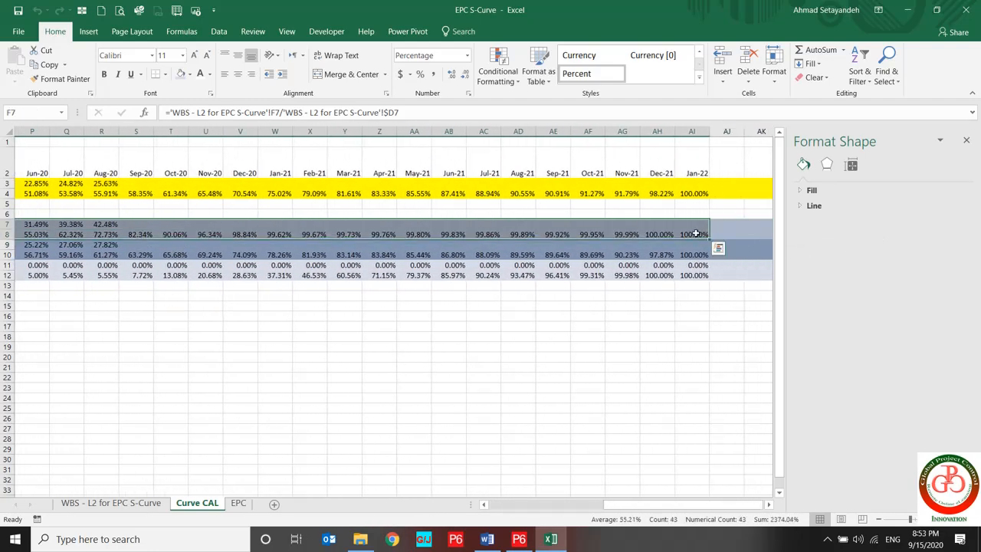
Insert a recommended line chart from the Engineering Cum Actual and Cum Plan rows.
scroll("left", 3)
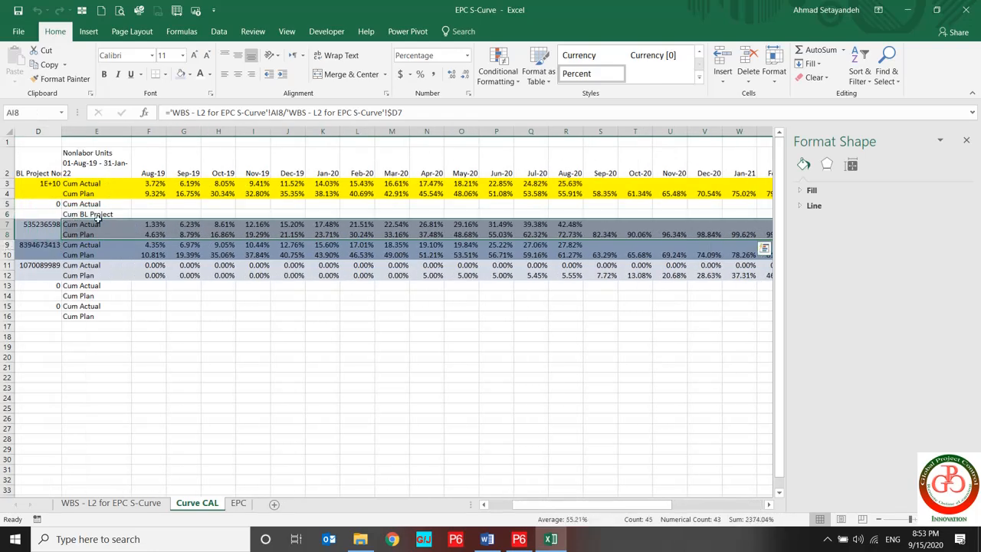
left_click(89, 30)
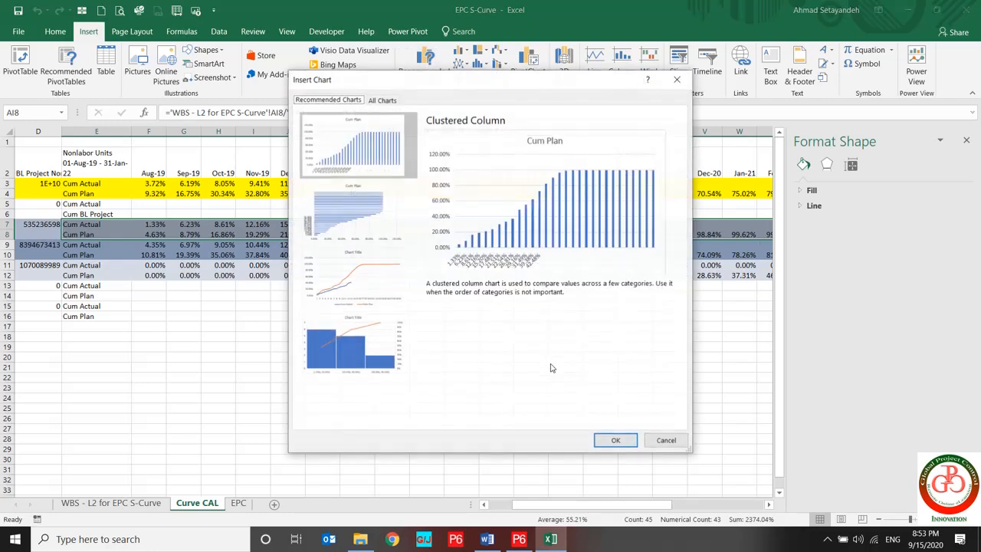
left_click(352, 277)
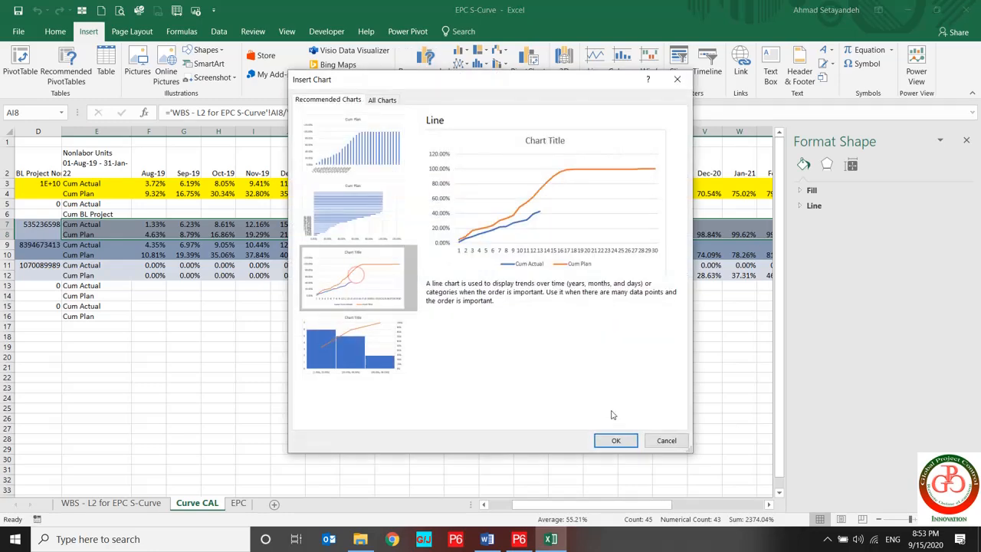
left_click(616, 440)
type("Engineering S-Curve")
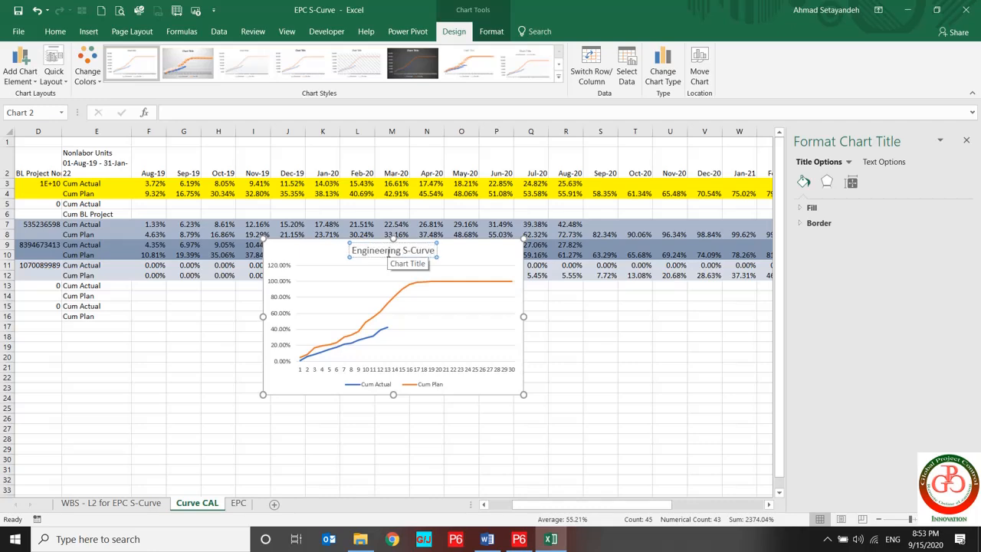
Title the new chart Engineering S-Curve and bring up its chart-area shortcut options.
left_click(475, 306)
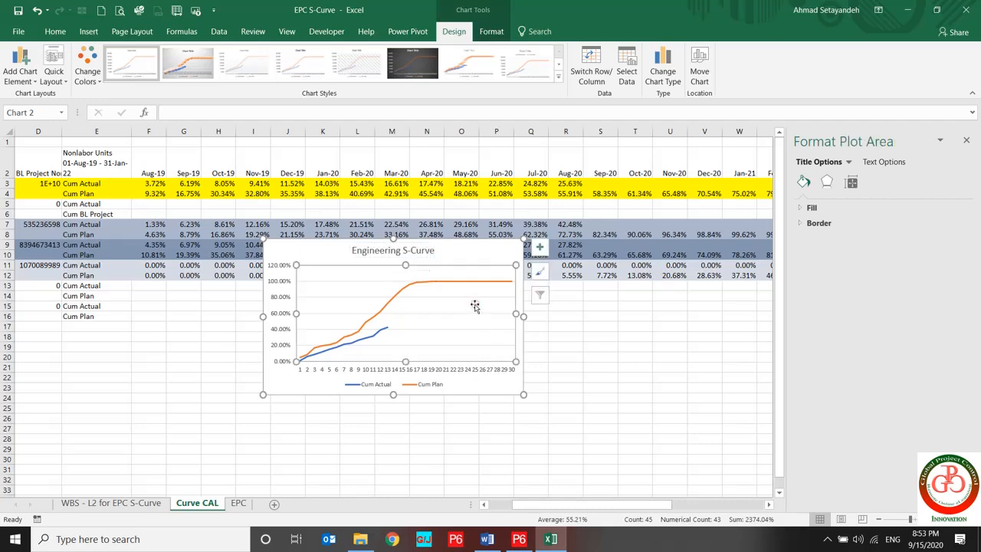
right_click(475, 306)
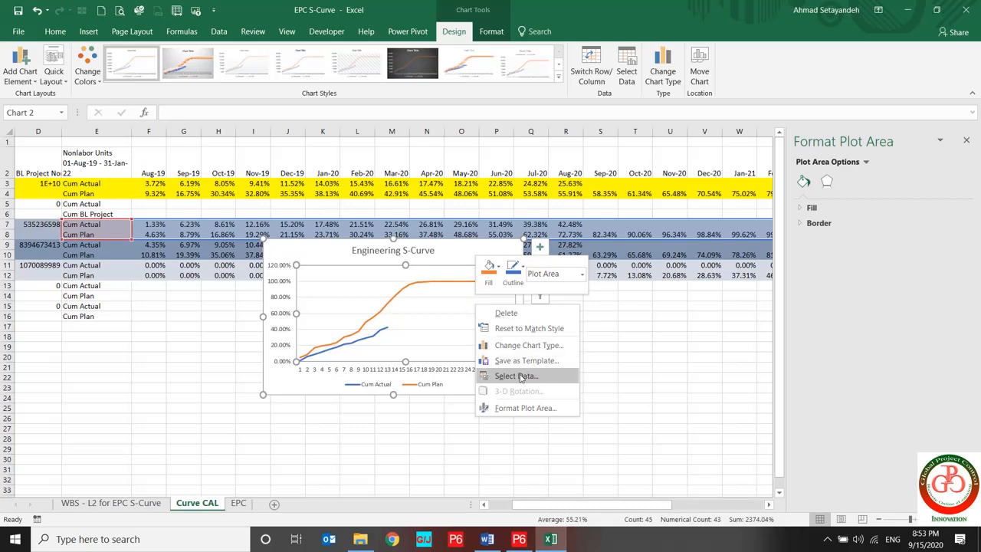
mouse_move(529, 345)
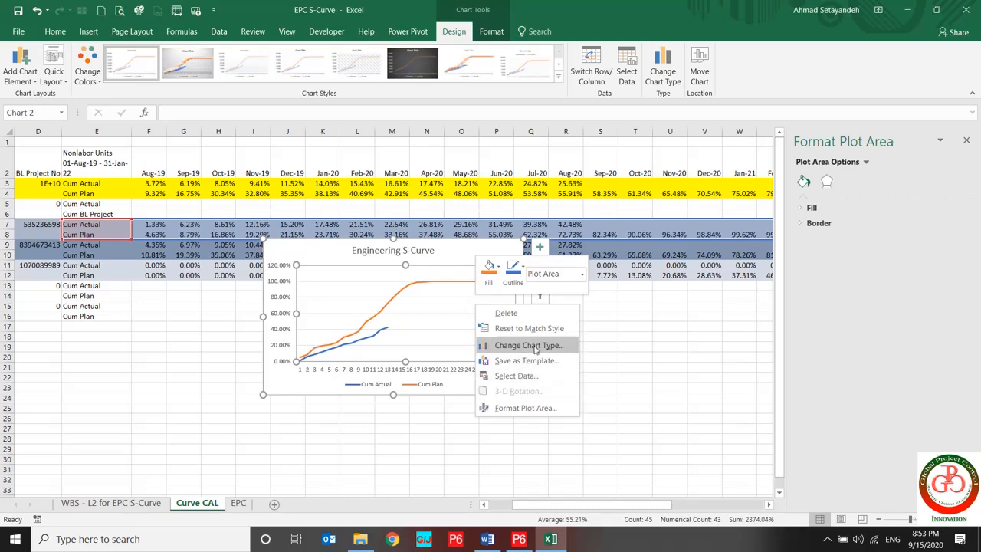
left_click(494, 362)
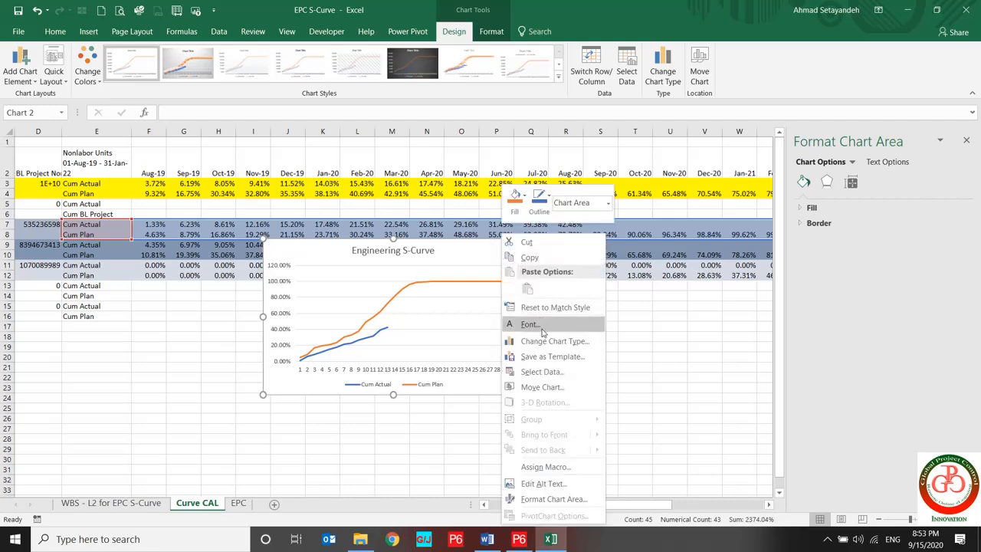
Move the Engineering S-Curve chart onto its own new chart sheet named E.
left_click(543, 386)
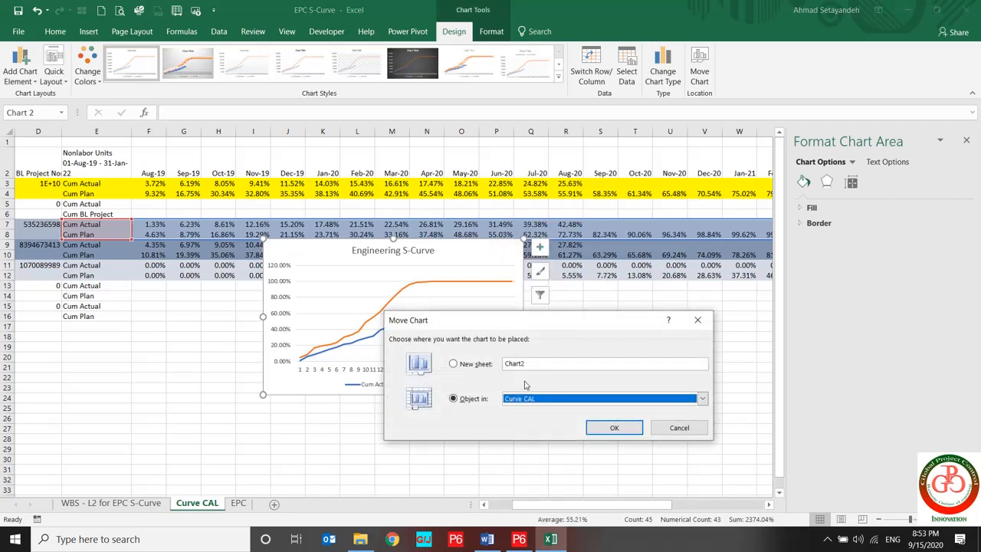
left_click(454, 363)
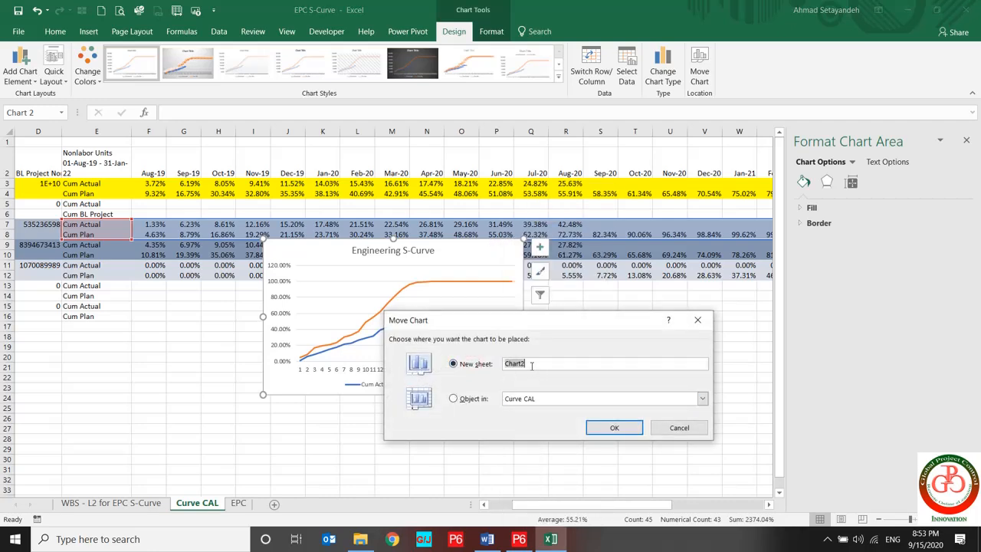
left_click(613, 426)
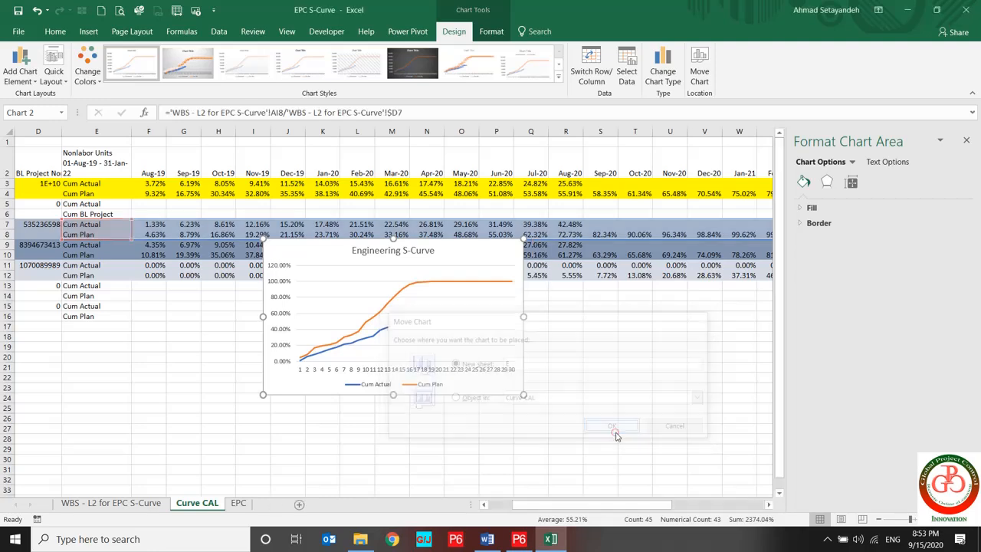
left_click(611, 426)
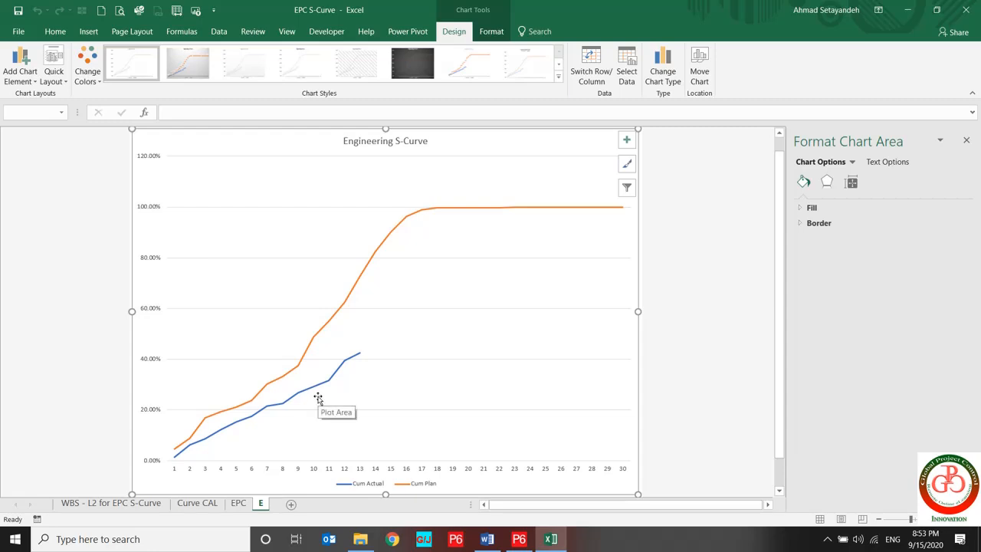
mouse_move(301, 340)
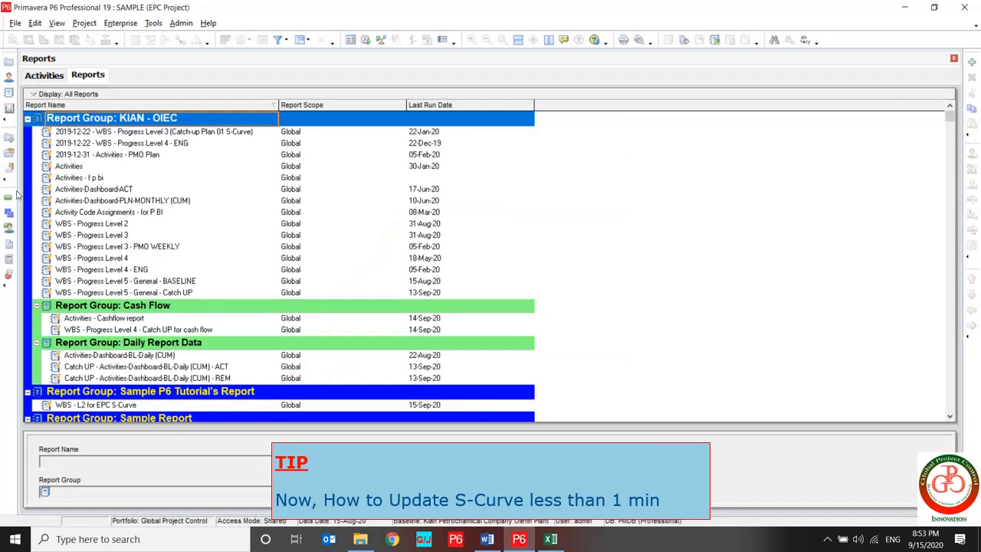
Switch to the EPC project's Activities view and bring up Tools > Update Progress.
left_click(43, 74)
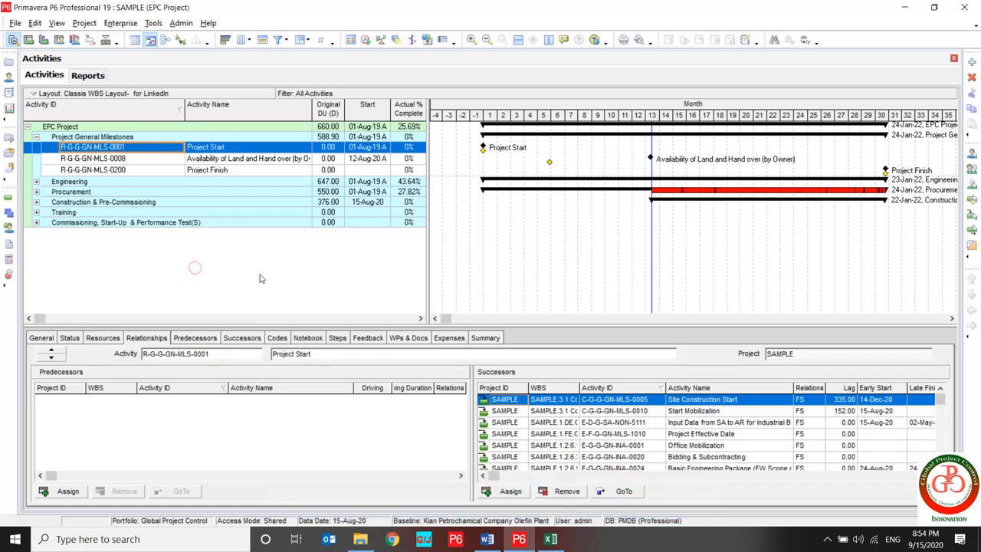
left_click(153, 23)
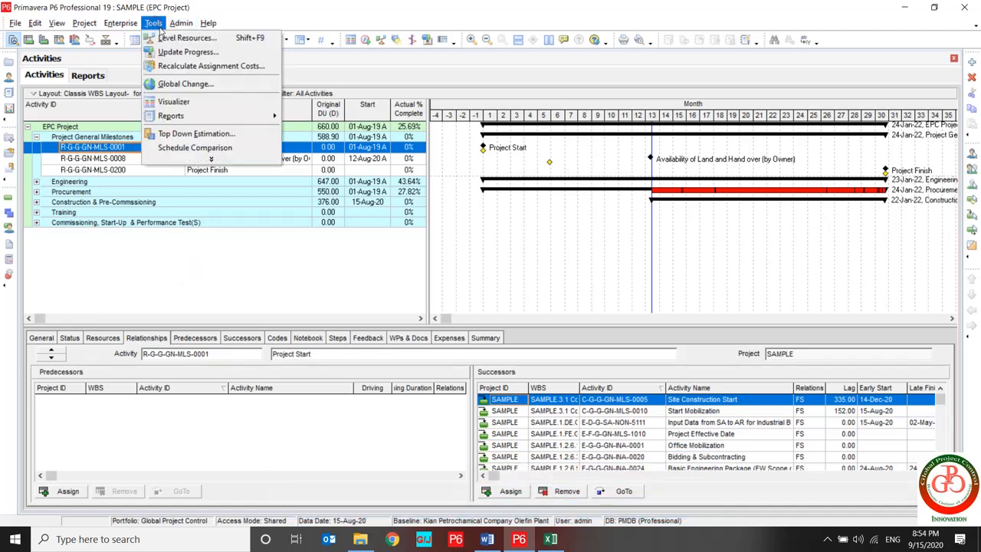
left_click(189, 52)
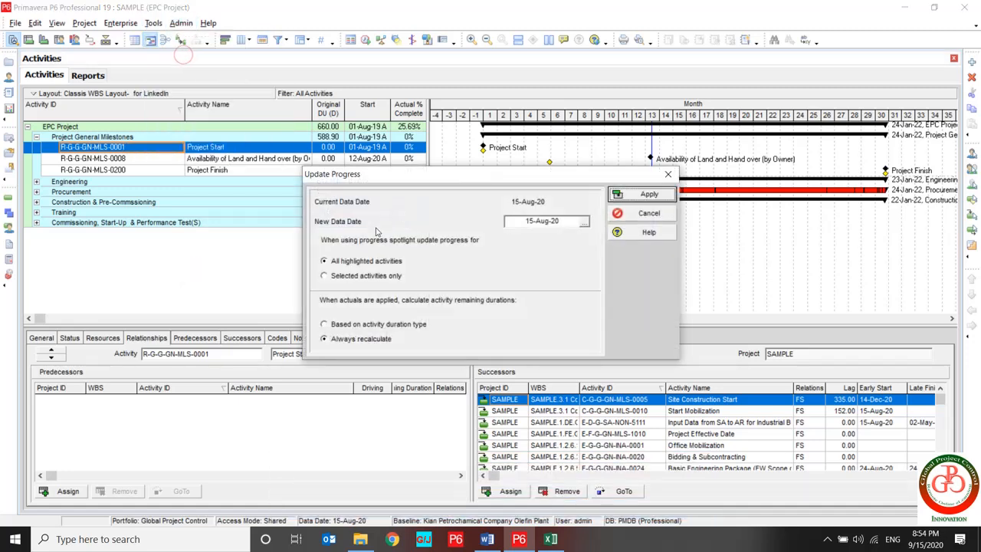
Update progress to a 15-Oct-20 data date, raising EPC actual completion to 42.17%.
left_click(584, 221)
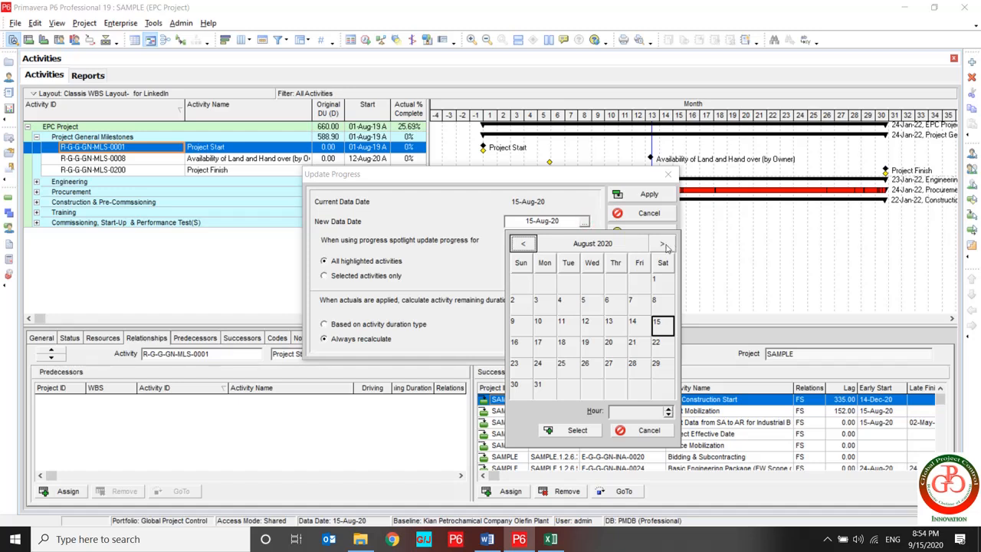
left_click(662, 242)
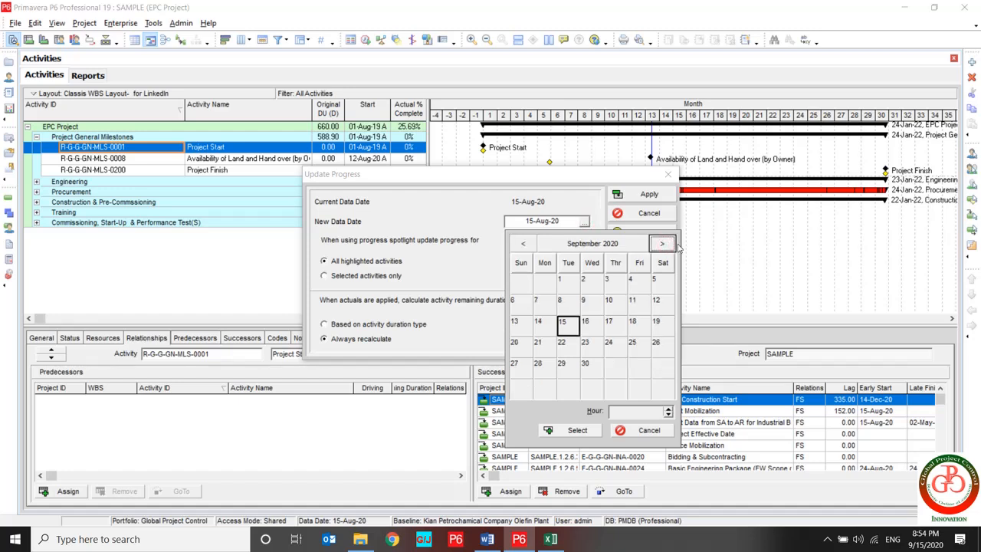
left_click(662, 243)
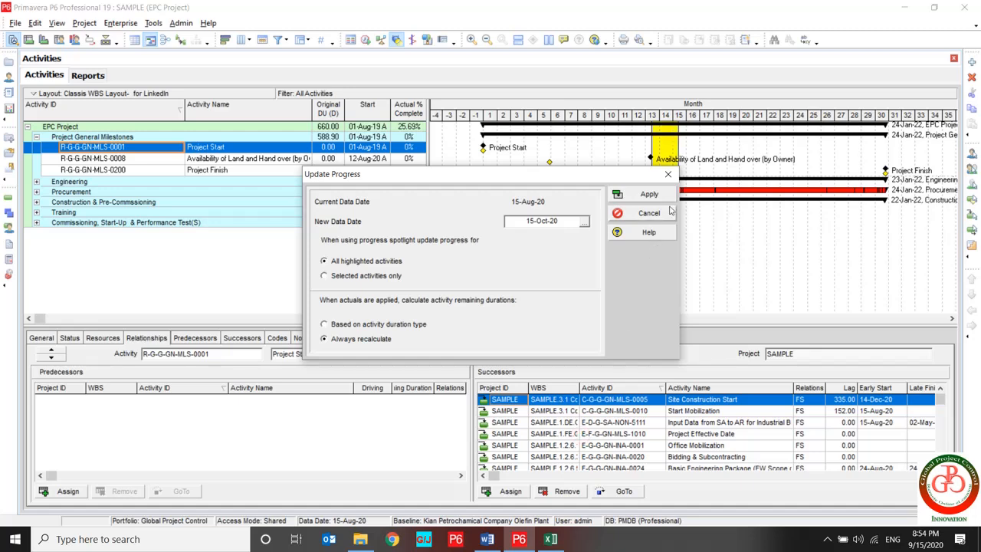
mouse_move(650, 193)
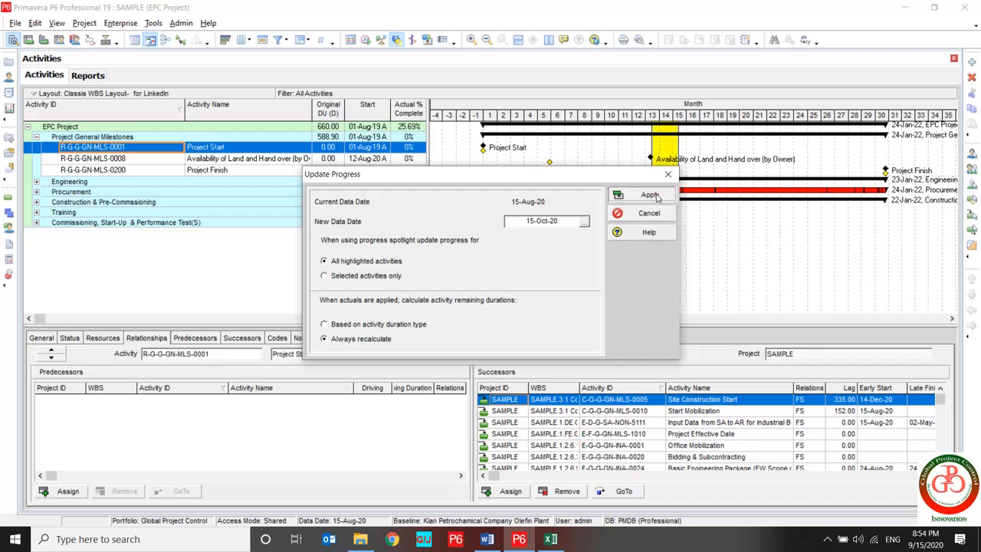
left_click(650, 194)
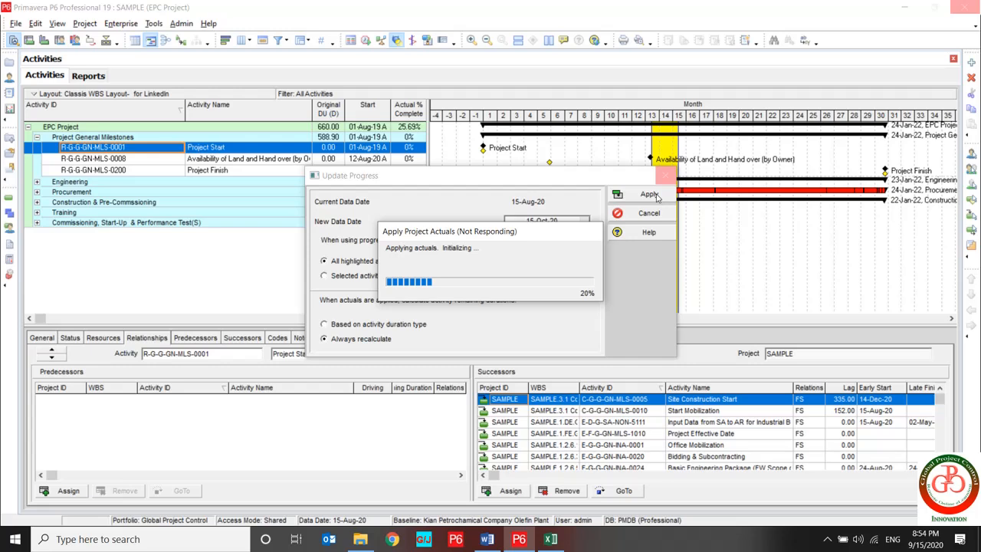
mouse_move(653, 196)
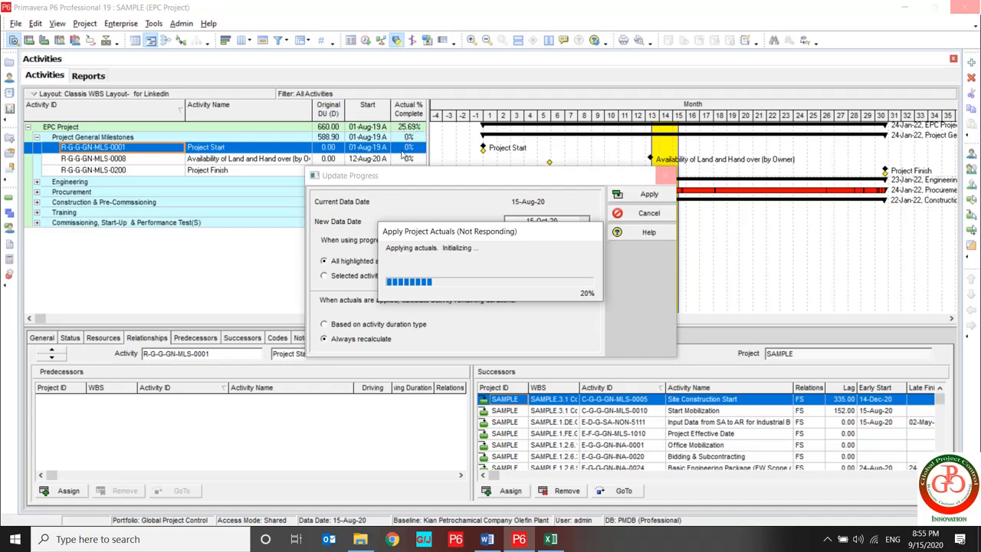
mouse_move(297, 211)
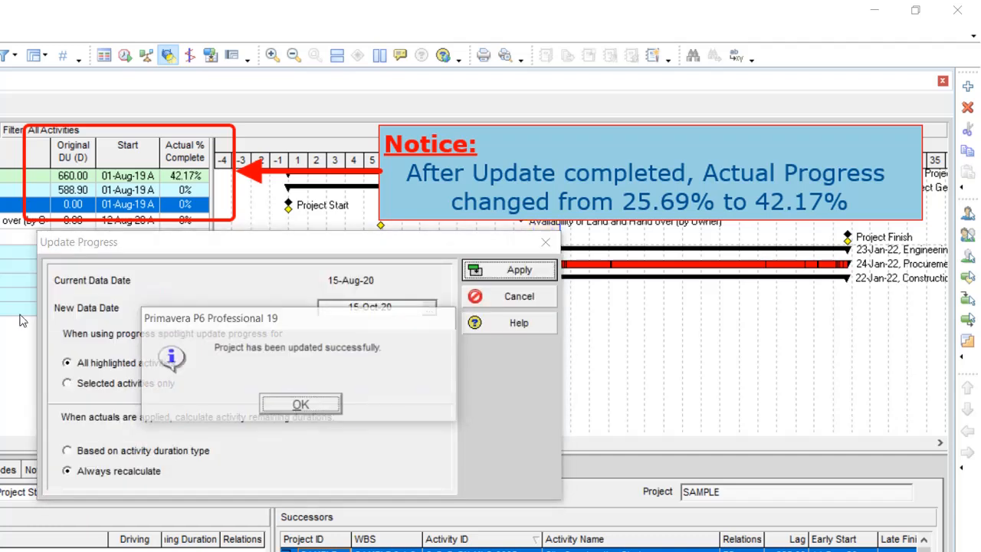
left_click(300, 405)
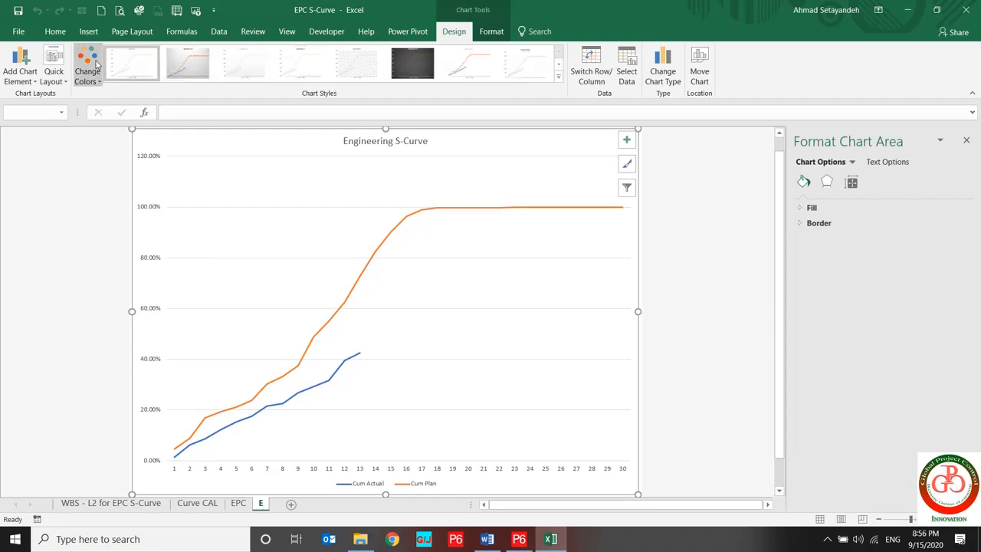
Cap the Engineering S-Curve vertical axis at 1.0 and refine its major gridlines.
left_click(89, 31)
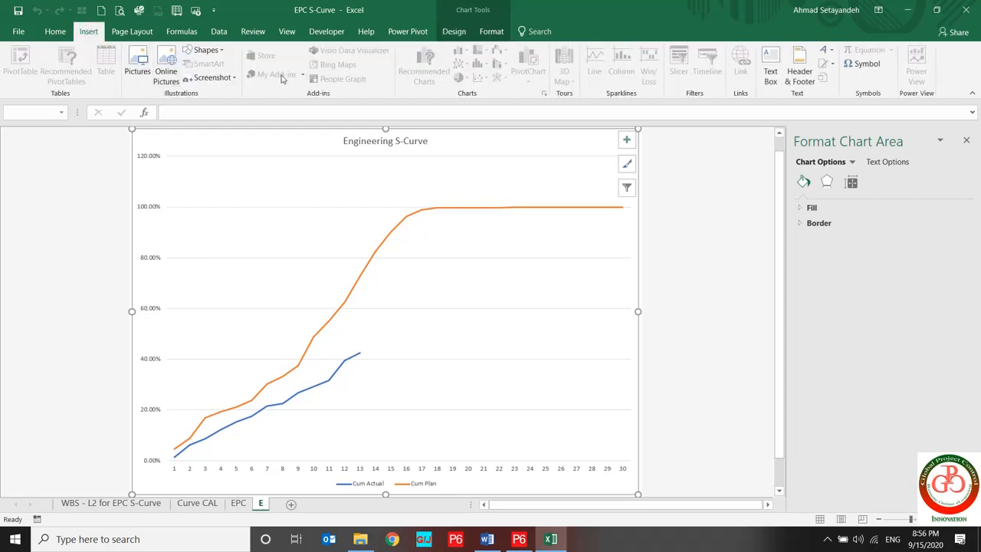
left_click(384, 307)
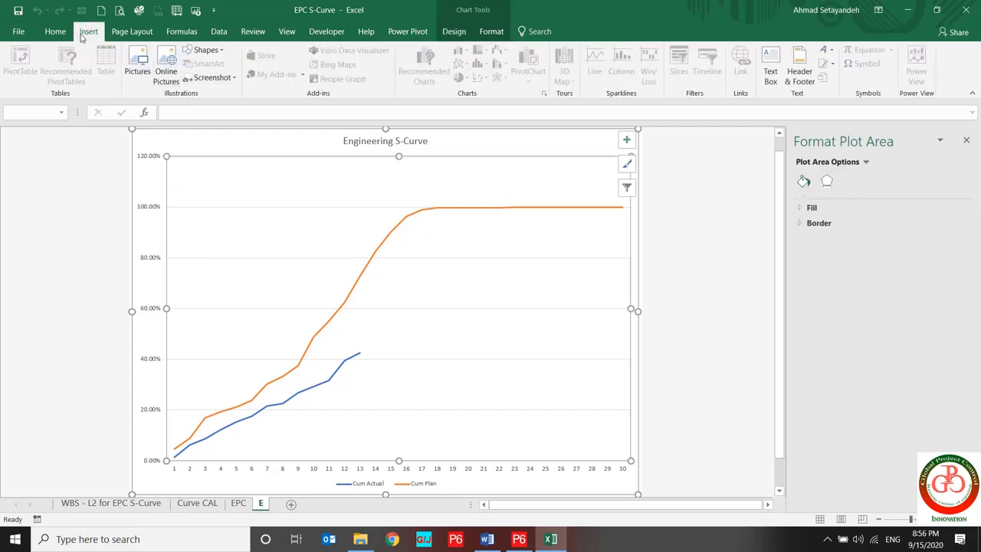
left_click(55, 31)
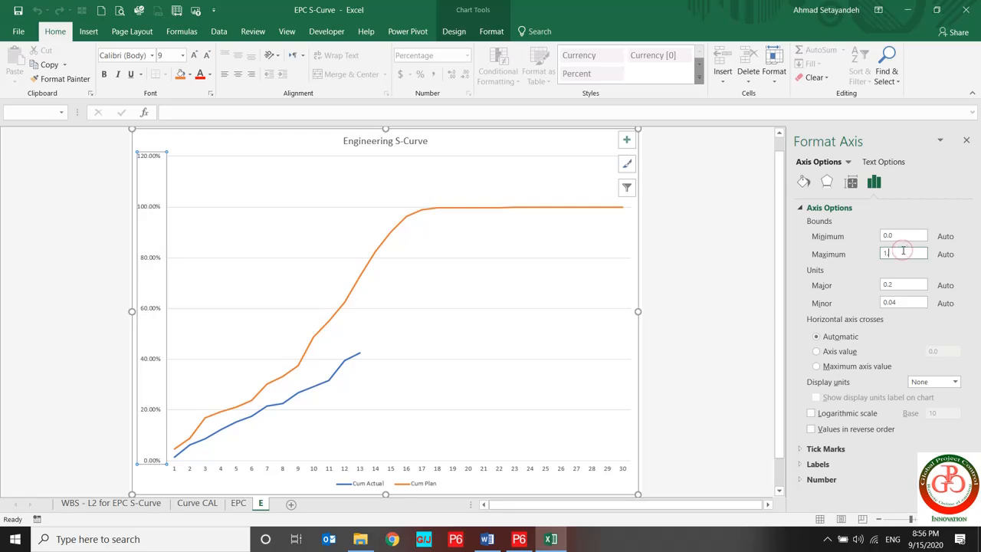
type("1.0")
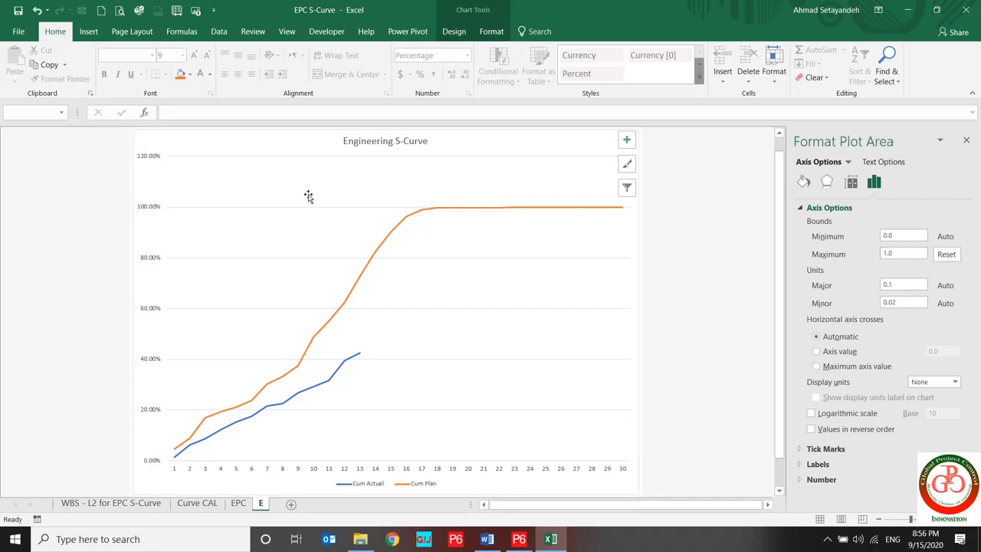
left_click(276, 249)
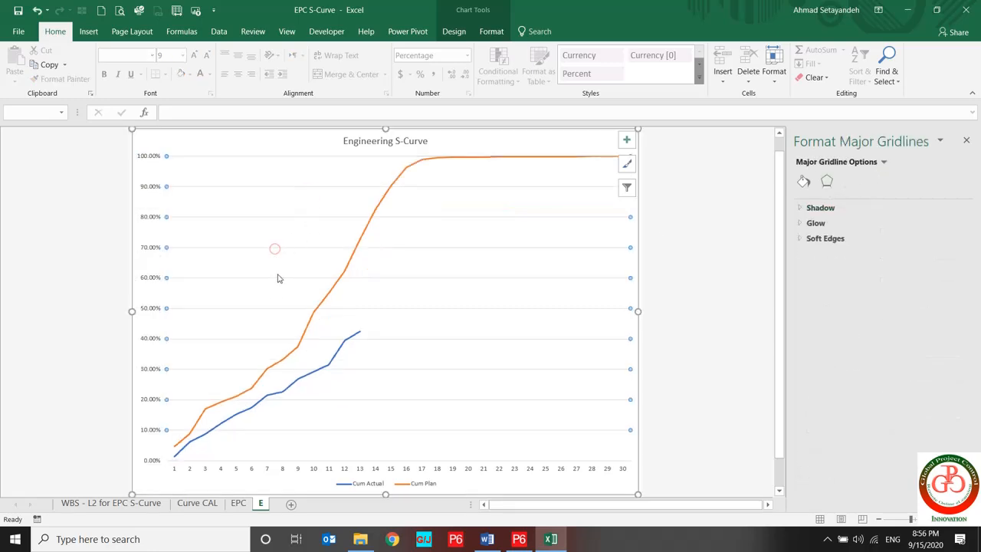
Draw a dashed vertical data-date line at period 13, then show the EPC sheet.
left_click(89, 30)
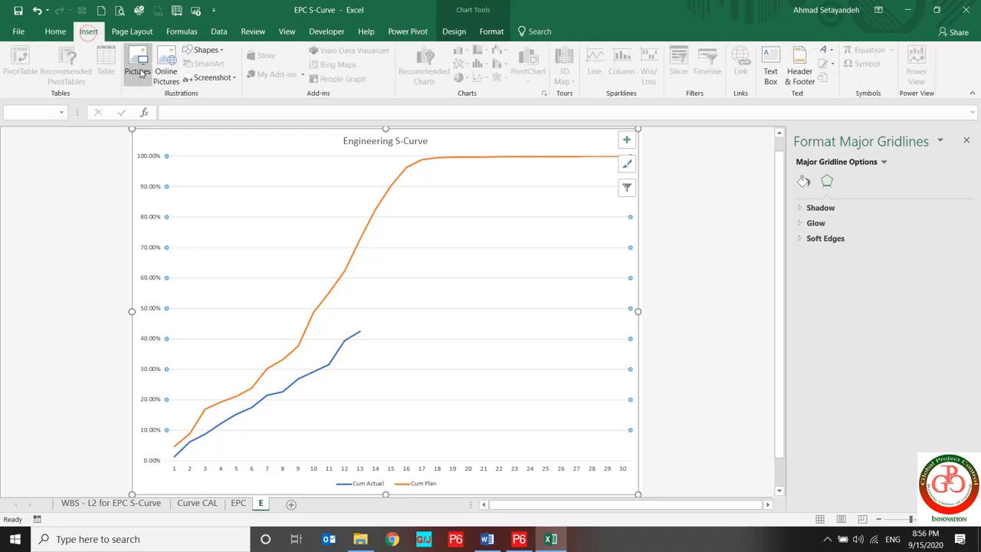
left_click(205, 49)
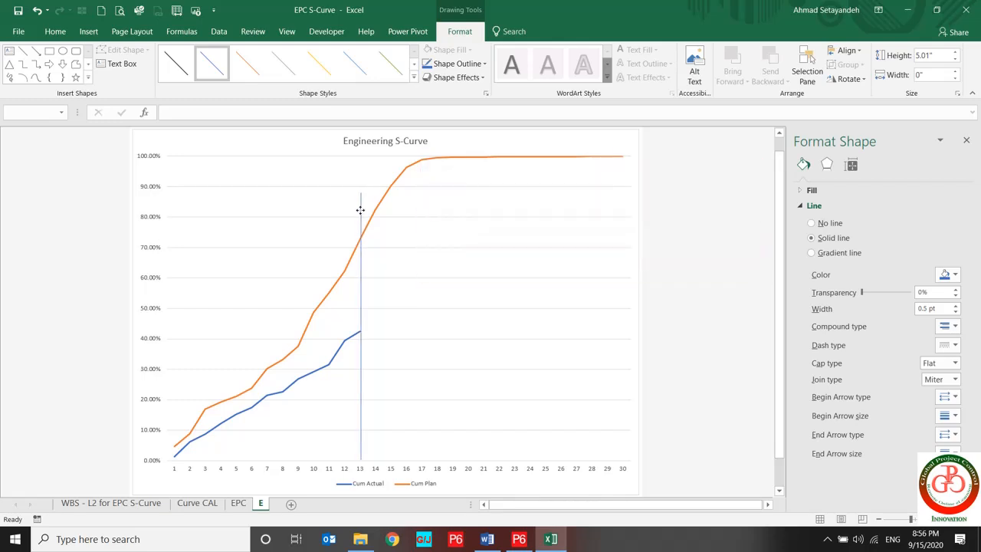
left_click(453, 64)
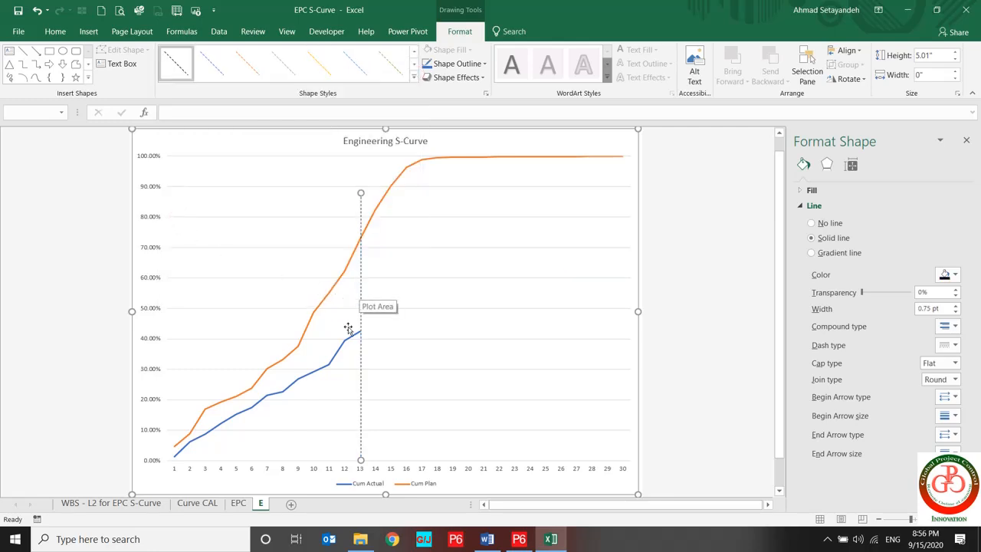
left_click(239, 503)
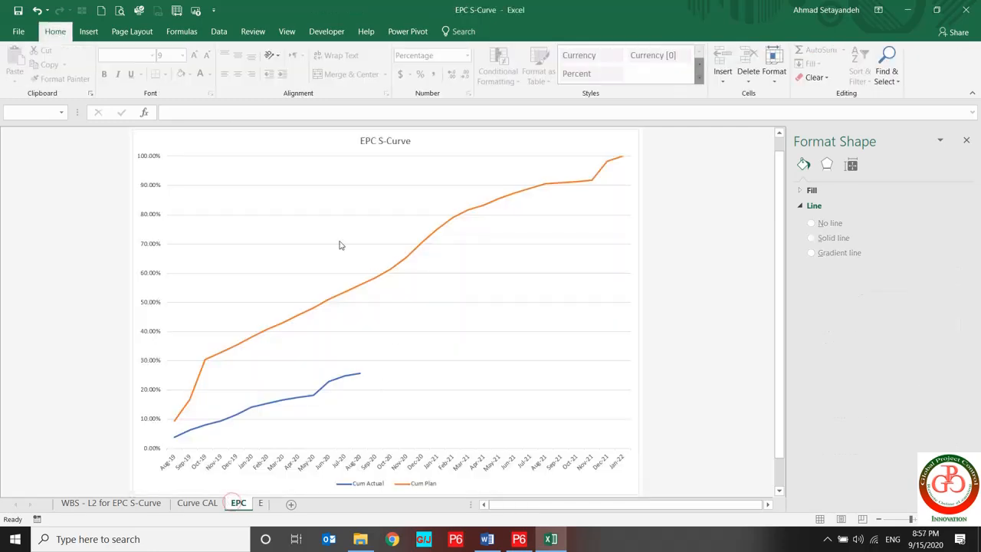
Draw a dashed vertical data-date line on the EPC S-Curve where the actual curve ends.
left_click(89, 31)
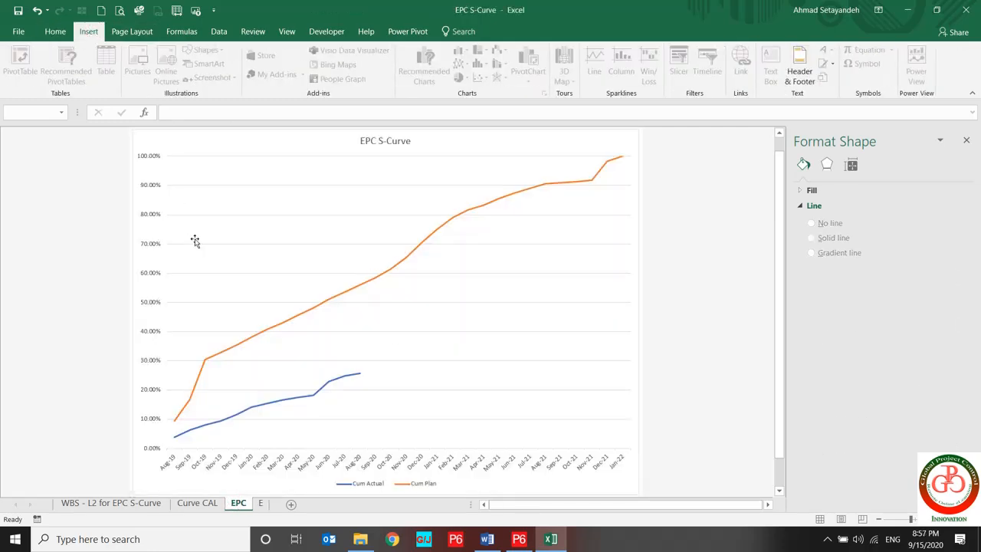
left_click(203, 49)
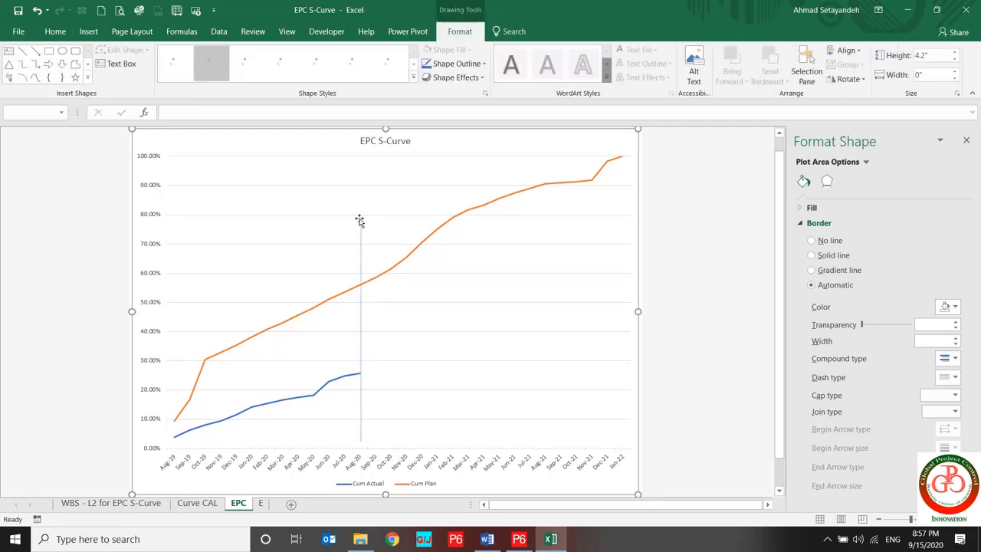
left_click(451, 62)
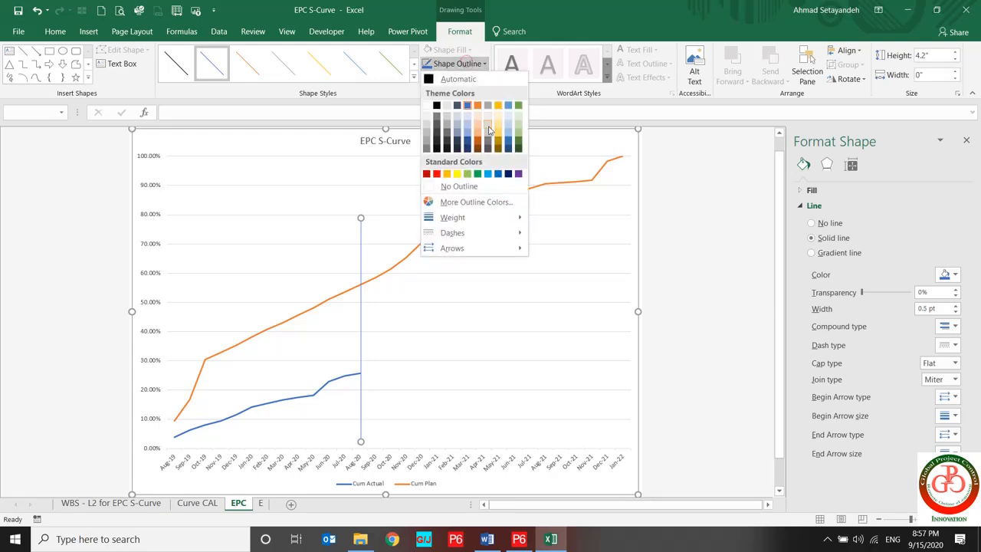
left_click(452, 217)
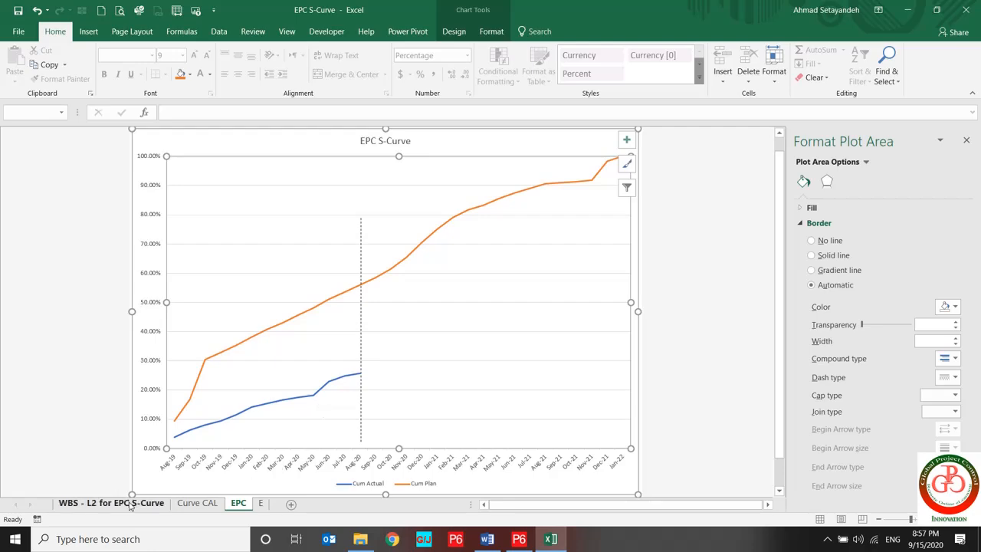
left_click(110, 503)
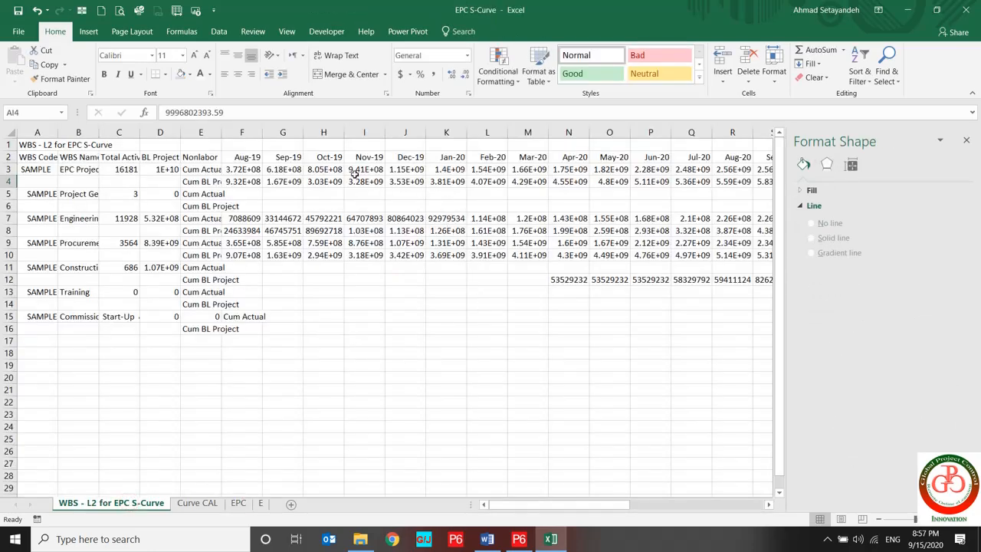
Review the Aug-20 and empty Oct-20 Cum Actual formulas on Curve CAL, then switch to Primavera P6.
left_click(197, 503)
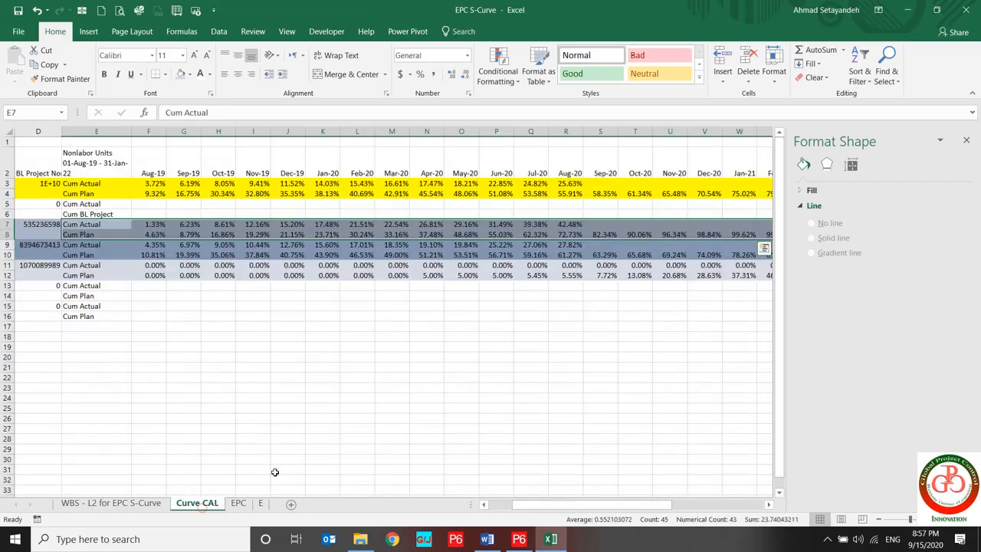
left_click(565, 183)
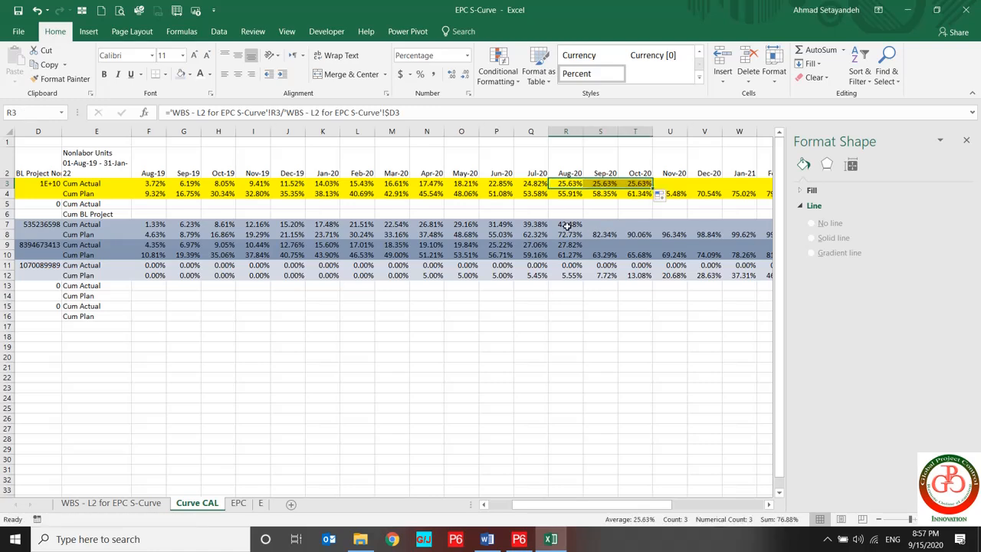
left_click(634, 184)
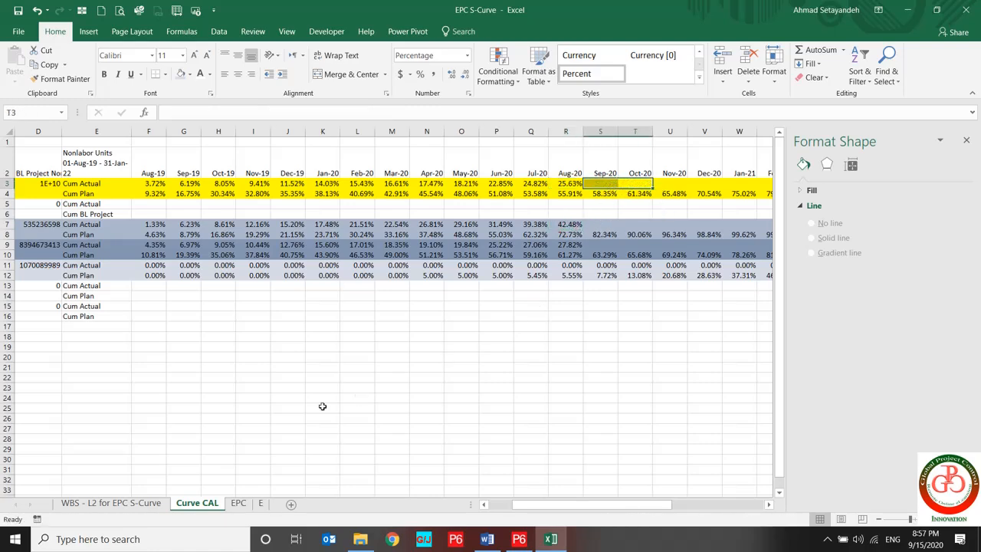
left_click(110, 503)
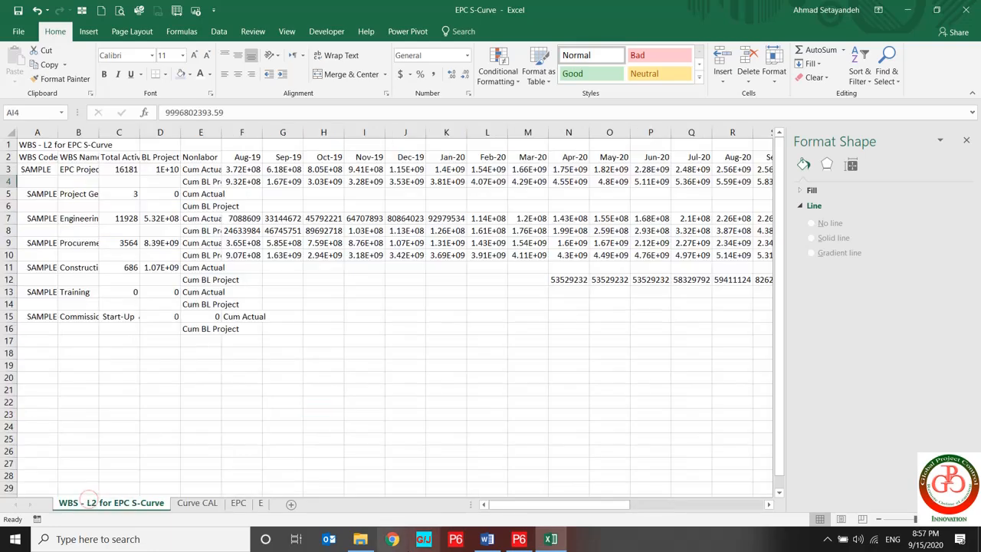
left_click(455, 540)
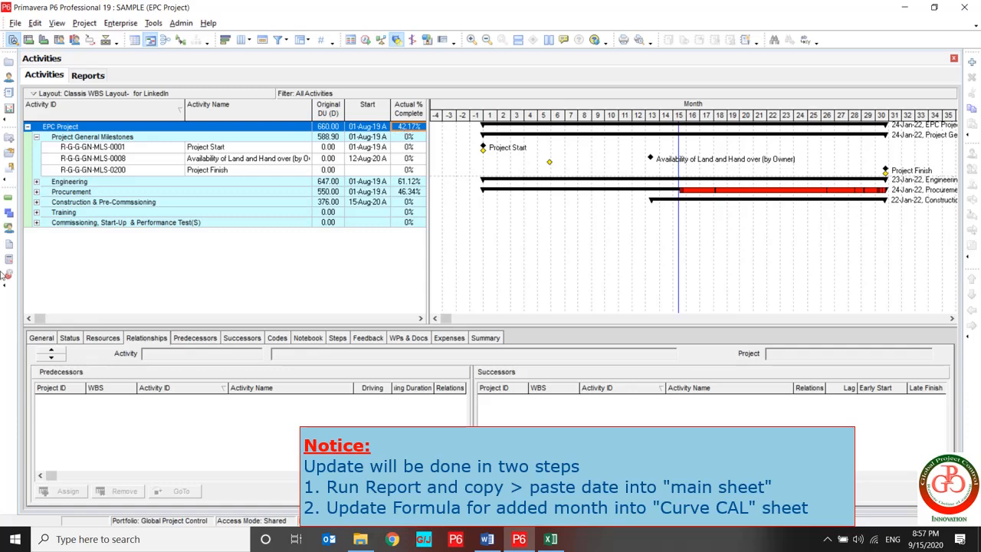
Rerun the WBS - L2 for EPC S-Curve report to its delimited text file, overwriting the old output.
left_click(88, 73)
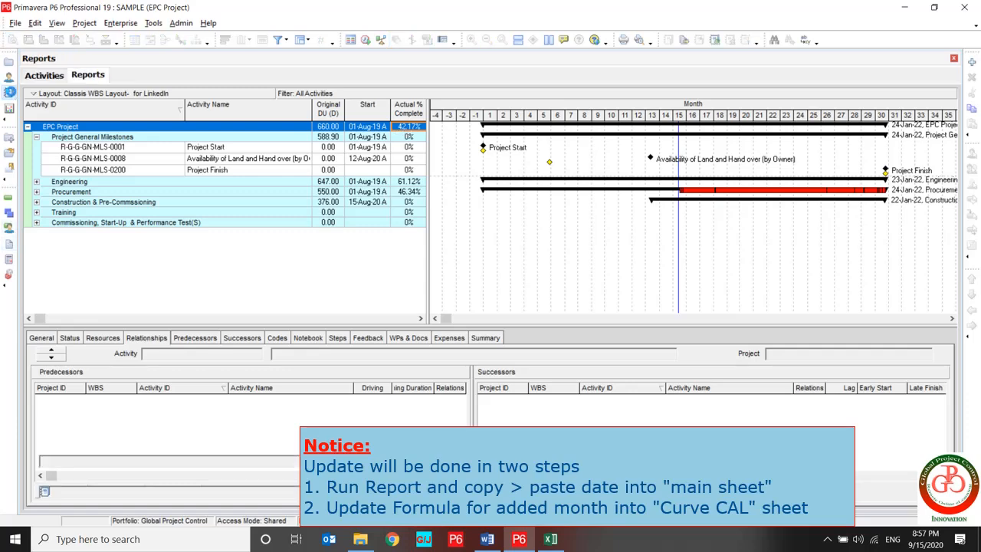
left_click(87, 74)
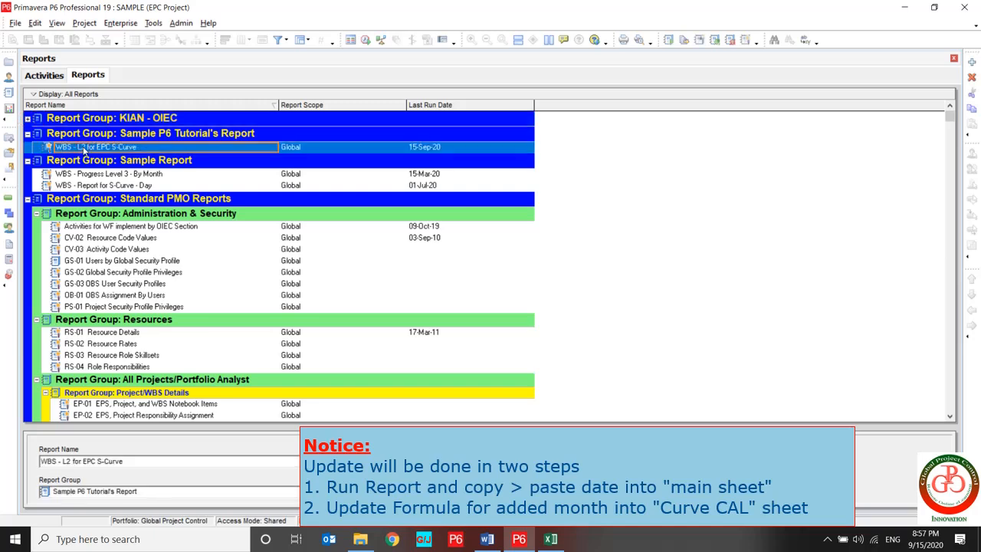
right_click(98, 147)
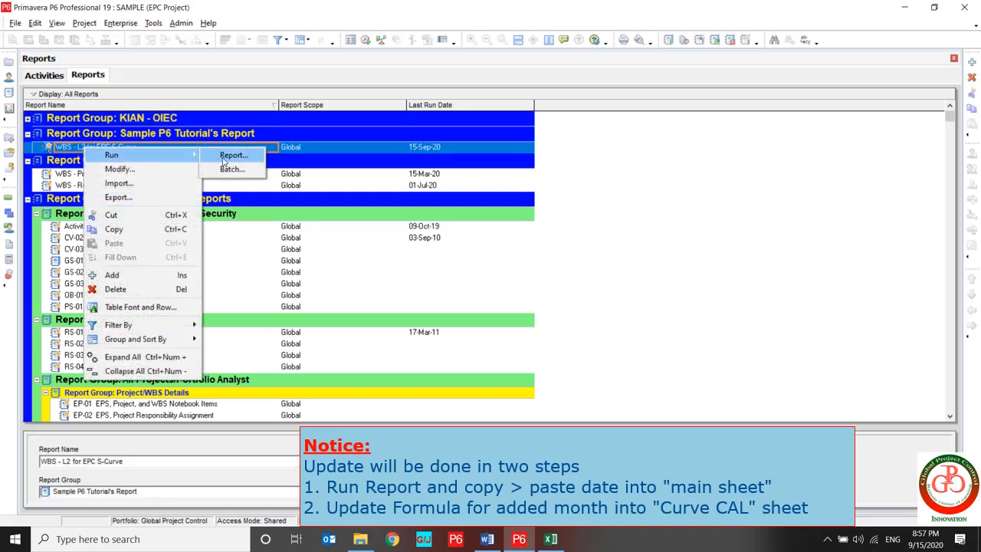
left_click(233, 155)
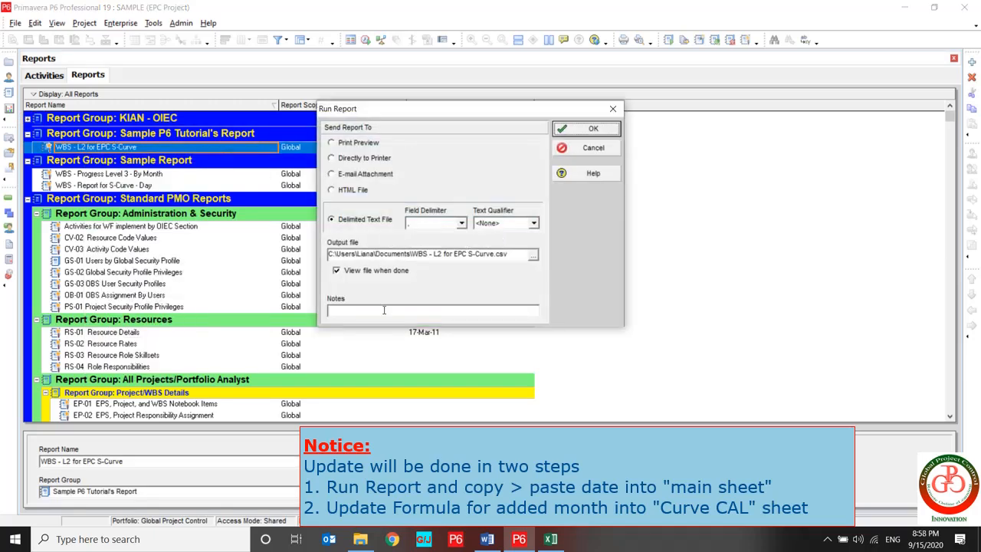
left_click(586, 128)
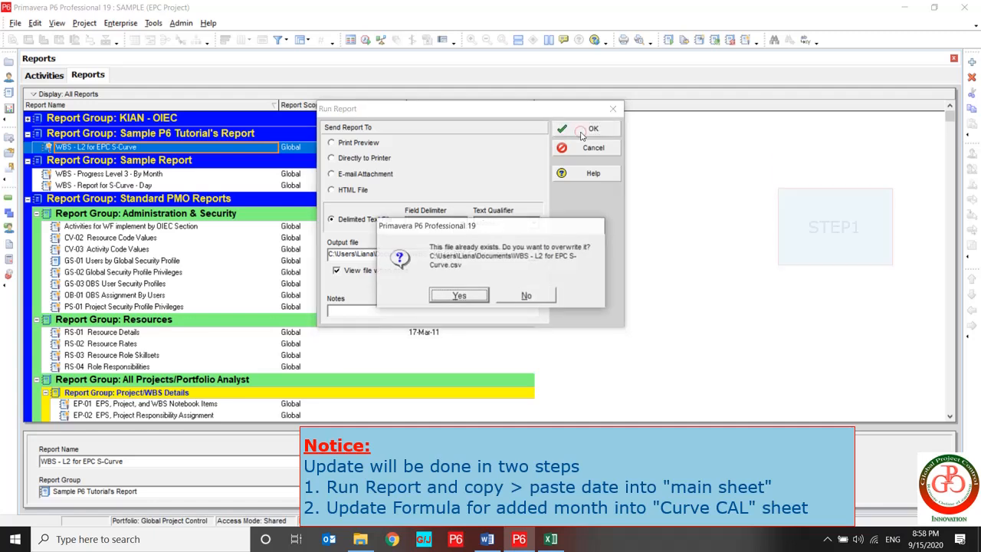
left_click(458, 295)
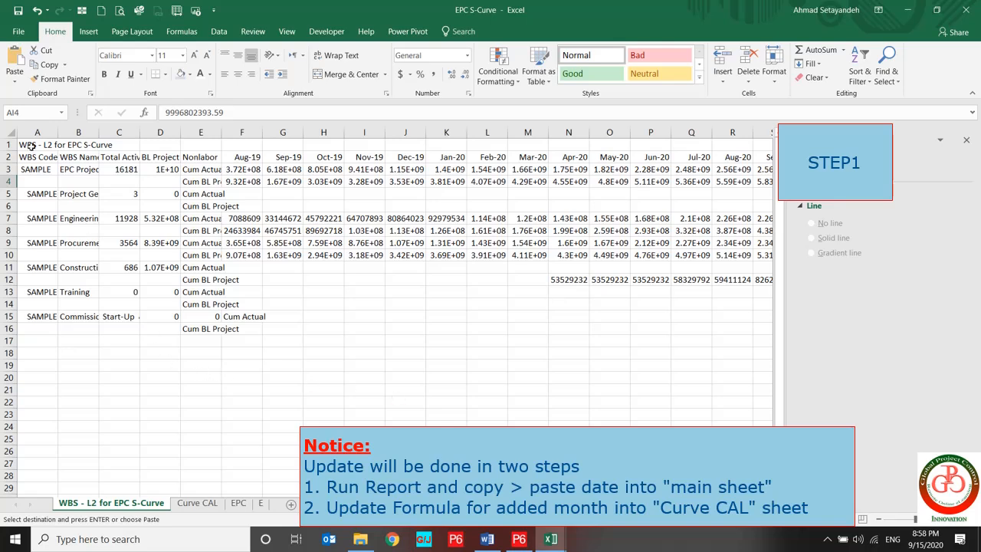
Paste the refreshed P6 report into A1 of the WBS - L2 sheet and return to Curve CAL.
left_click(37, 144)
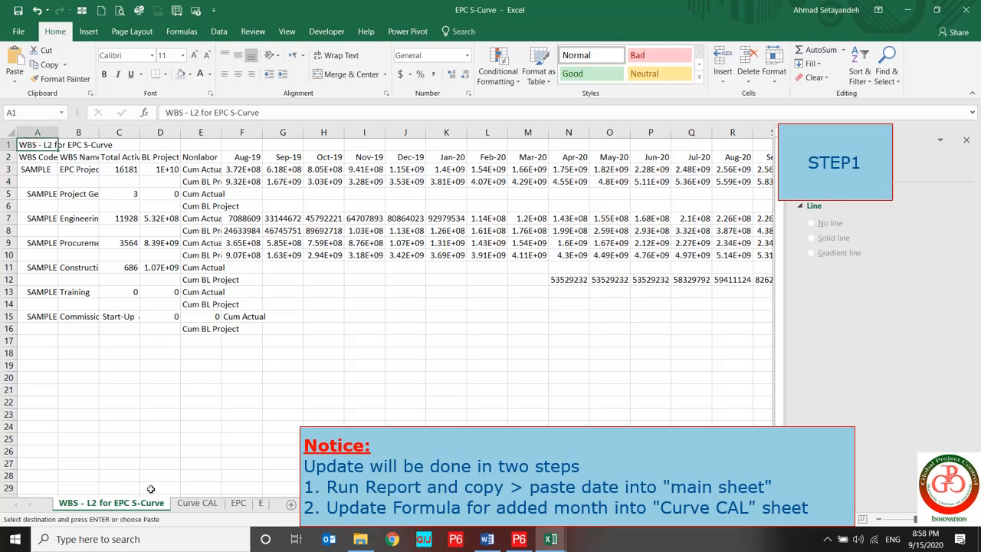
right_click(37, 144)
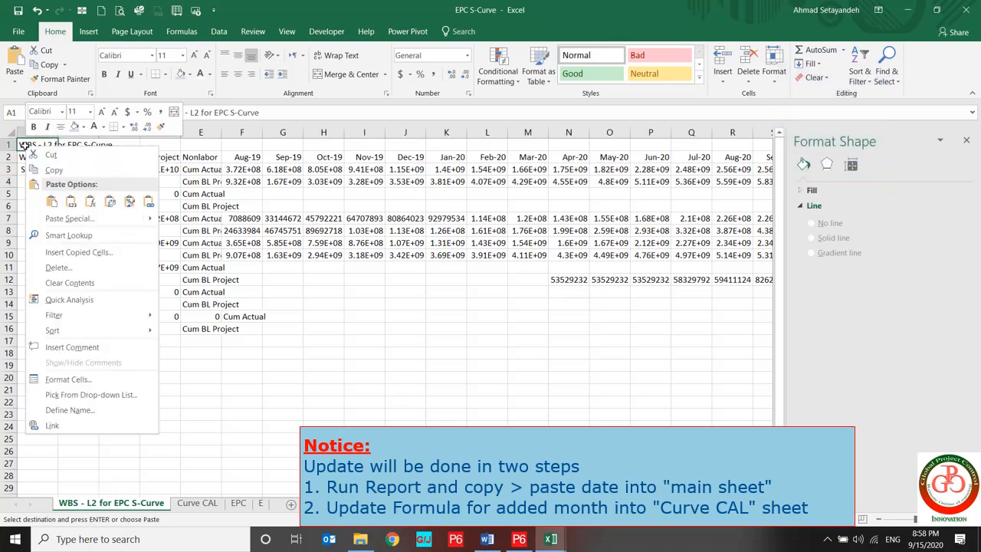
left_click(52, 201)
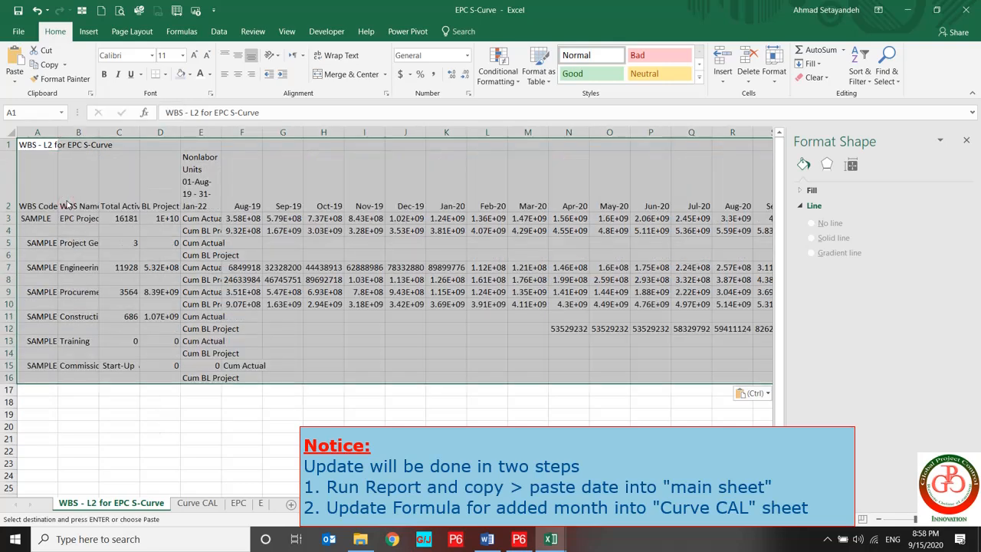
mouse_move(330, 54)
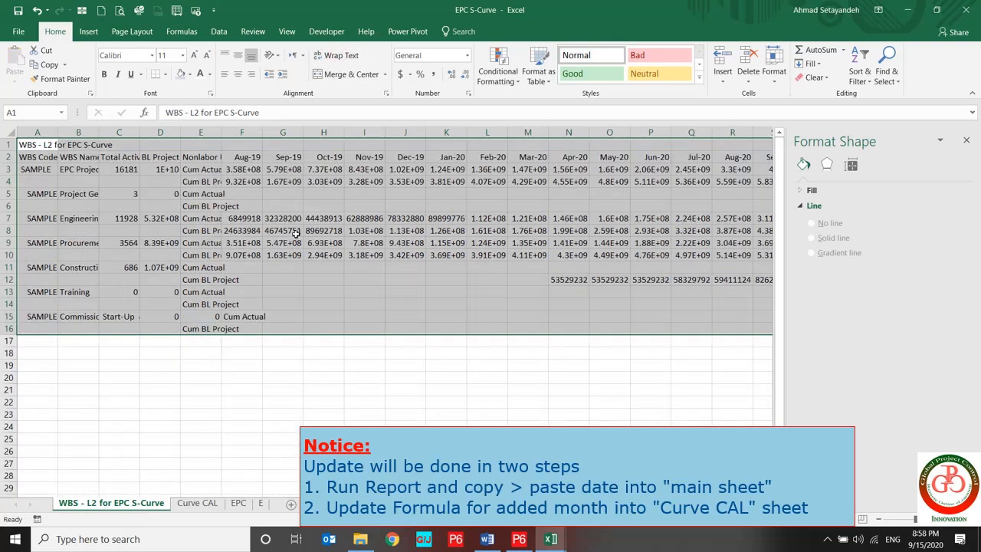
left_click(197, 503)
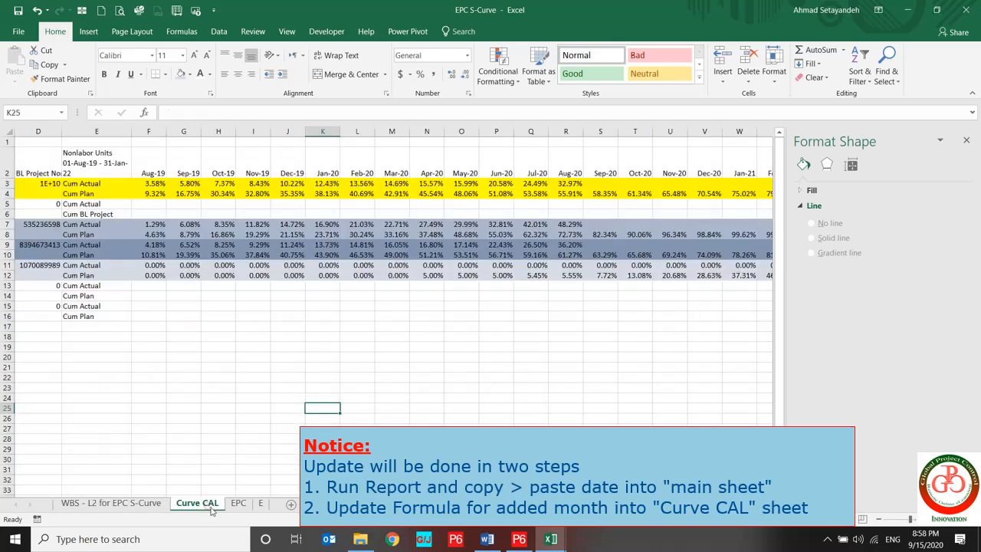
Extend the Cum Actual formulas in rows 3 and 9 from Aug-20 through Oct-20, then view the EPC chart.
left_click(566, 184)
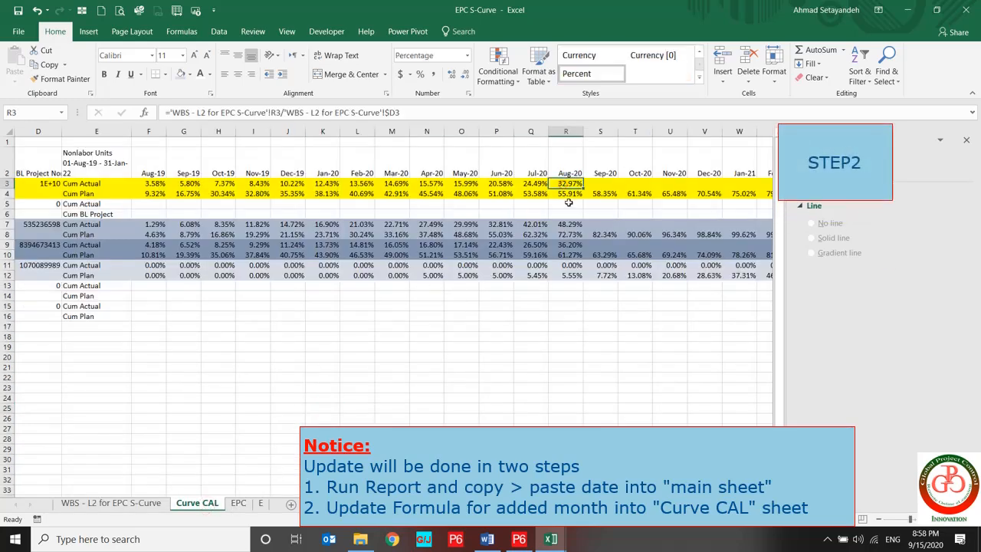
left_click_drag(565, 183, 629, 187)
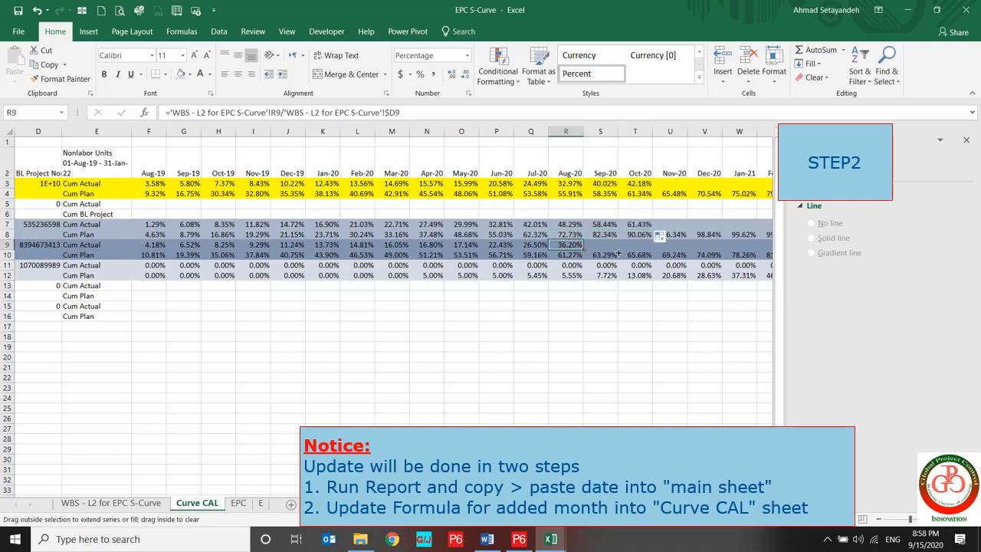
left_click(634, 184)
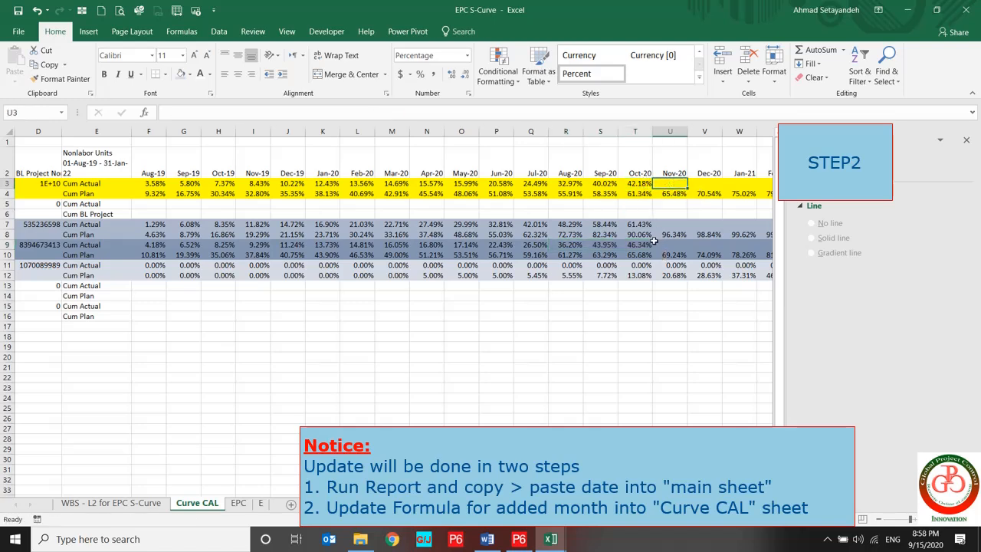
left_click(239, 503)
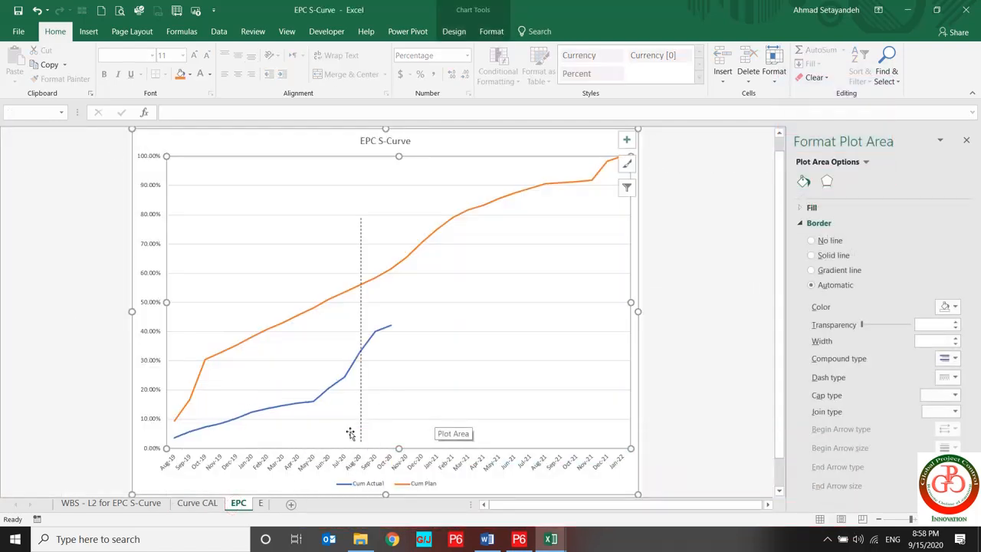
Check the Engineering and EPC S-Curve charts show the lengthened actual curves, ending on Curve CAL.
left_click(261, 502)
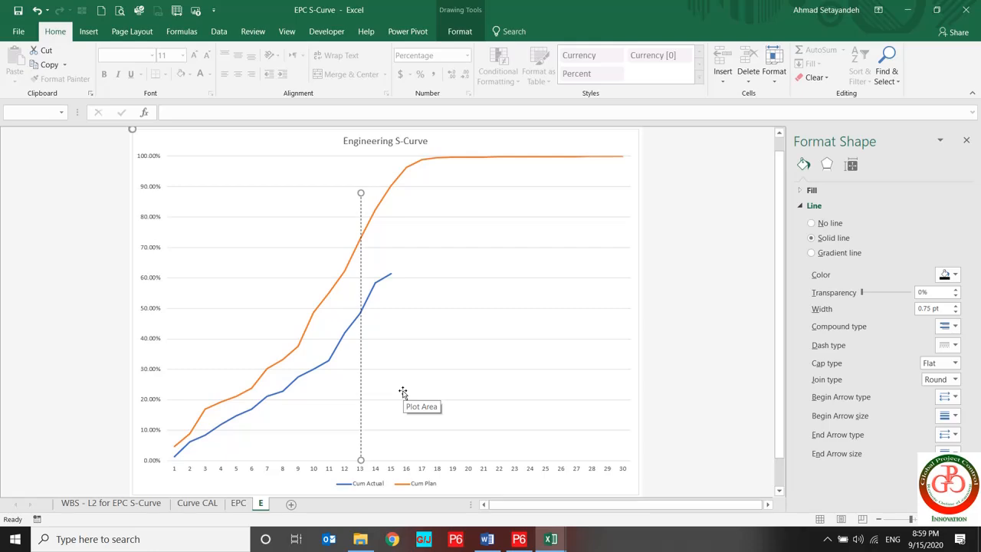
left_click(239, 503)
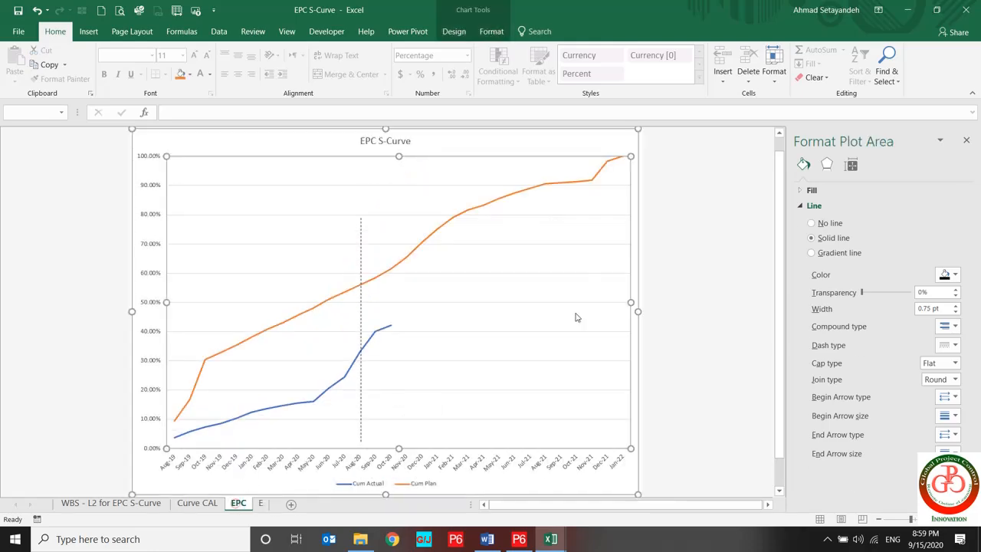
left_click(196, 503)
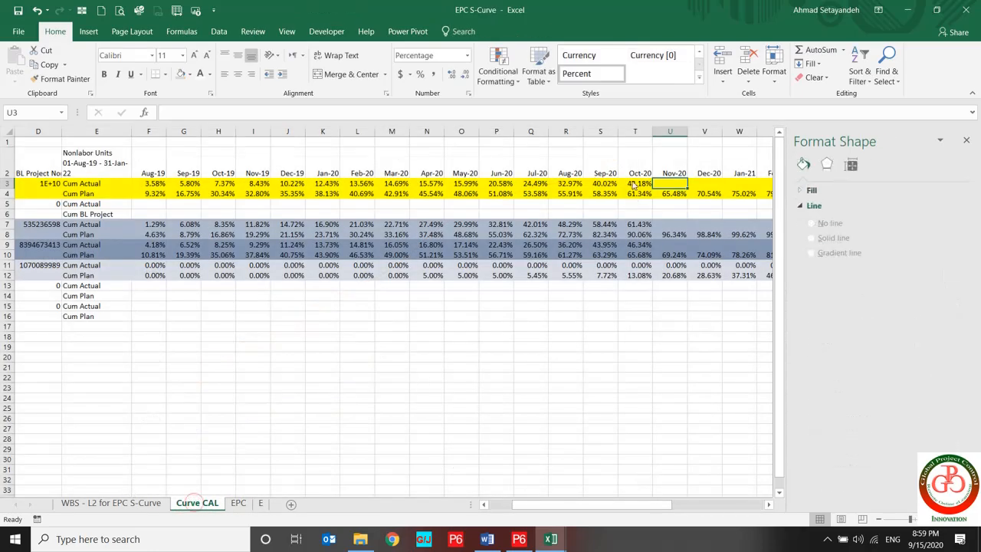
Flag the new Sep-20 and Oct-20 actual cells for Engineering and Procurement with a red fill.
left_click(601, 184)
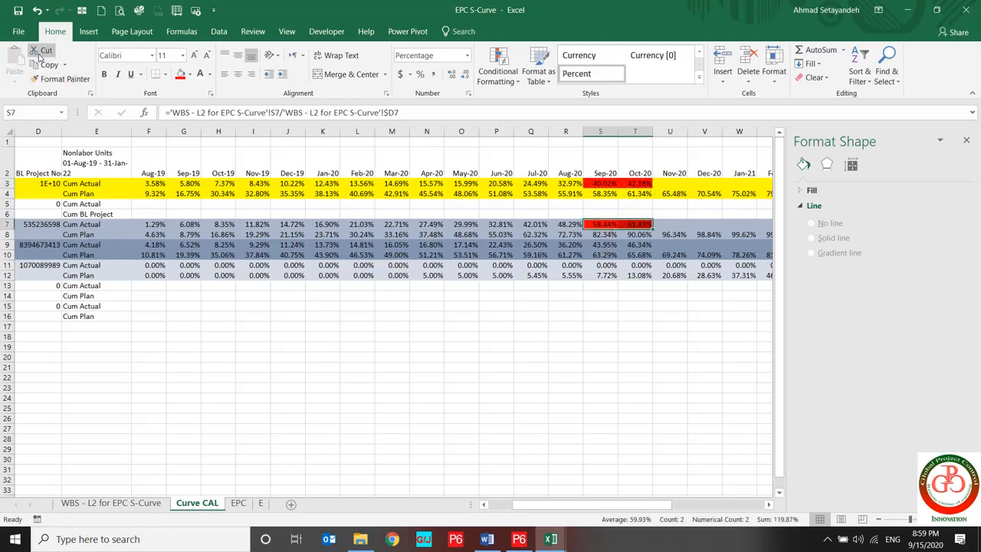
left_click(60, 80)
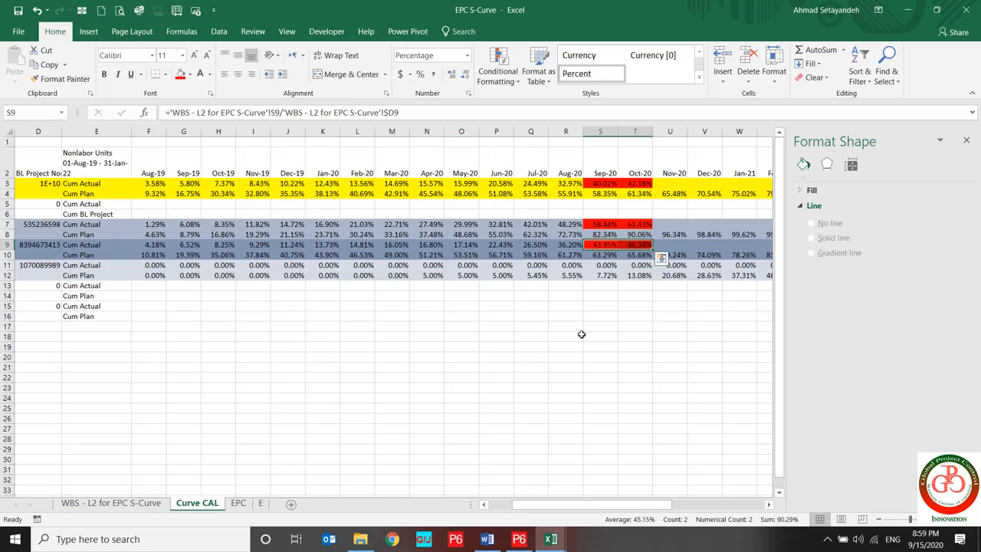
left_click(566, 245)
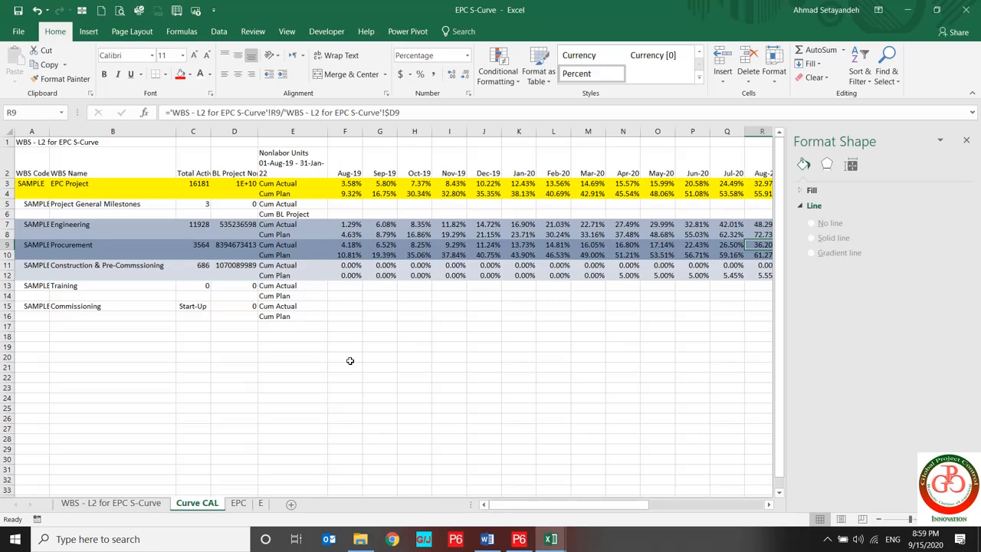
mouse_move(429, 451)
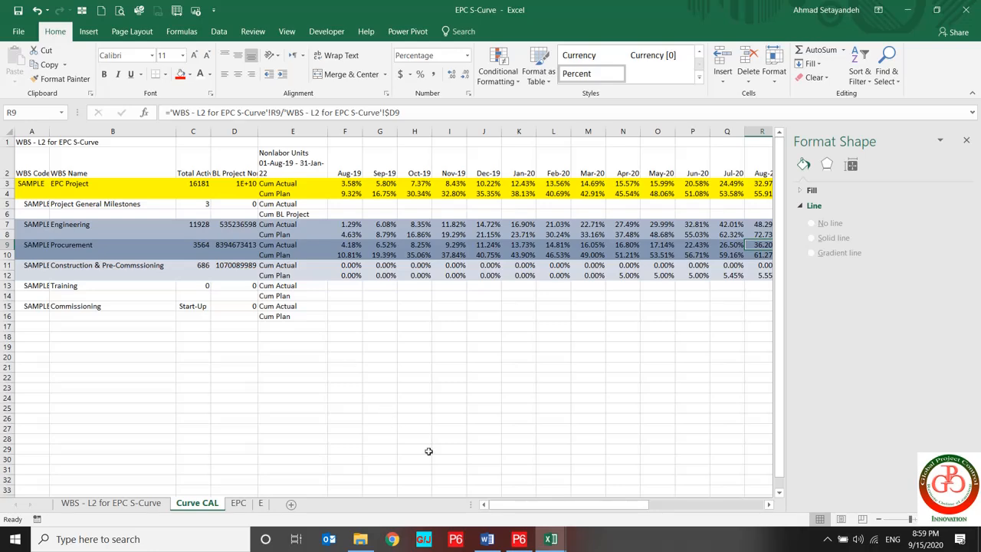